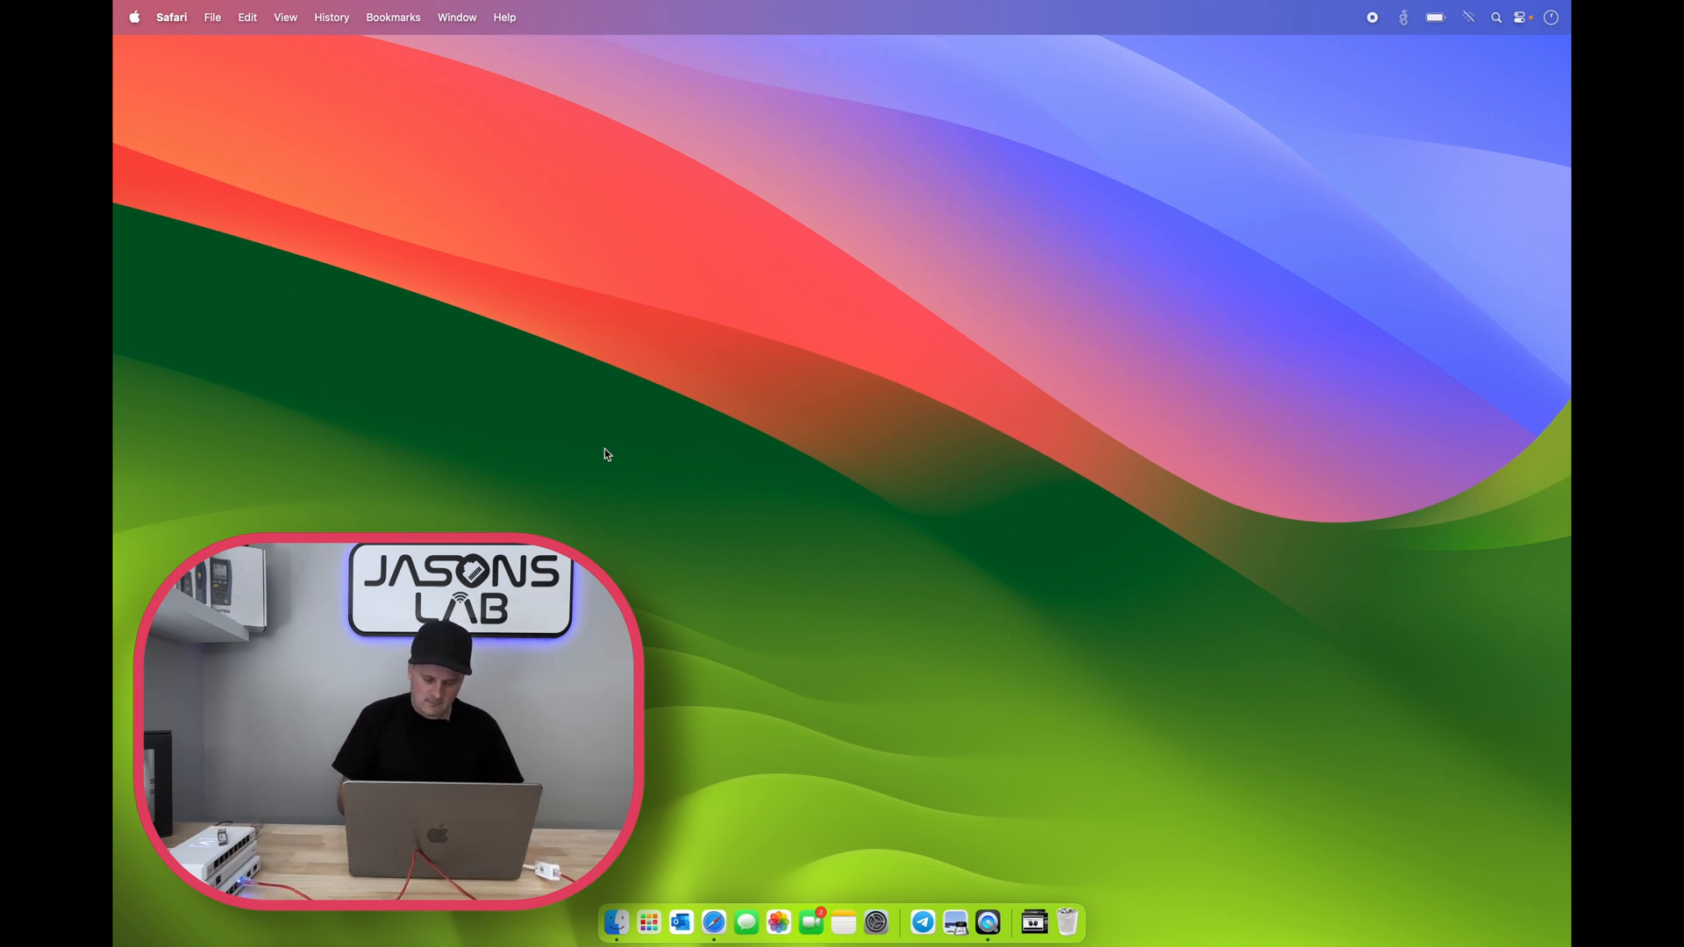
Step: View the AX88179A wired adapter's DHCP details in System Settings, then bring up Terminal via Spotlight
left_click(136, 15)
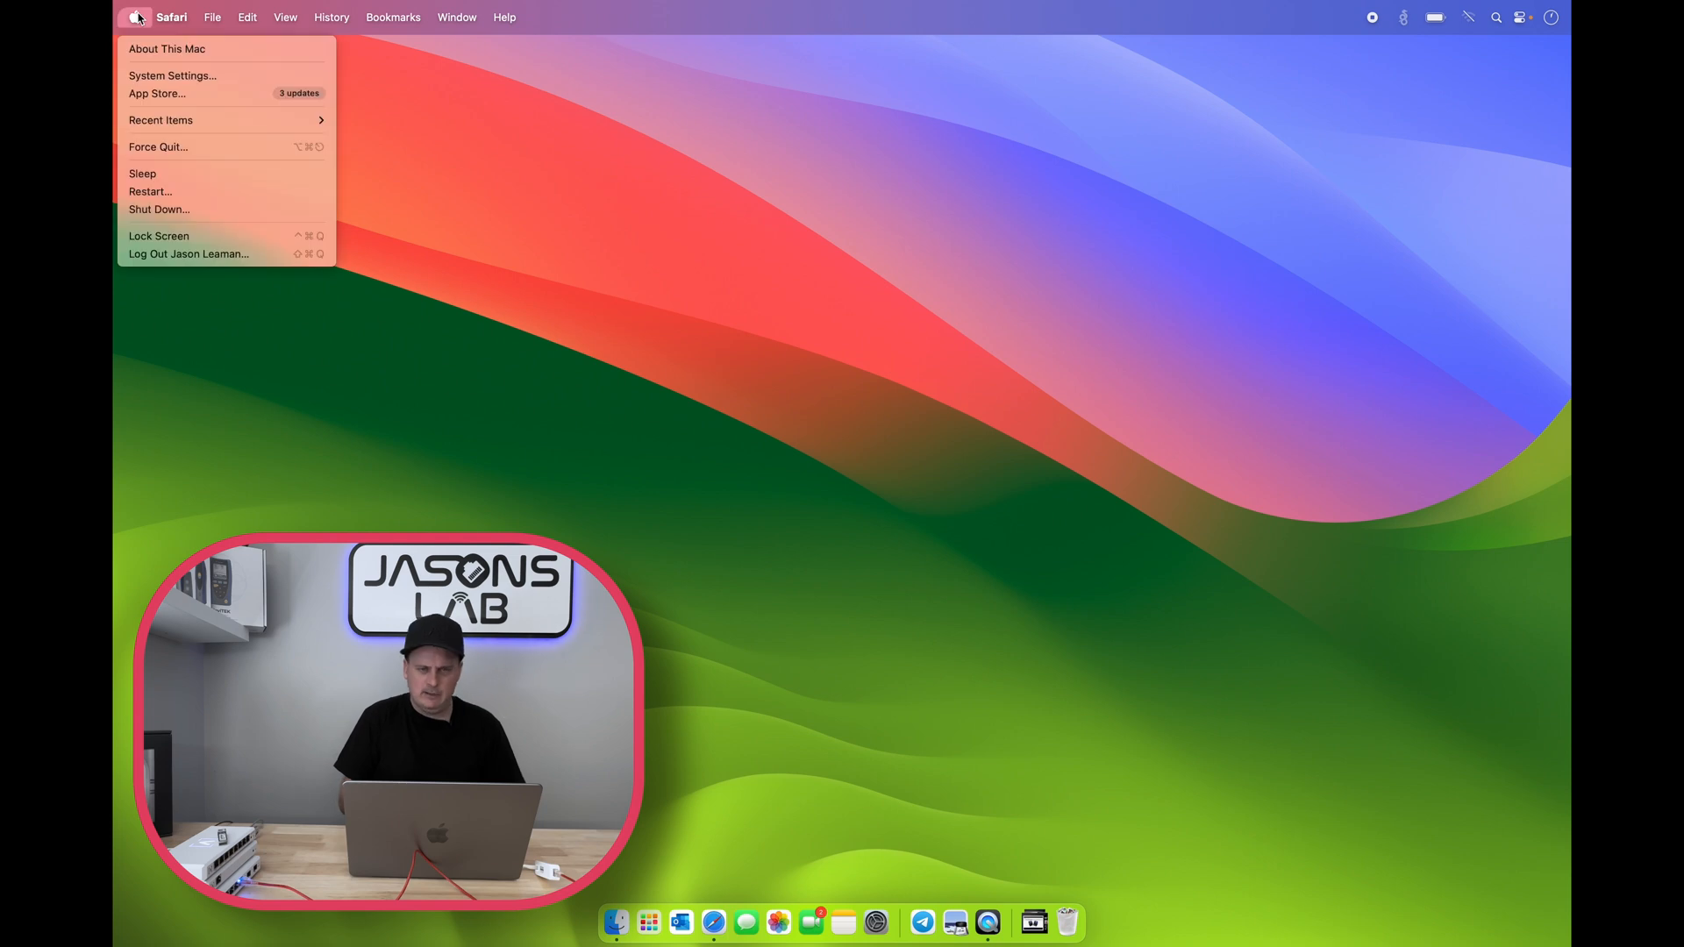
mouse_move(144, 79)
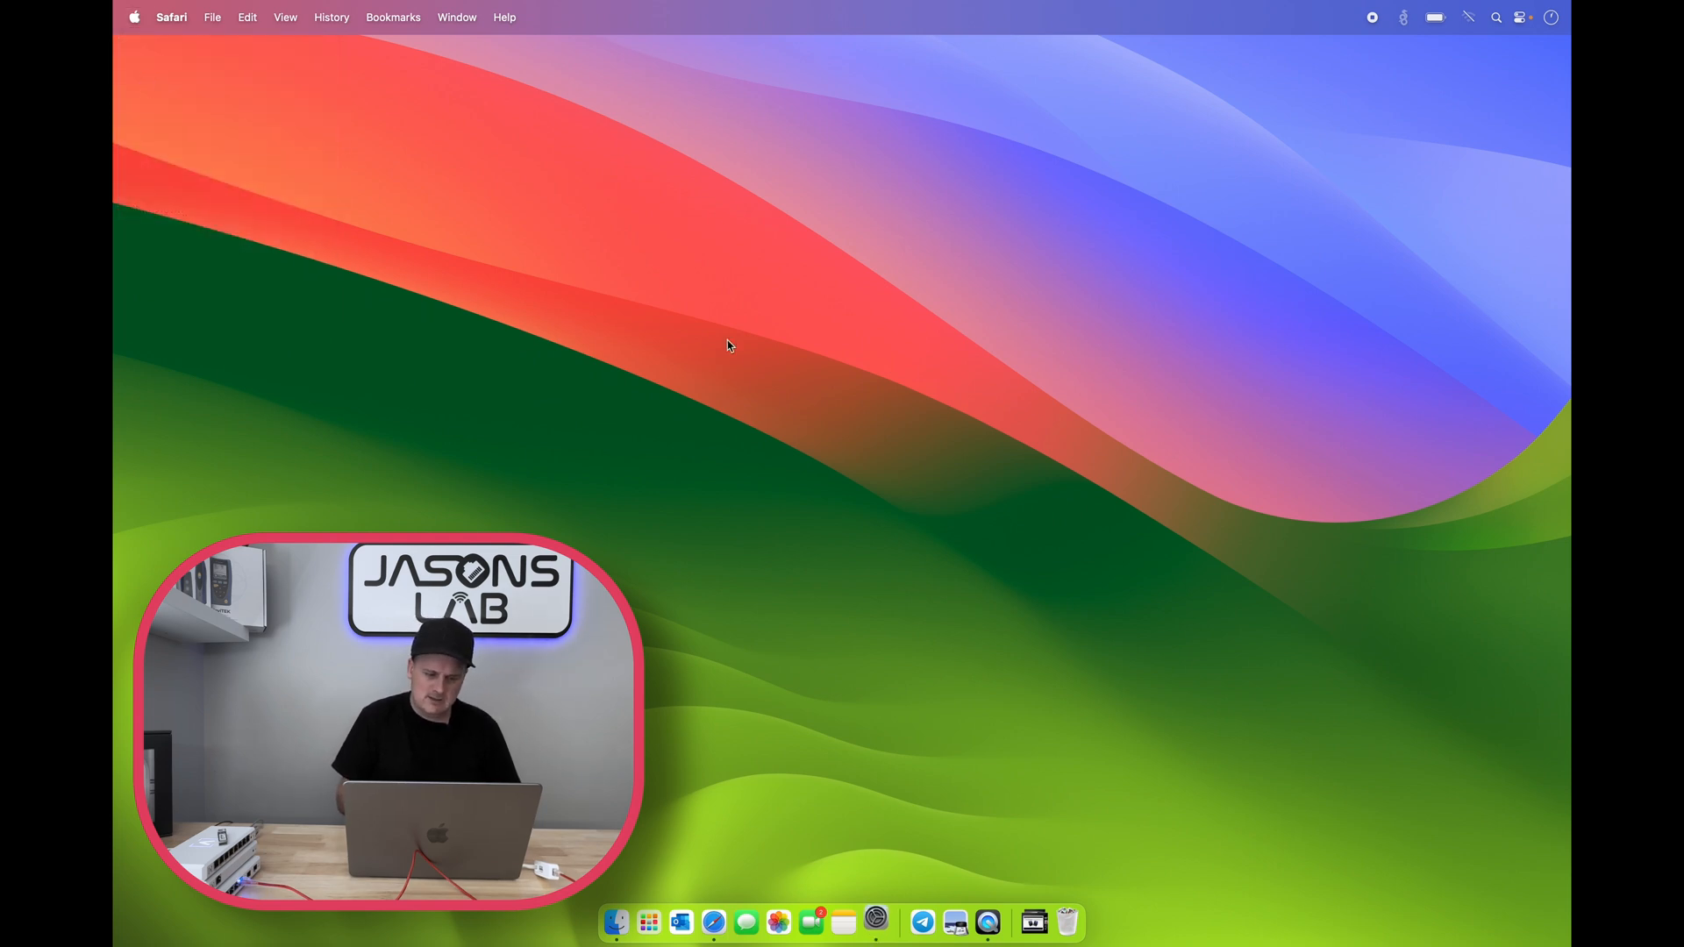
left_click(874, 916)
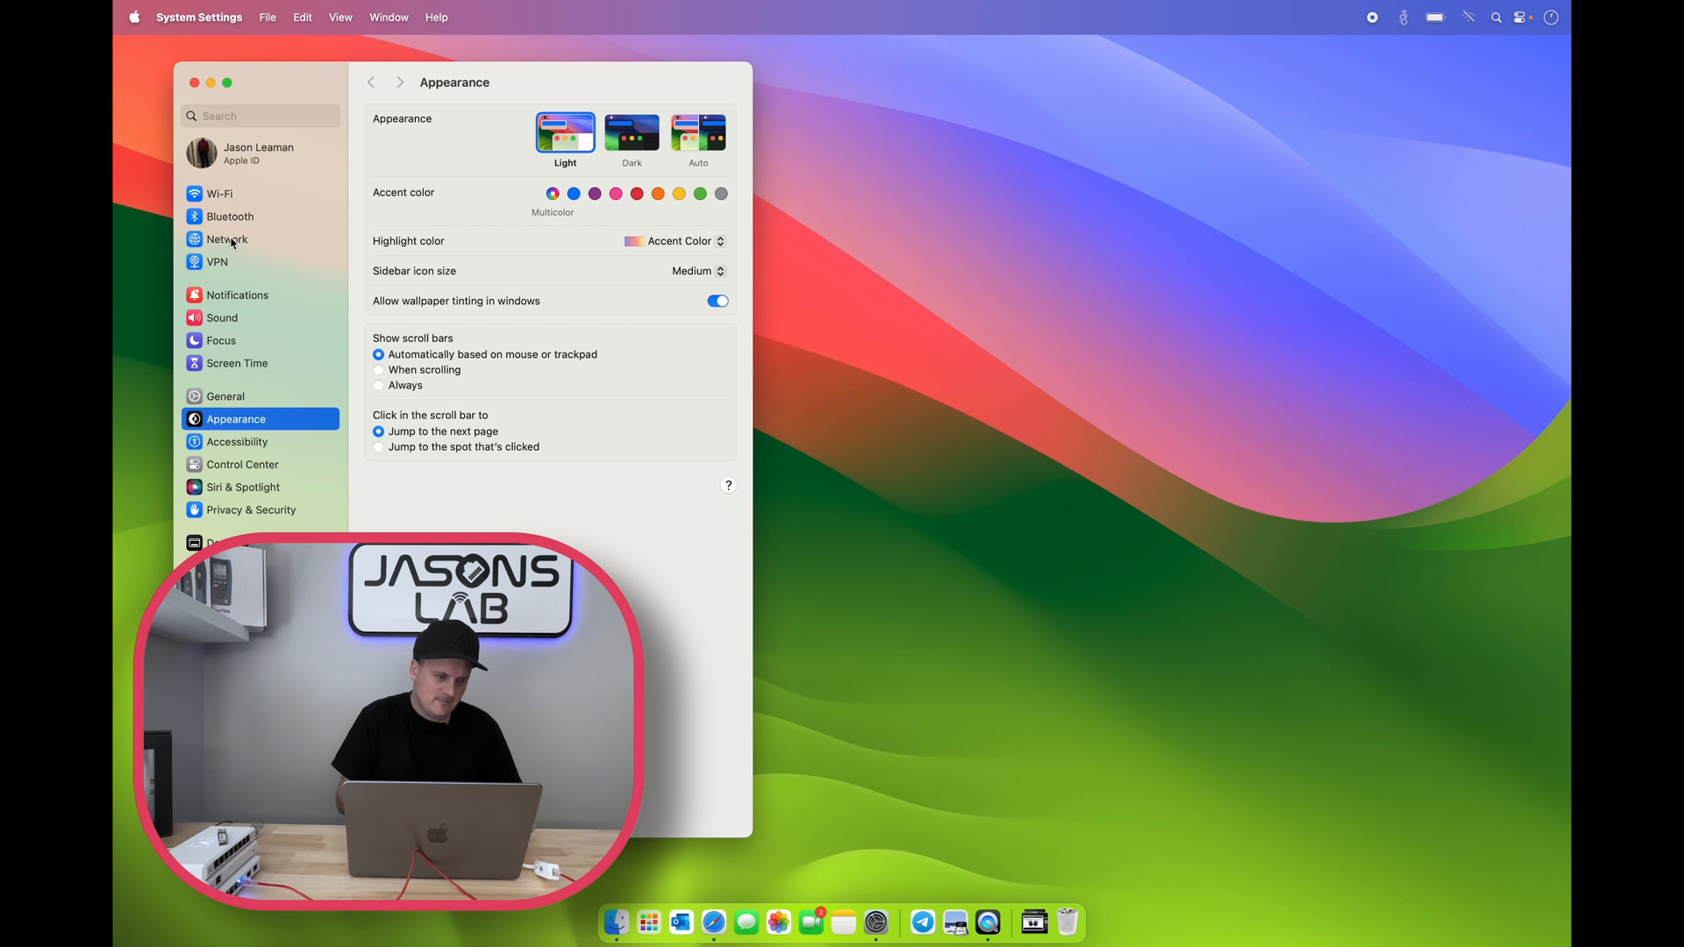
left_click(229, 238)
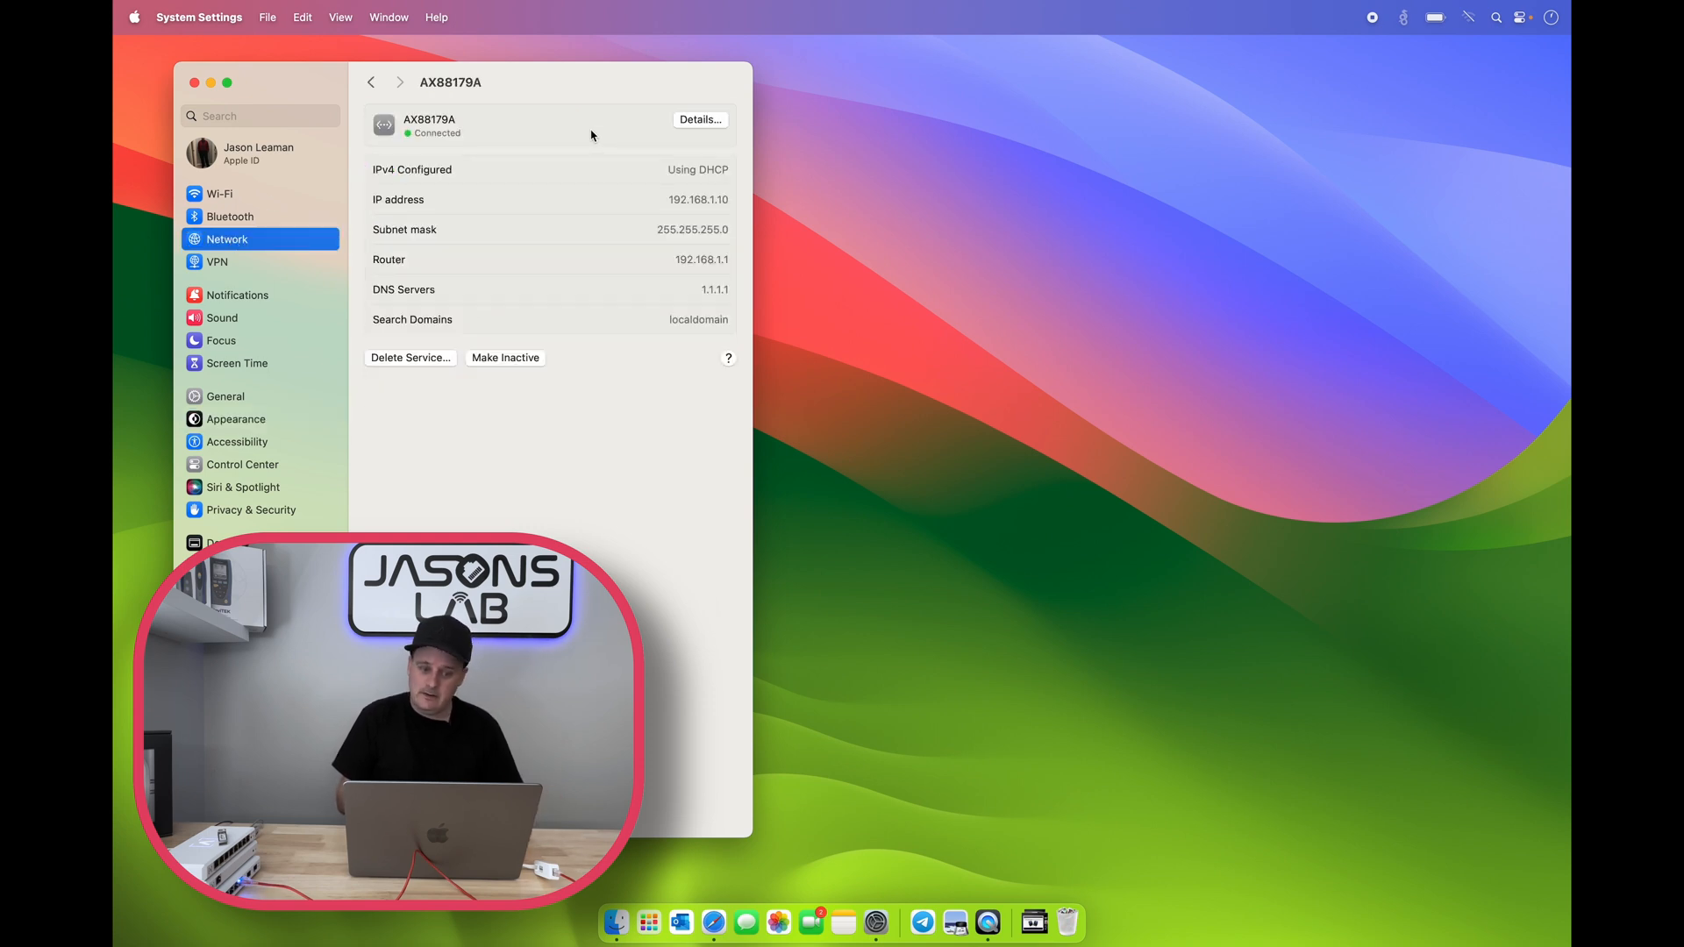
type("te")
type("ping")
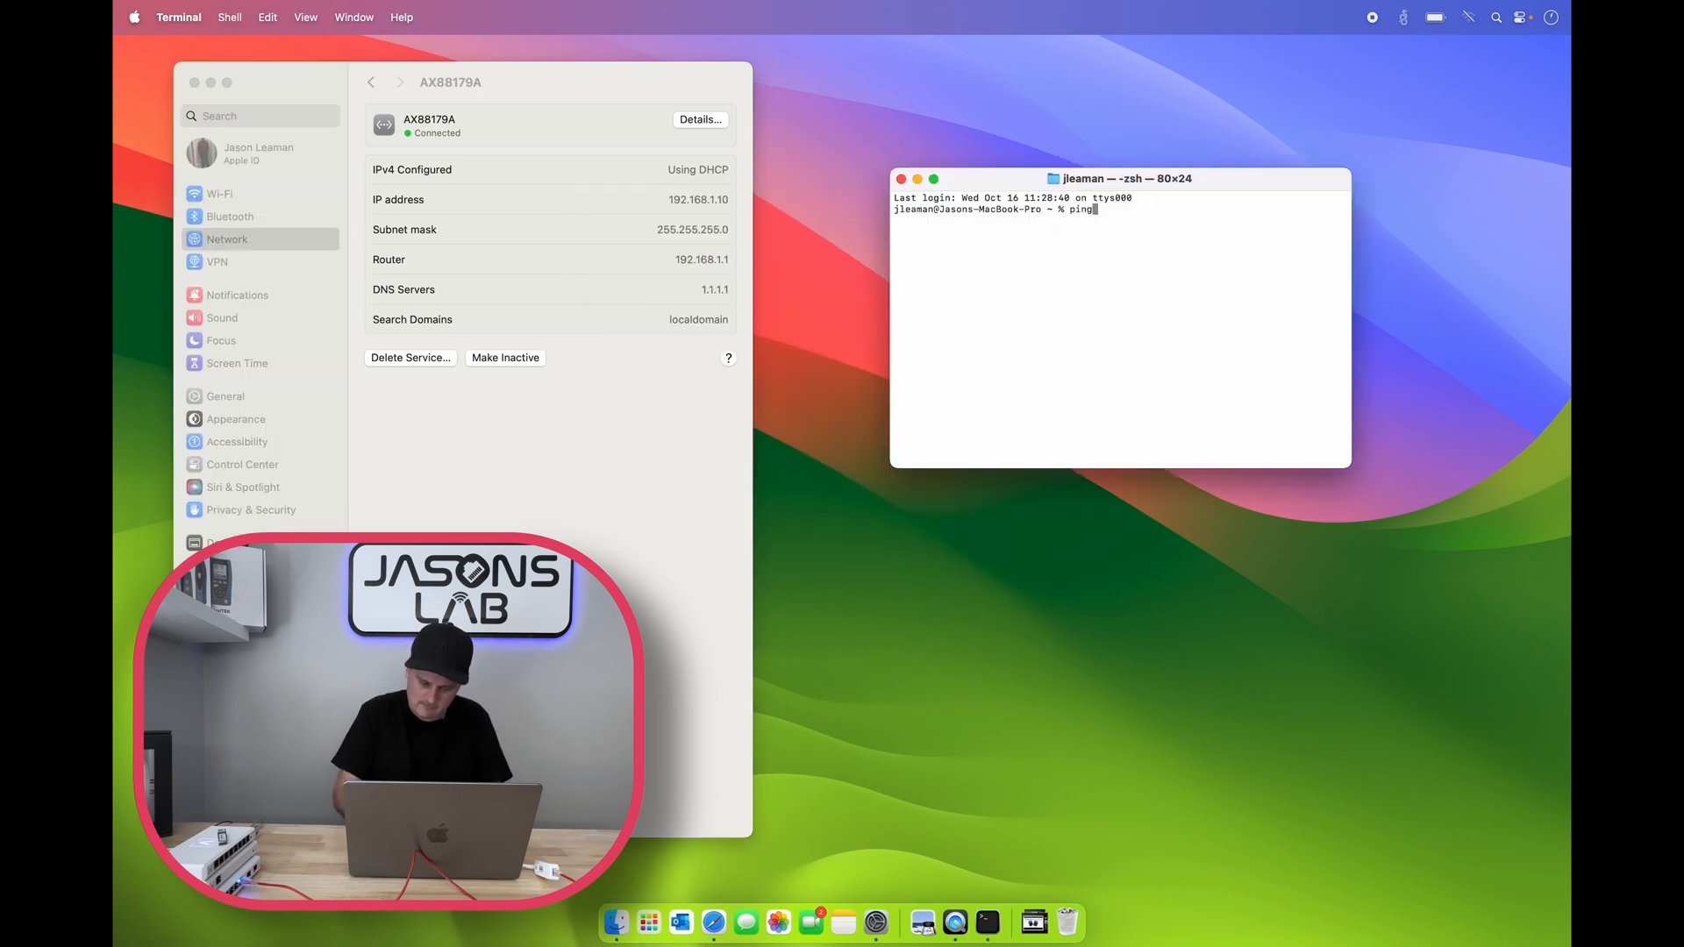
Step: Ping 192.168.1.1 from Terminal, then browse to the router's address in Safari
type("192.168.1.1")
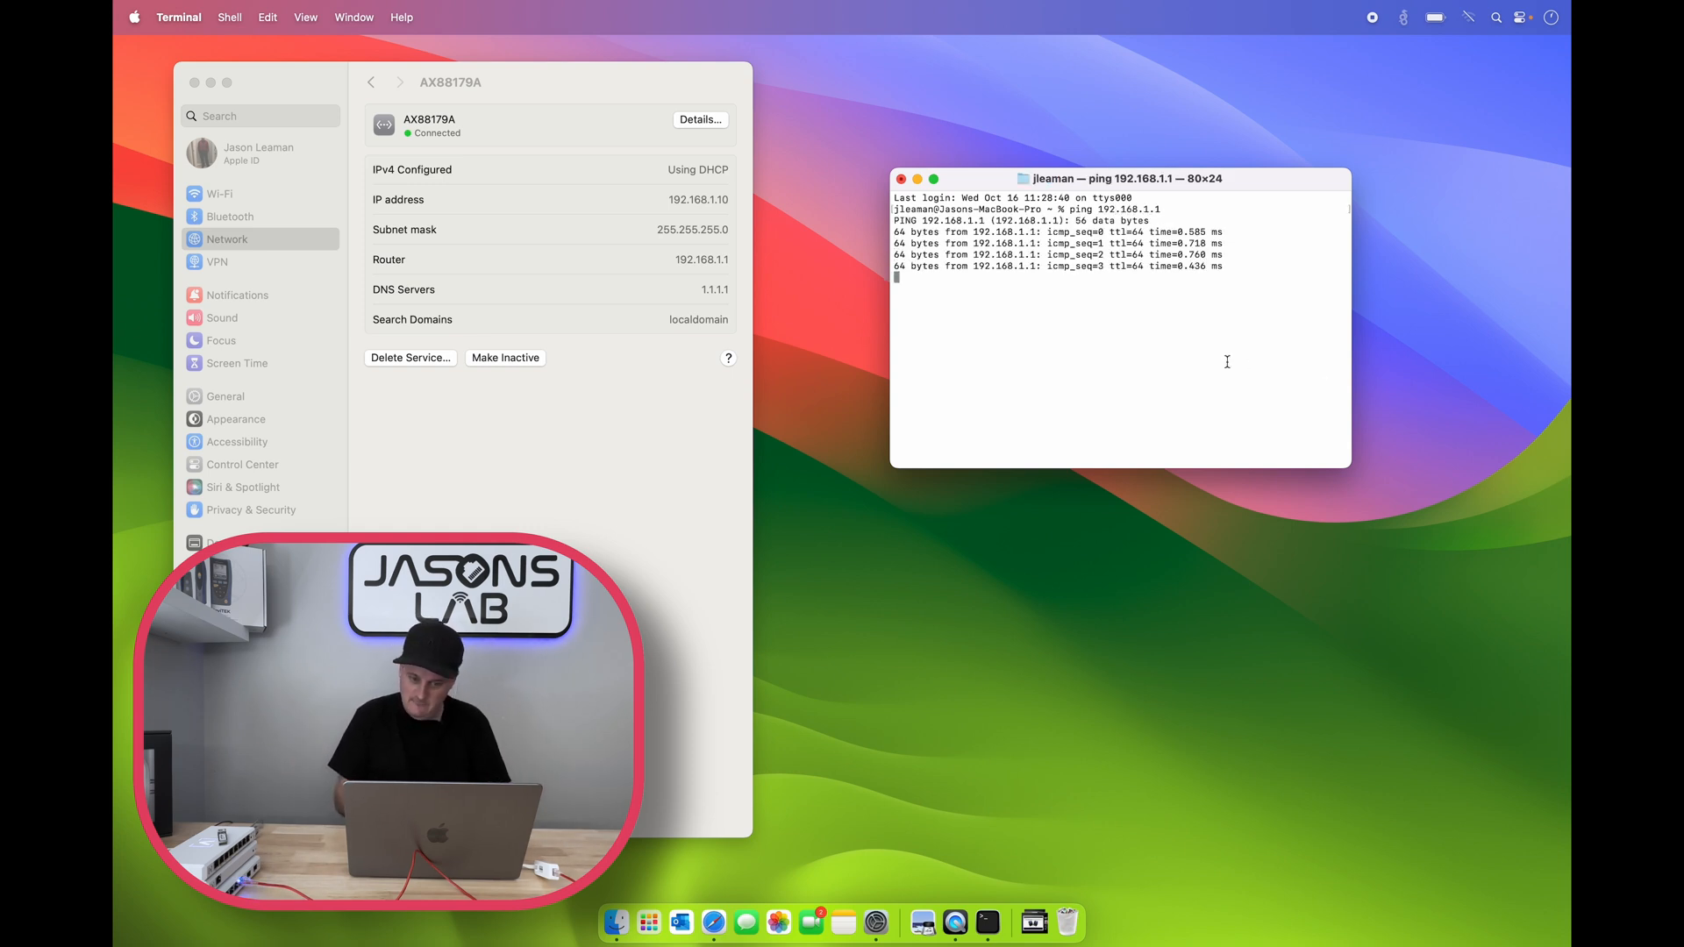
left_click(901, 179)
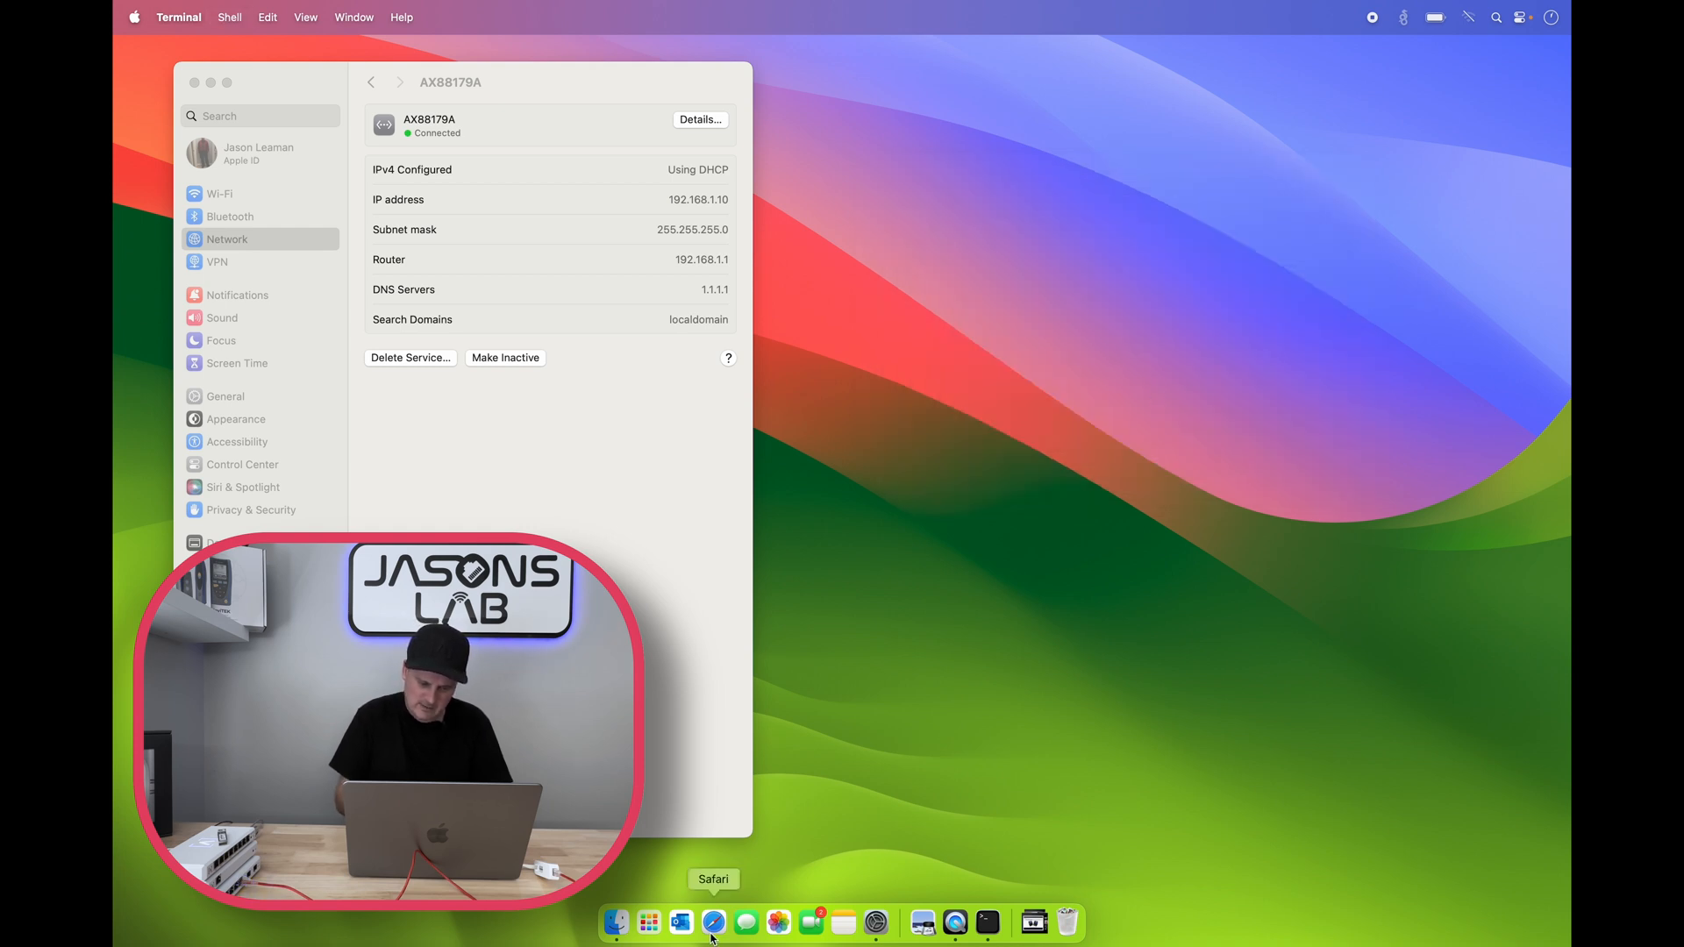
left_click(716, 933)
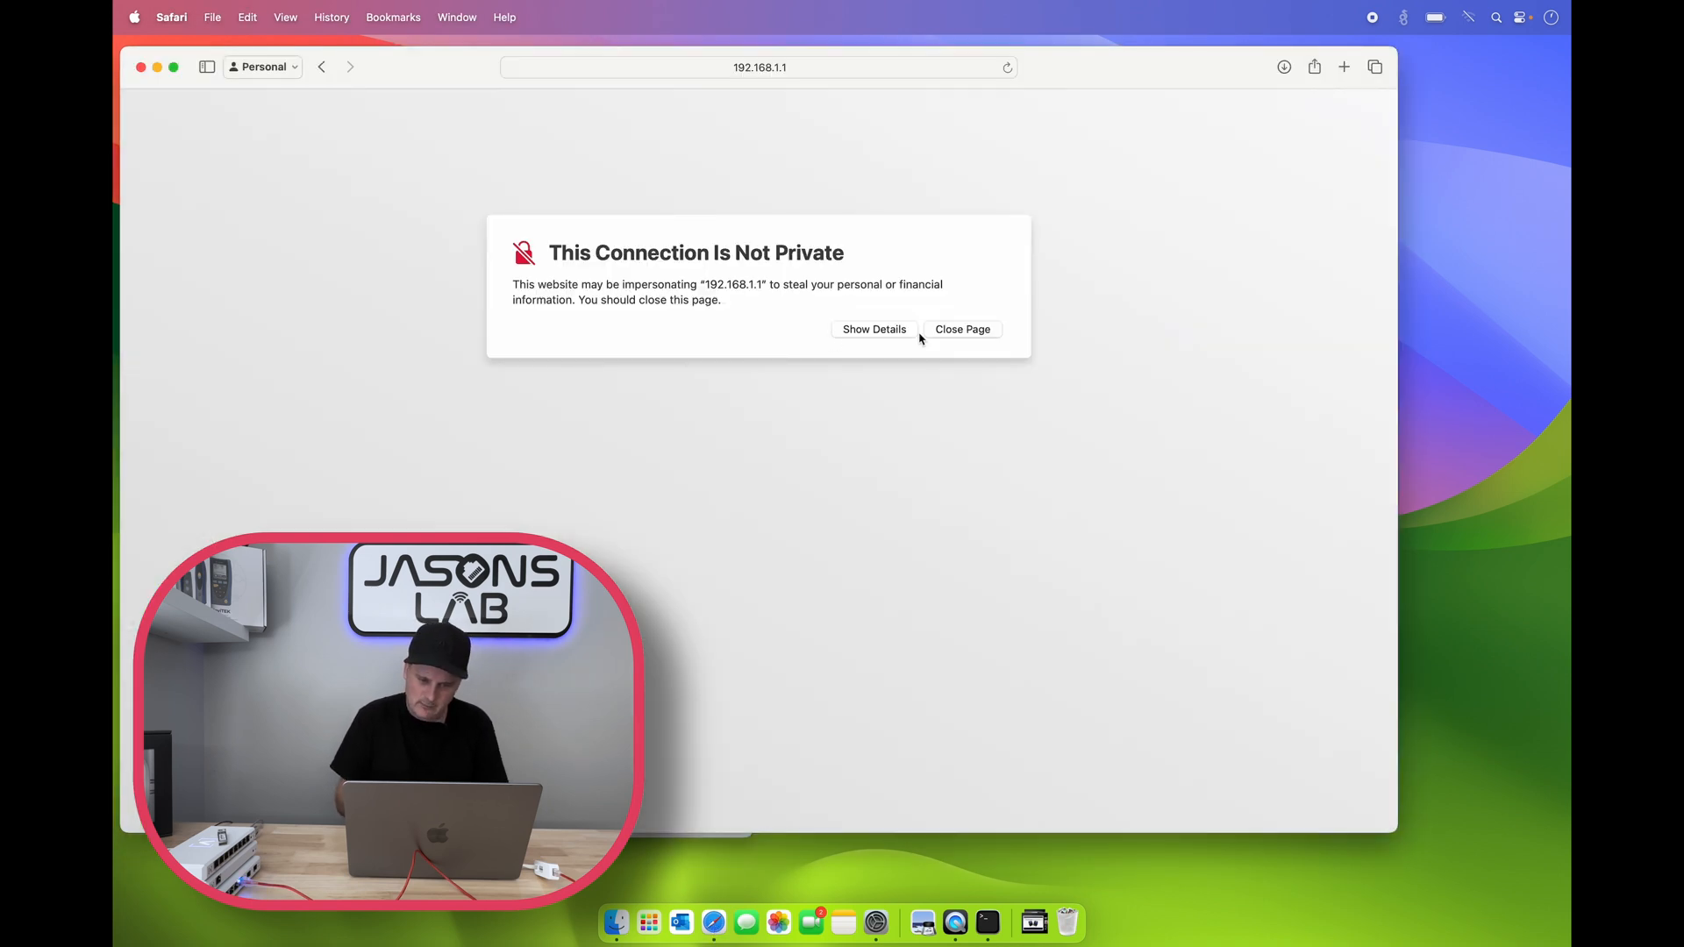
Step: Proceed past the certificate warning to reach the Alta Labs router setup page
left_click(873, 330)
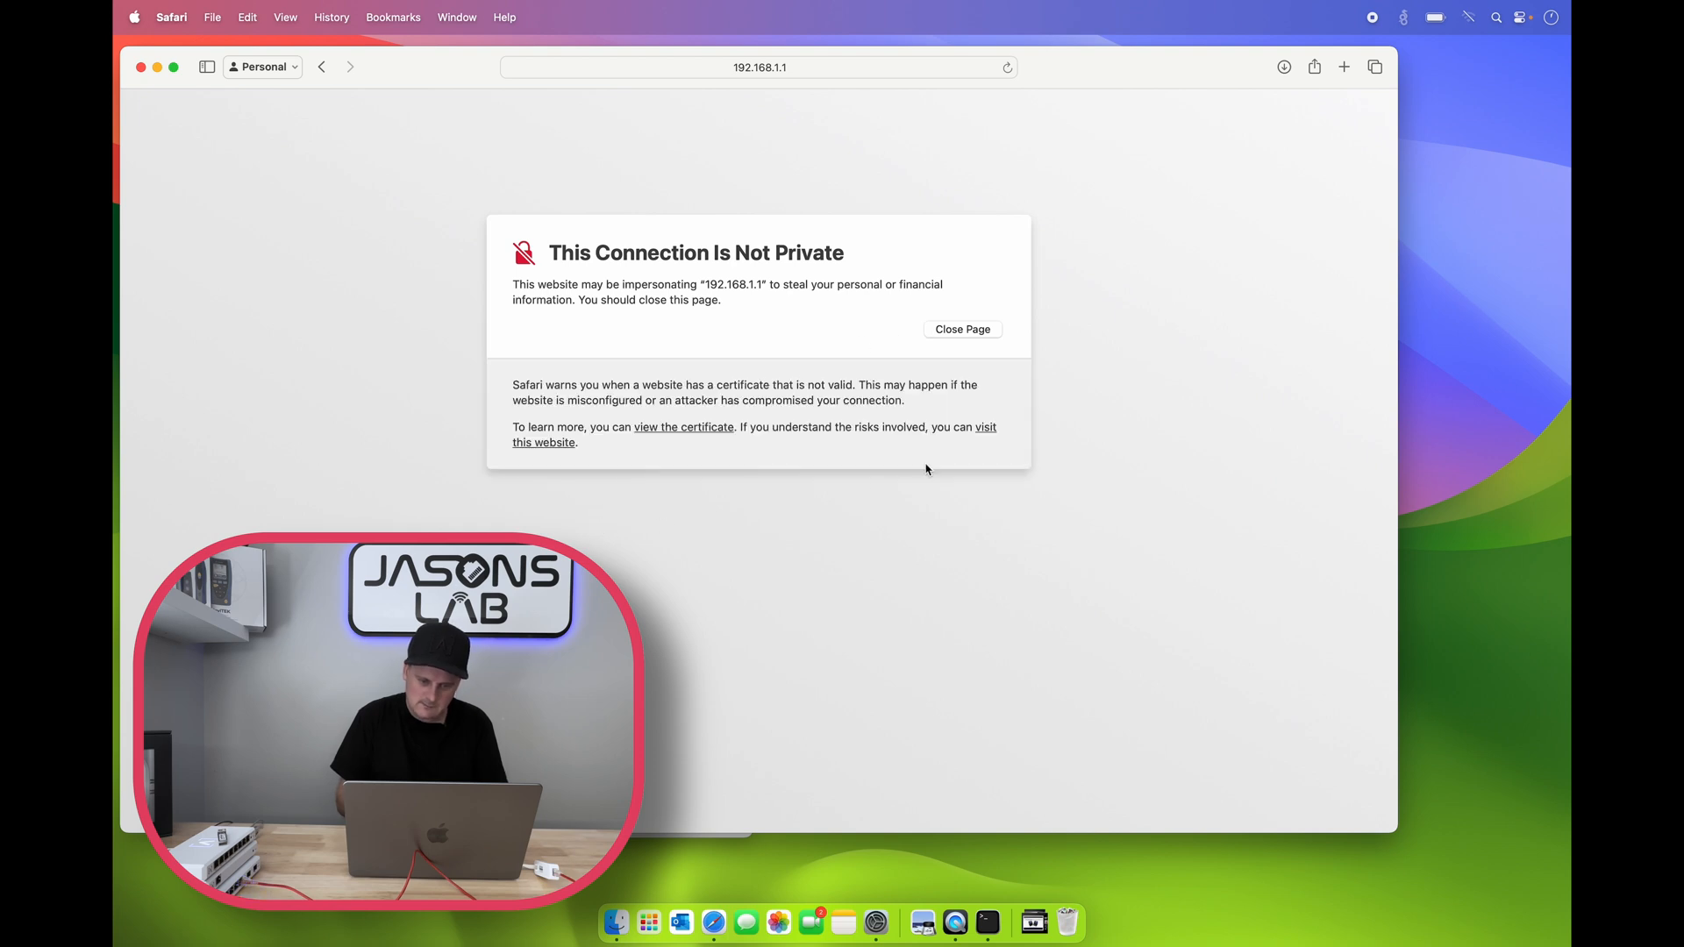
left_click(542, 442)
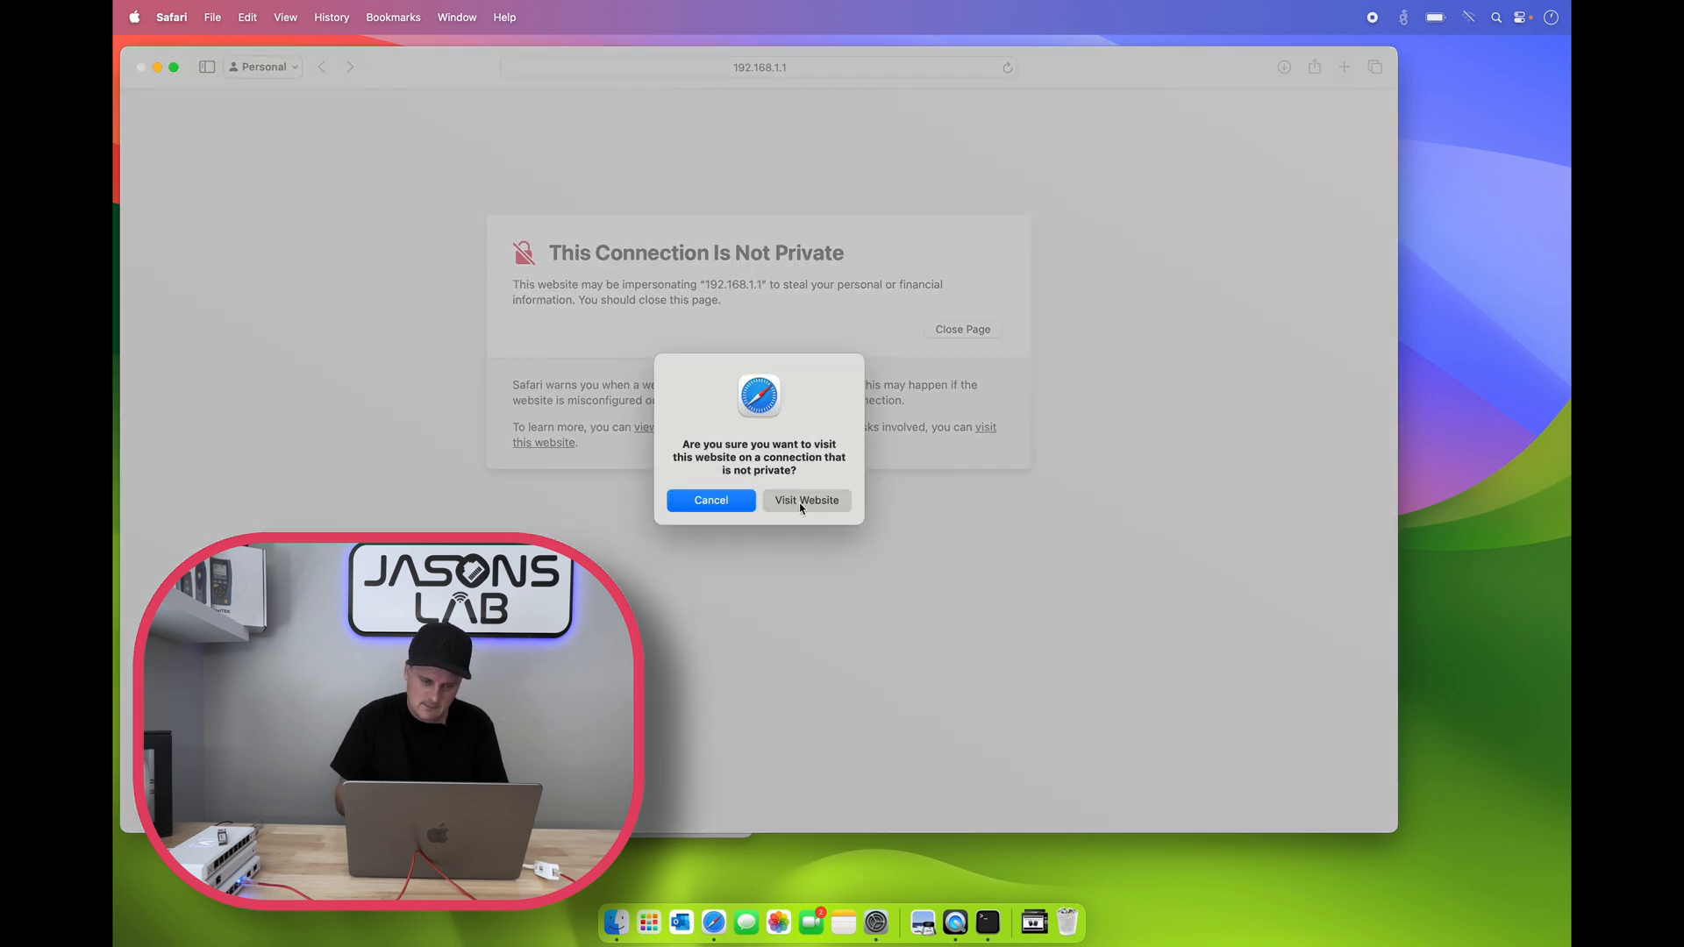
left_click(806, 500)
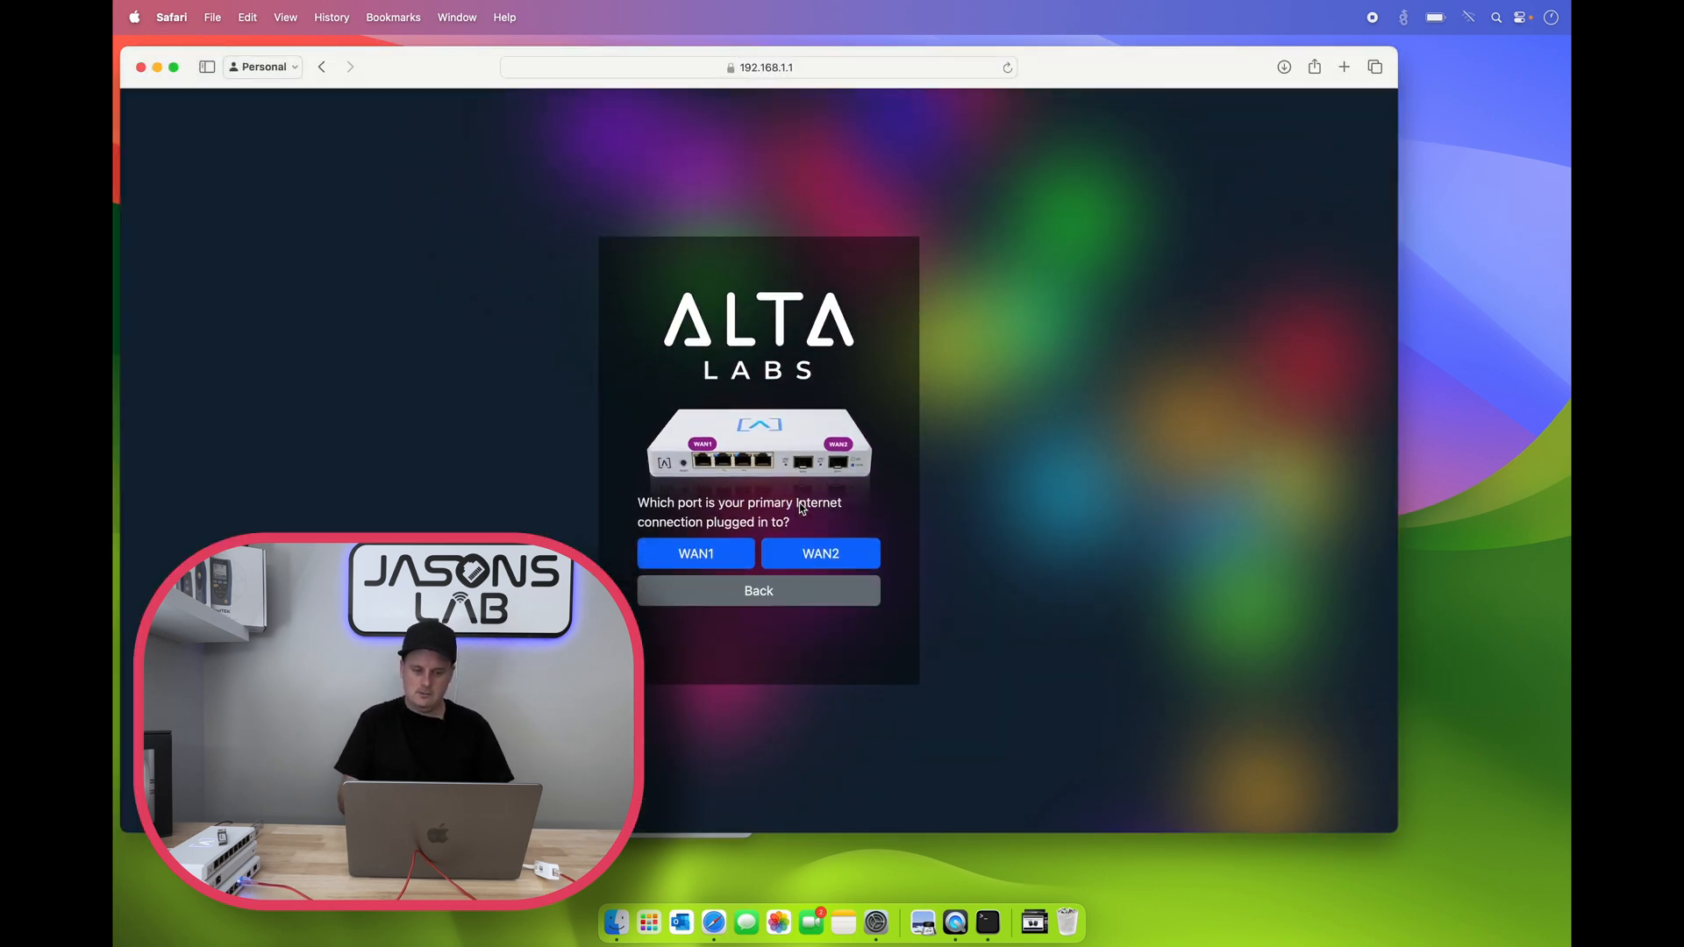
mouse_move(470, 79)
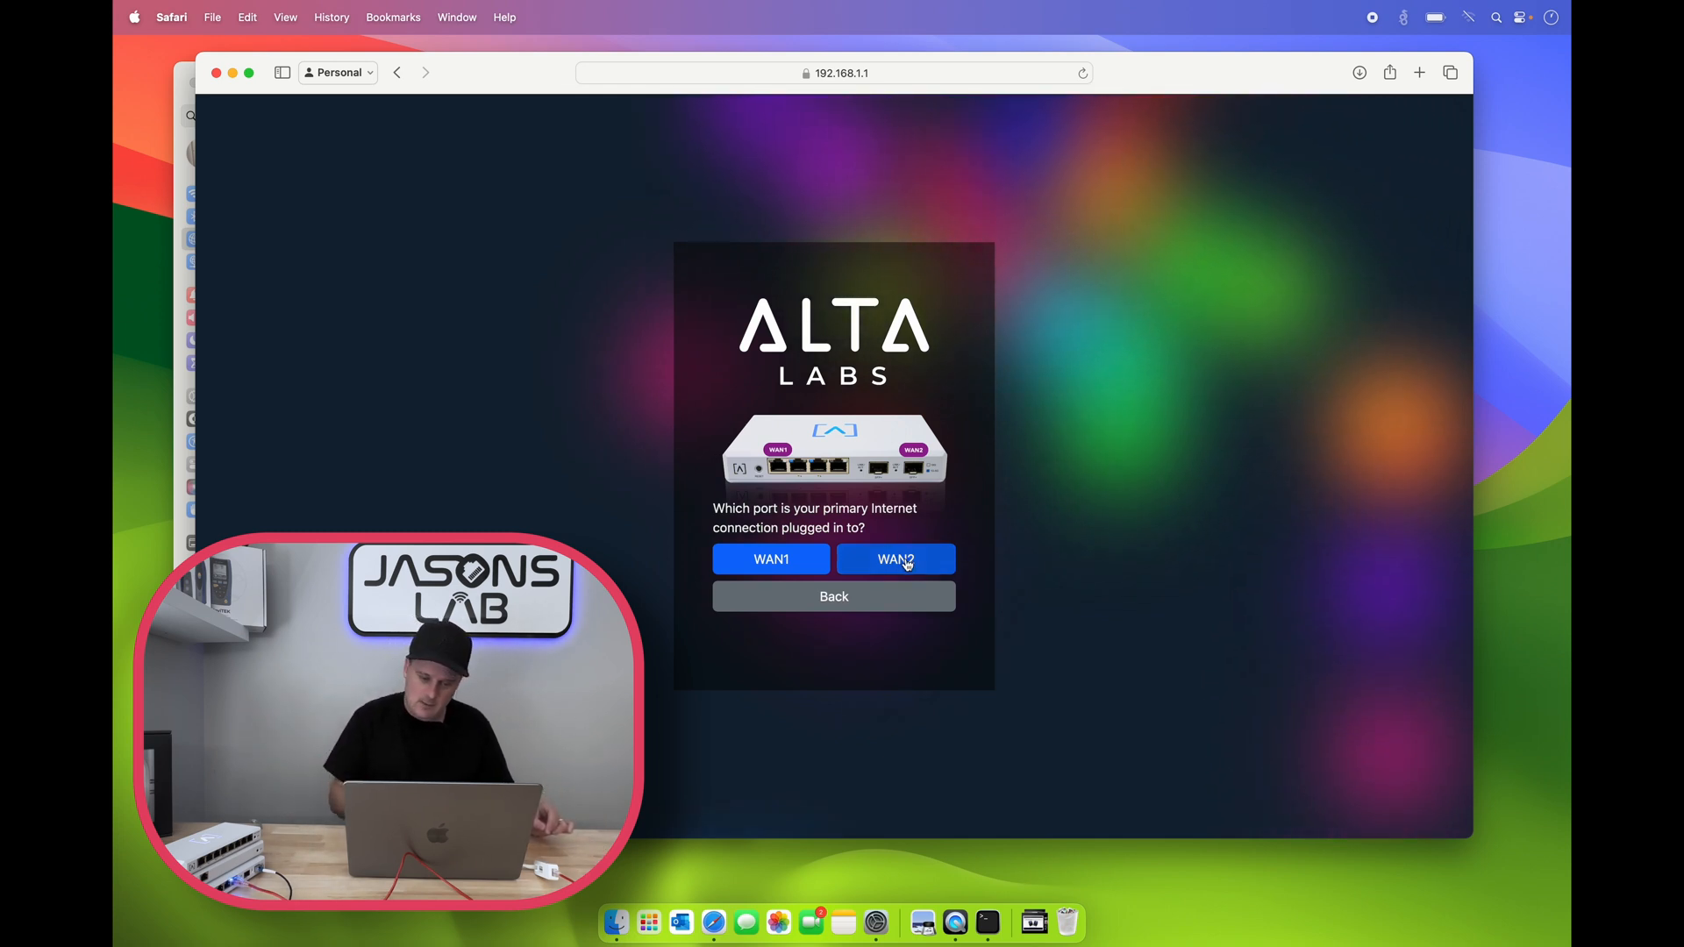
Step: Choose WAN2 with DHCP/Auto, no VLAN tagging, no MAC override and automatic link speed
left_click(894, 560)
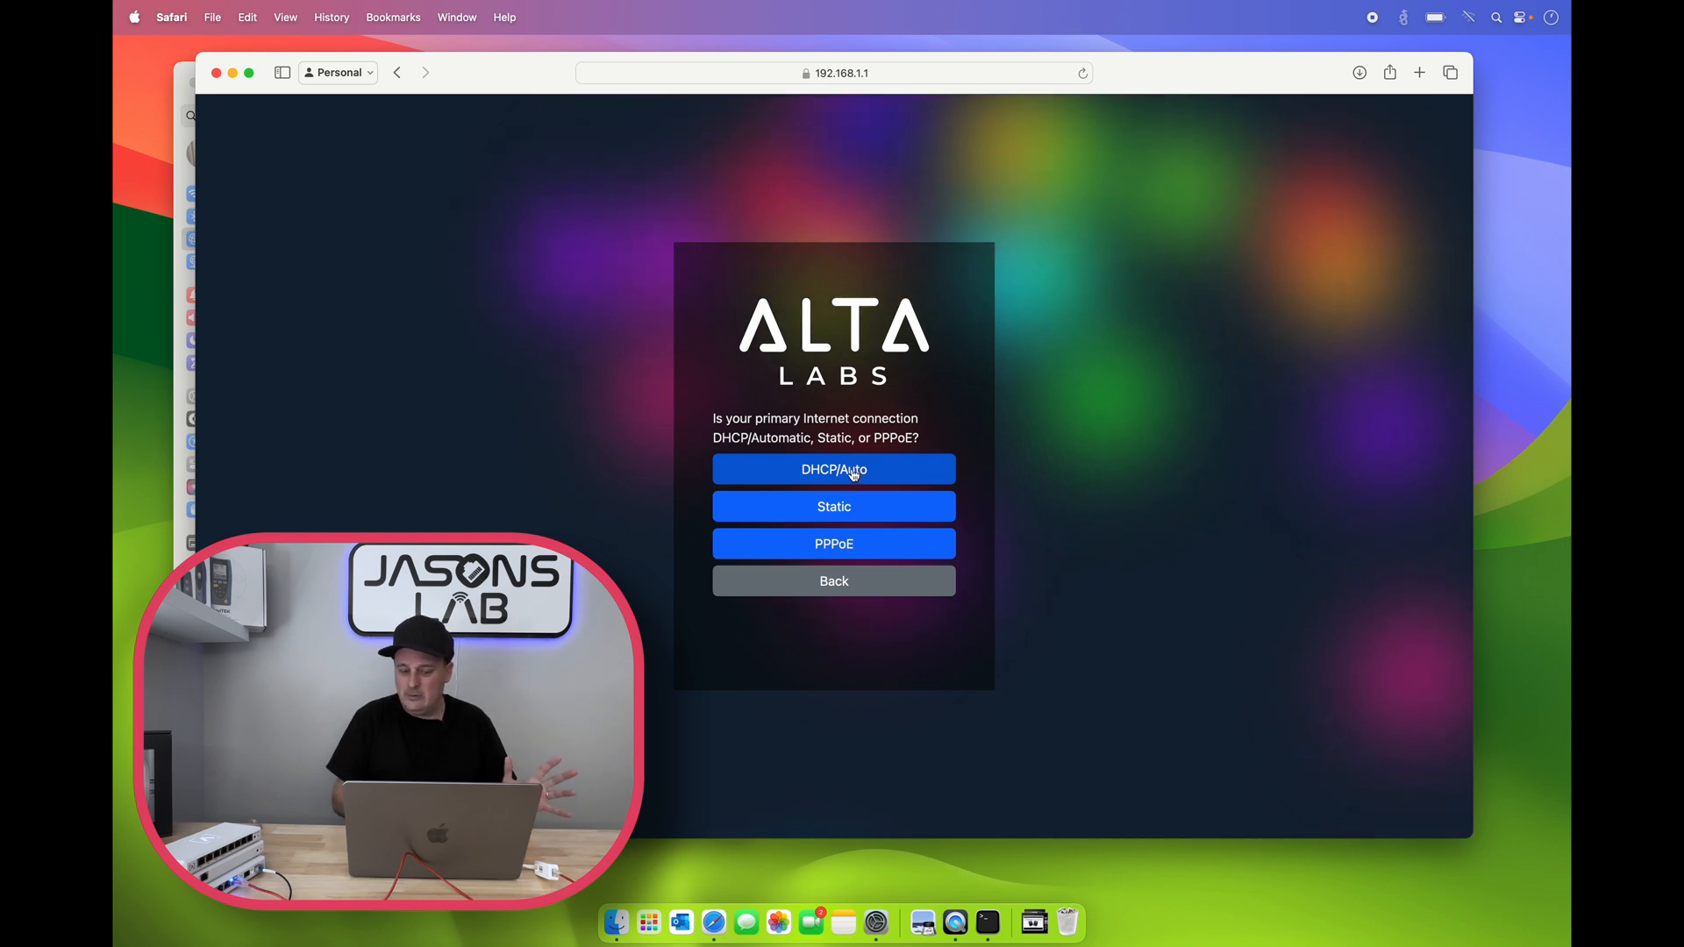
left_click(835, 470)
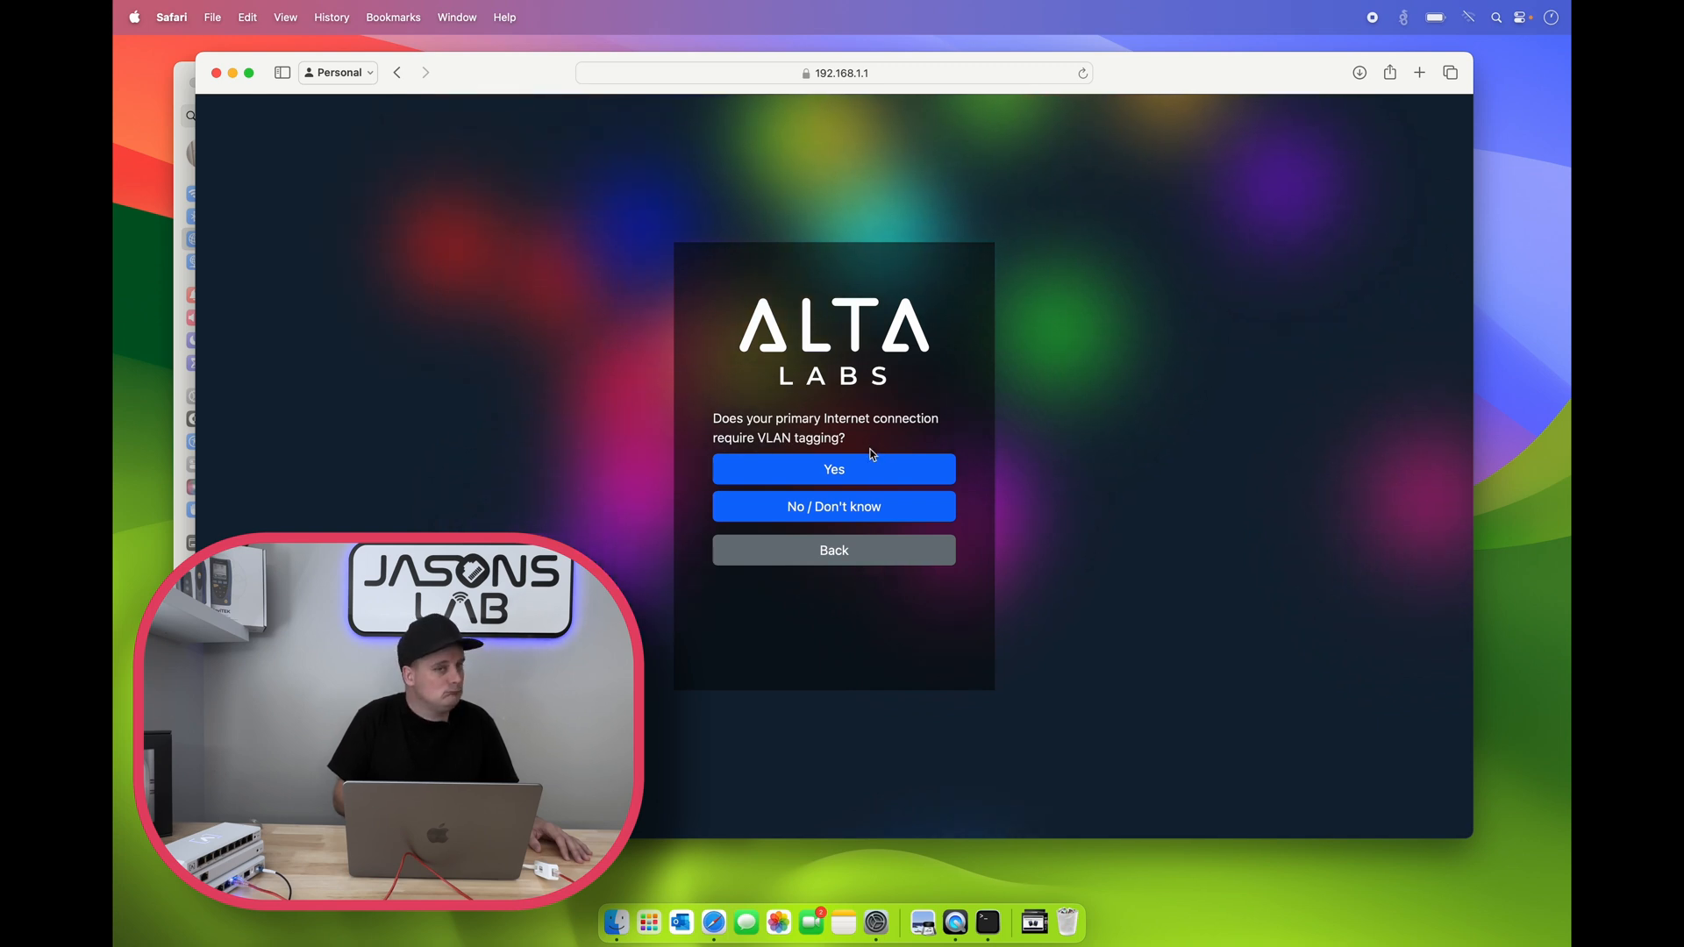
left_click(833, 505)
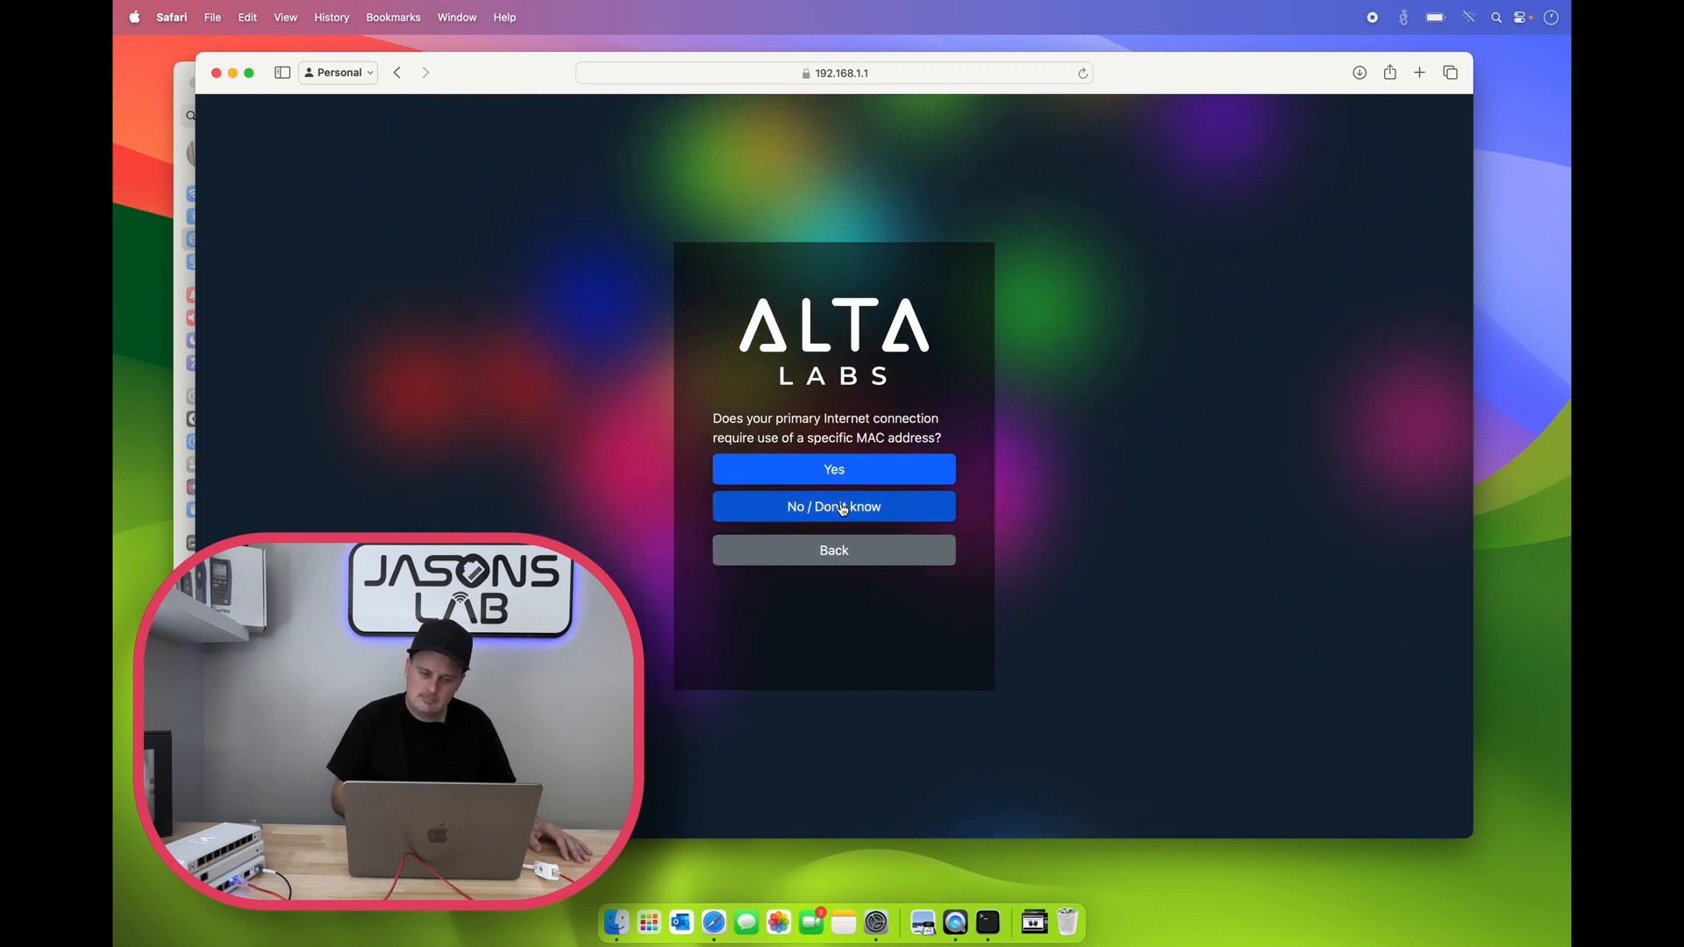
mouse_move(926, 427)
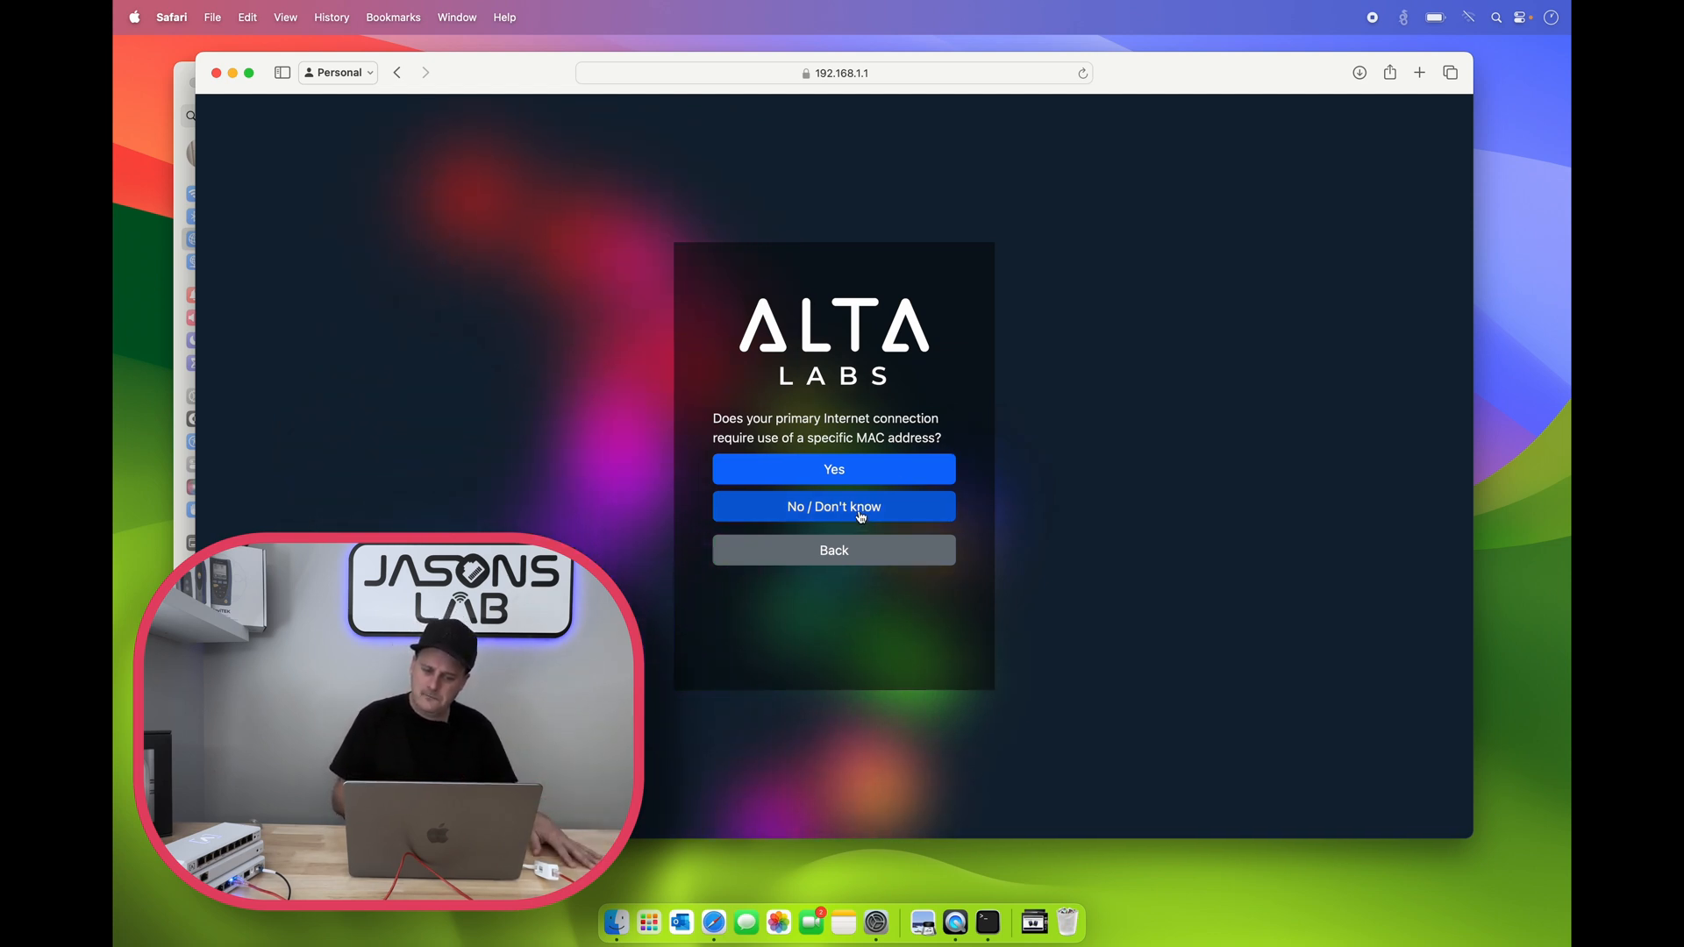
left_click(835, 505)
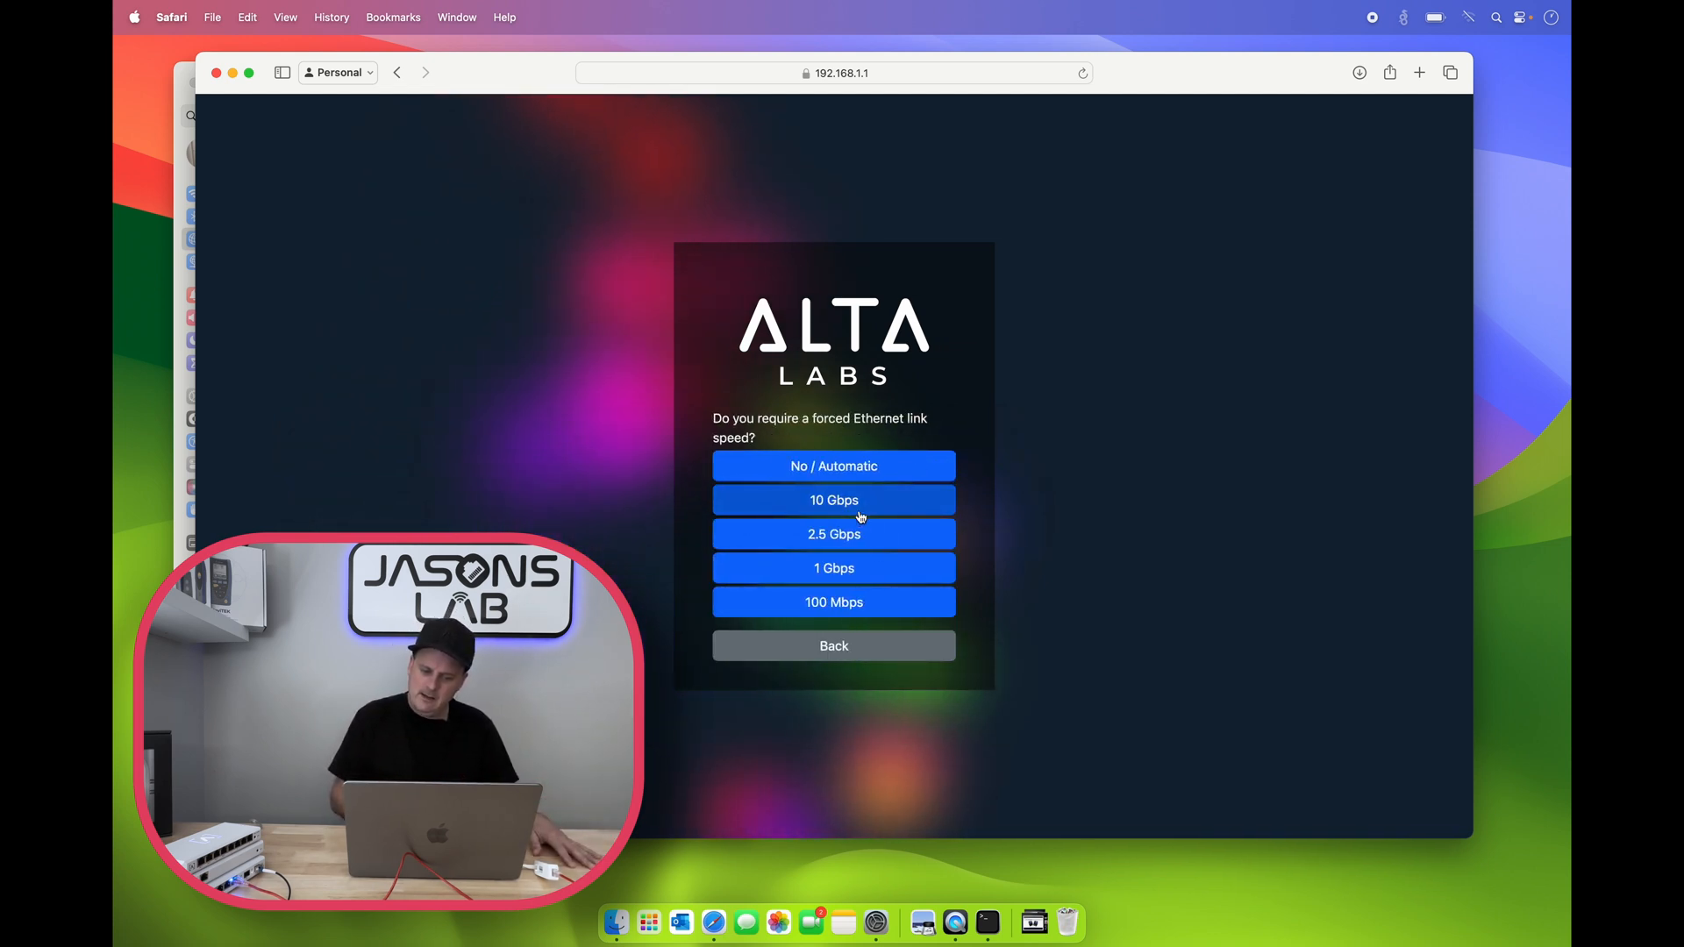
mouse_move(854, 472)
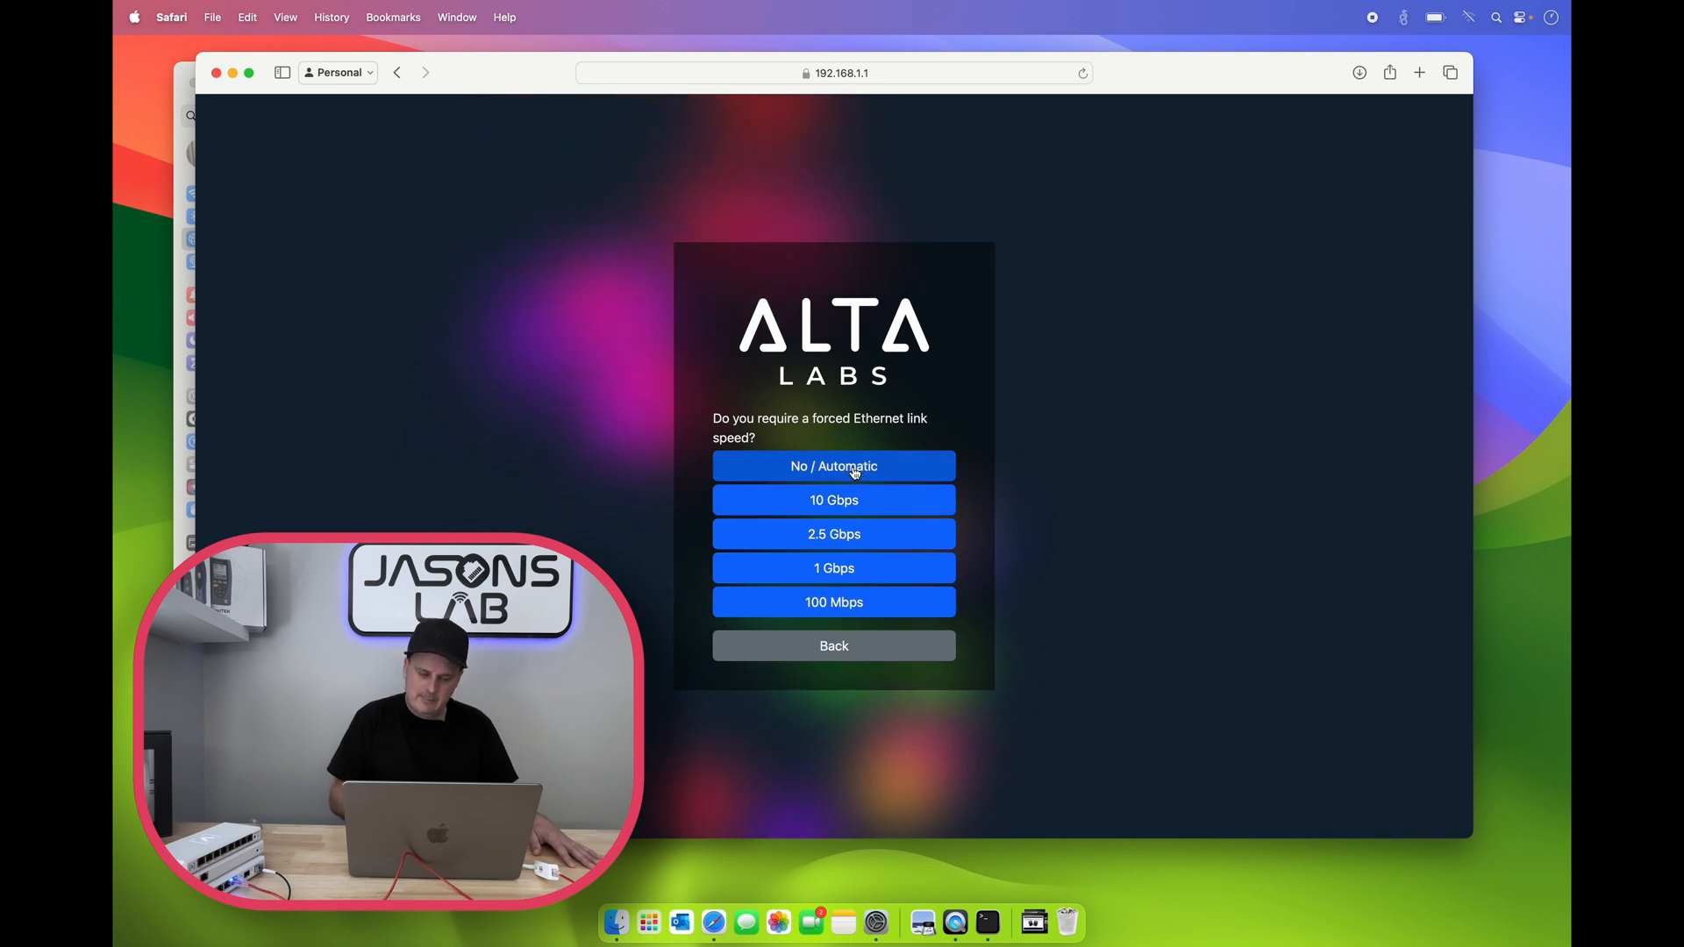
left_click(833, 467)
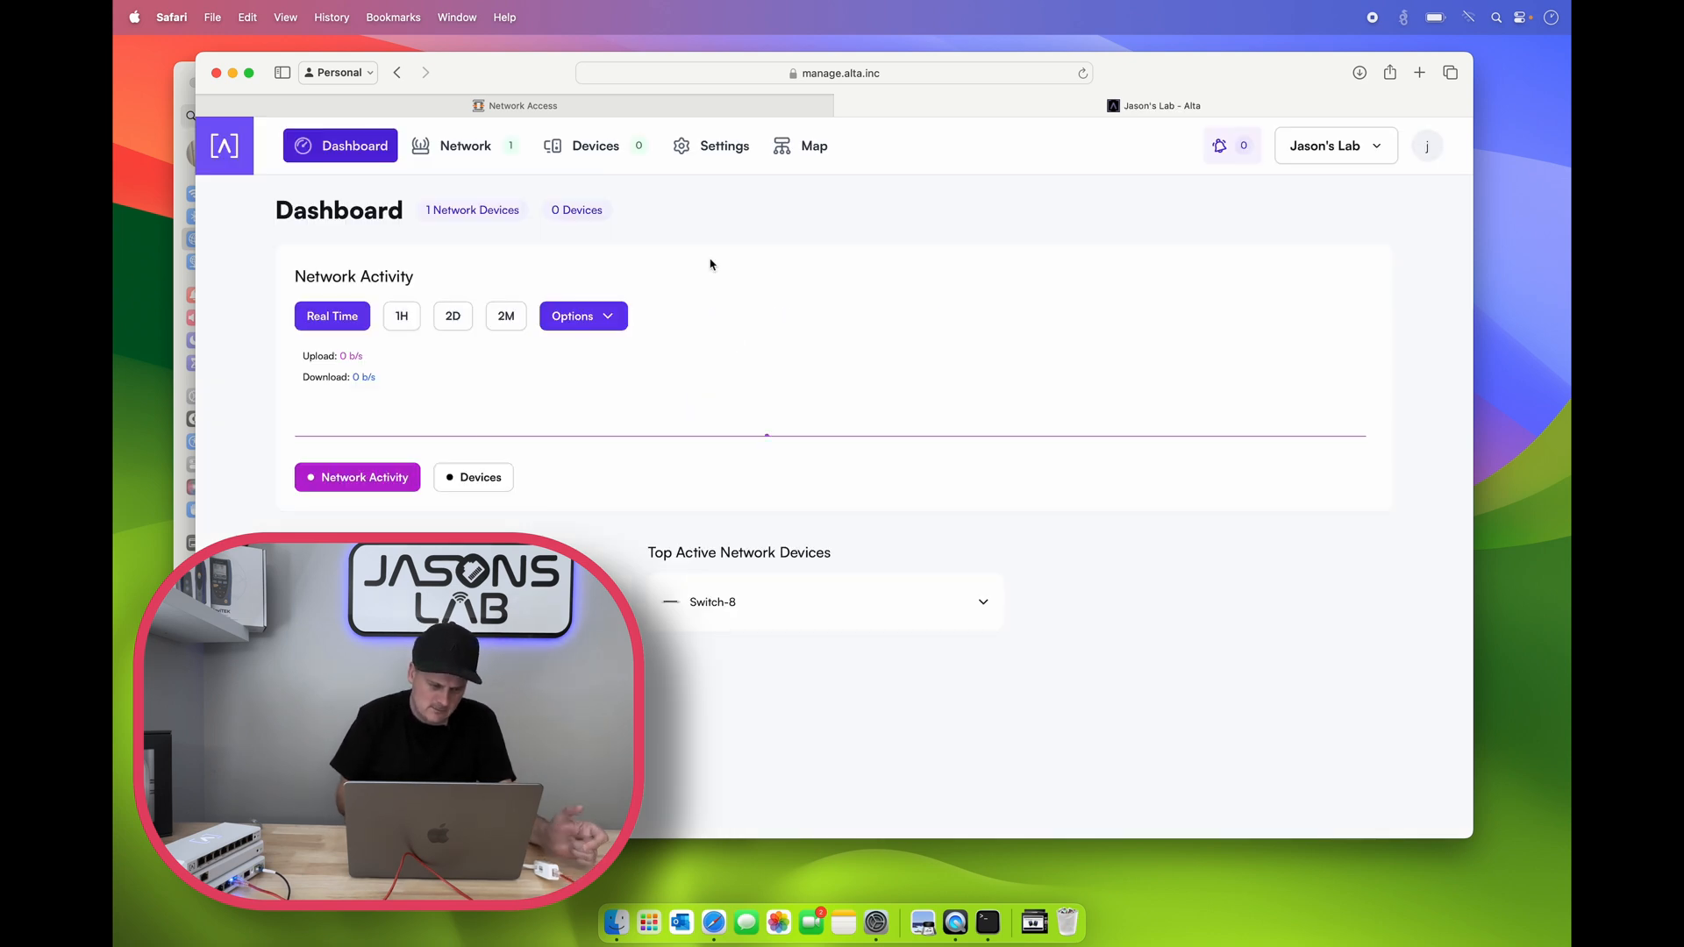
Step: Show the Network device list with Switch-8 and the New Router
left_click(467, 146)
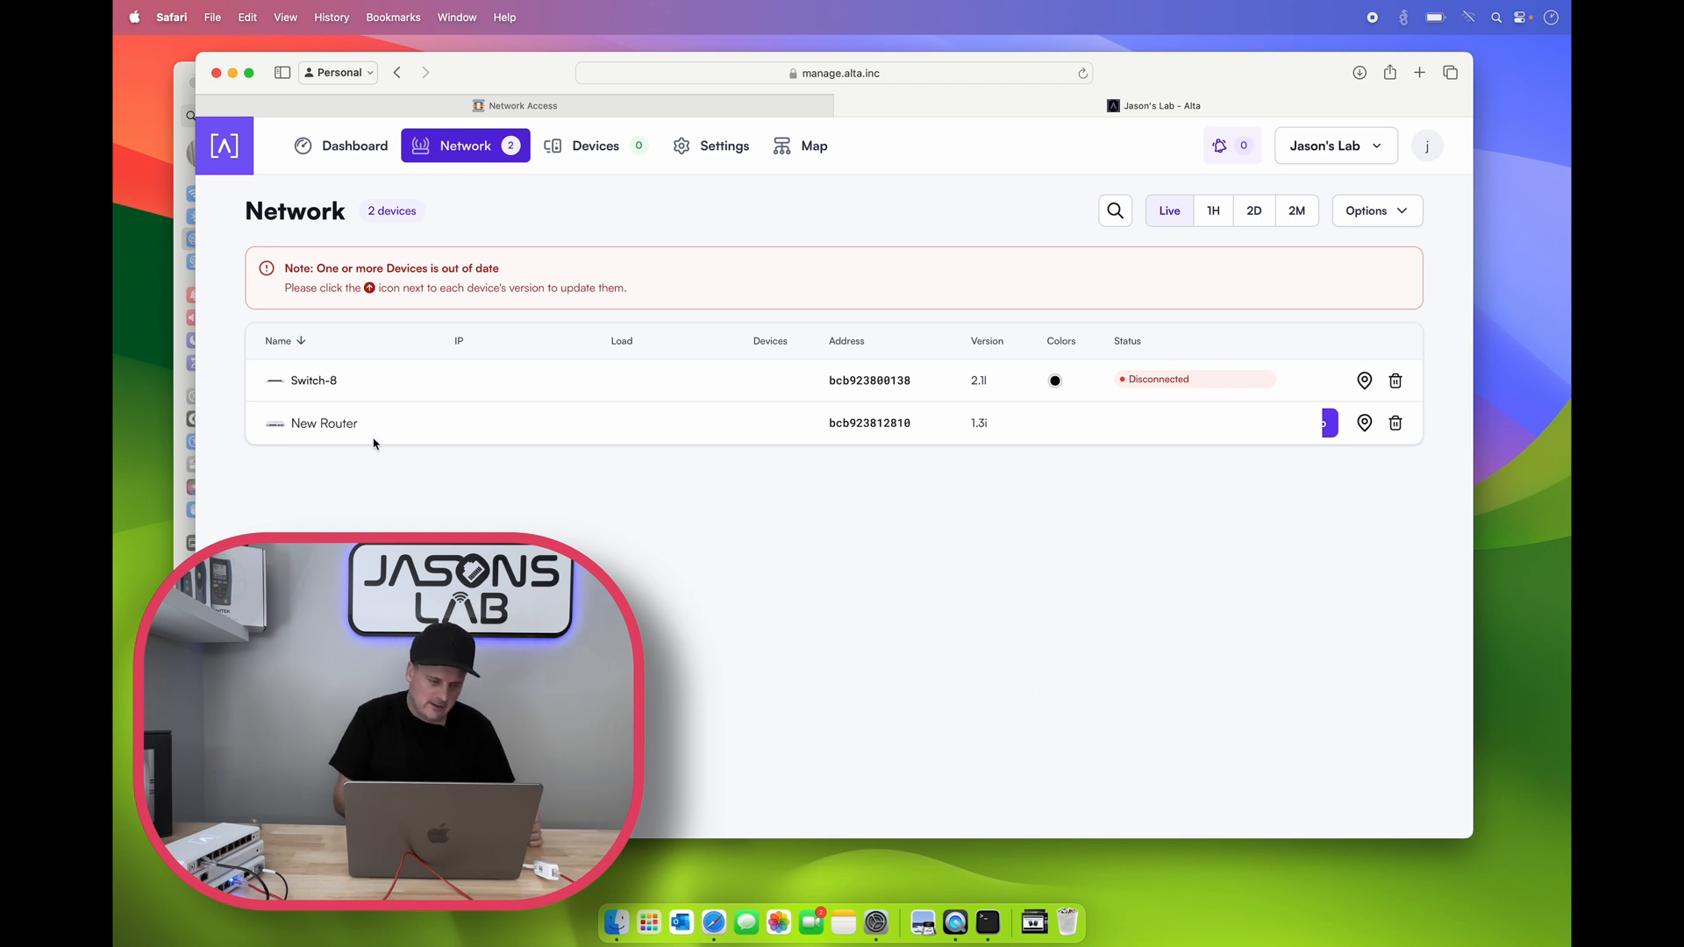
mouse_move(316, 435)
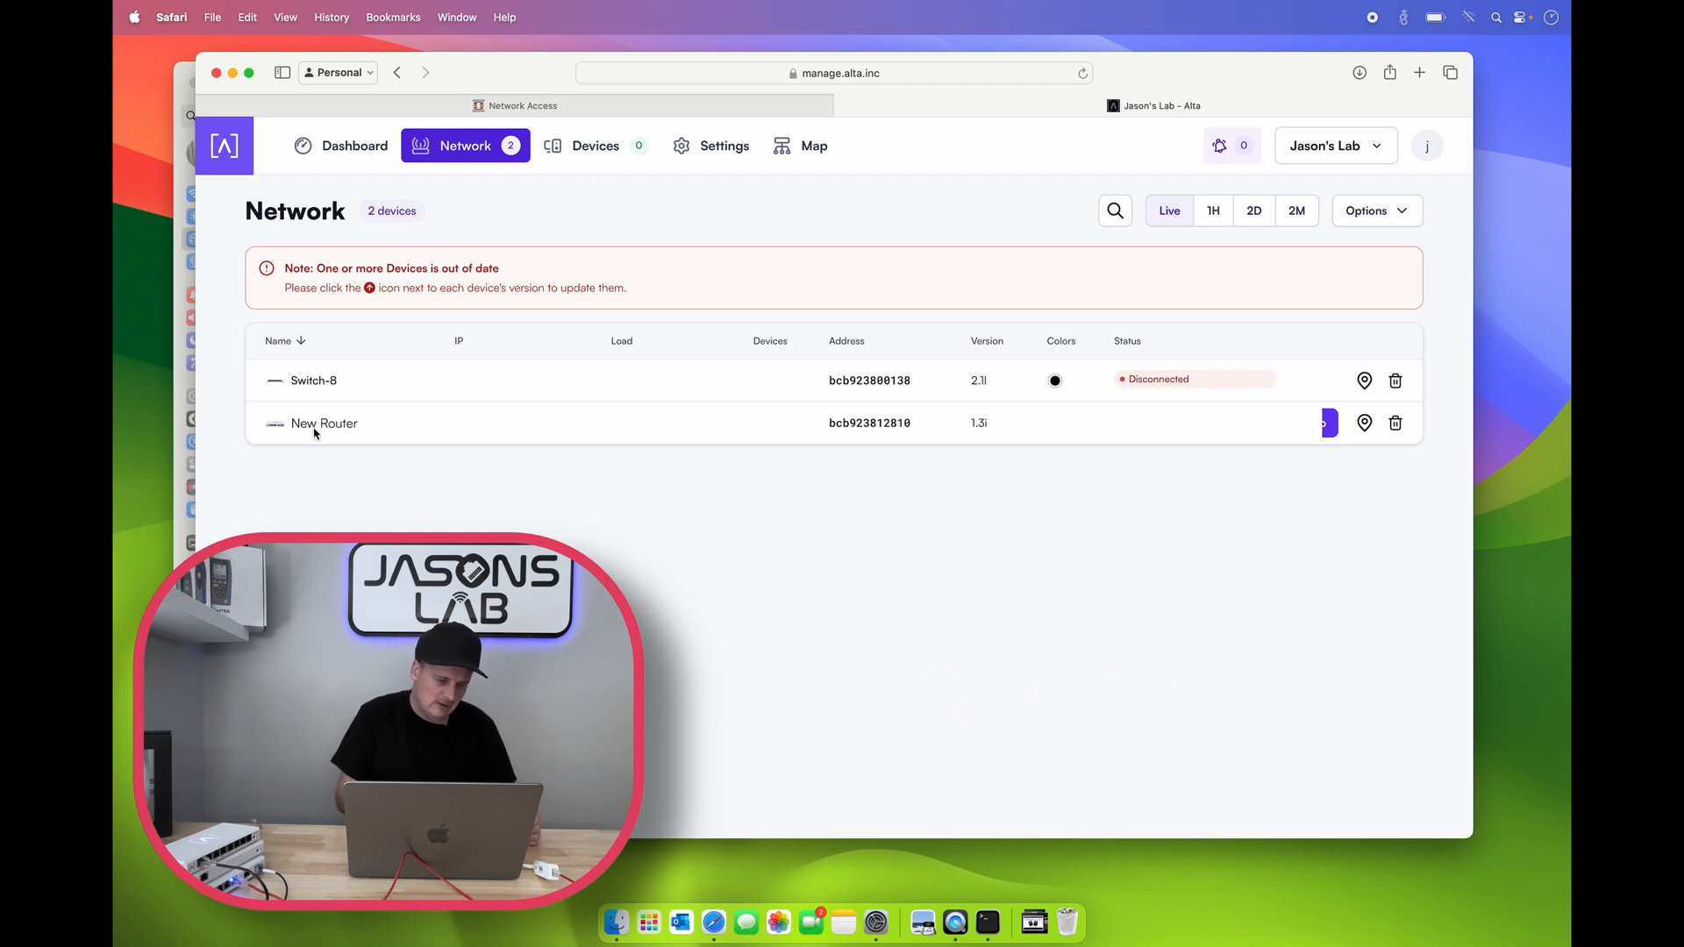
mouse_move(295, 465)
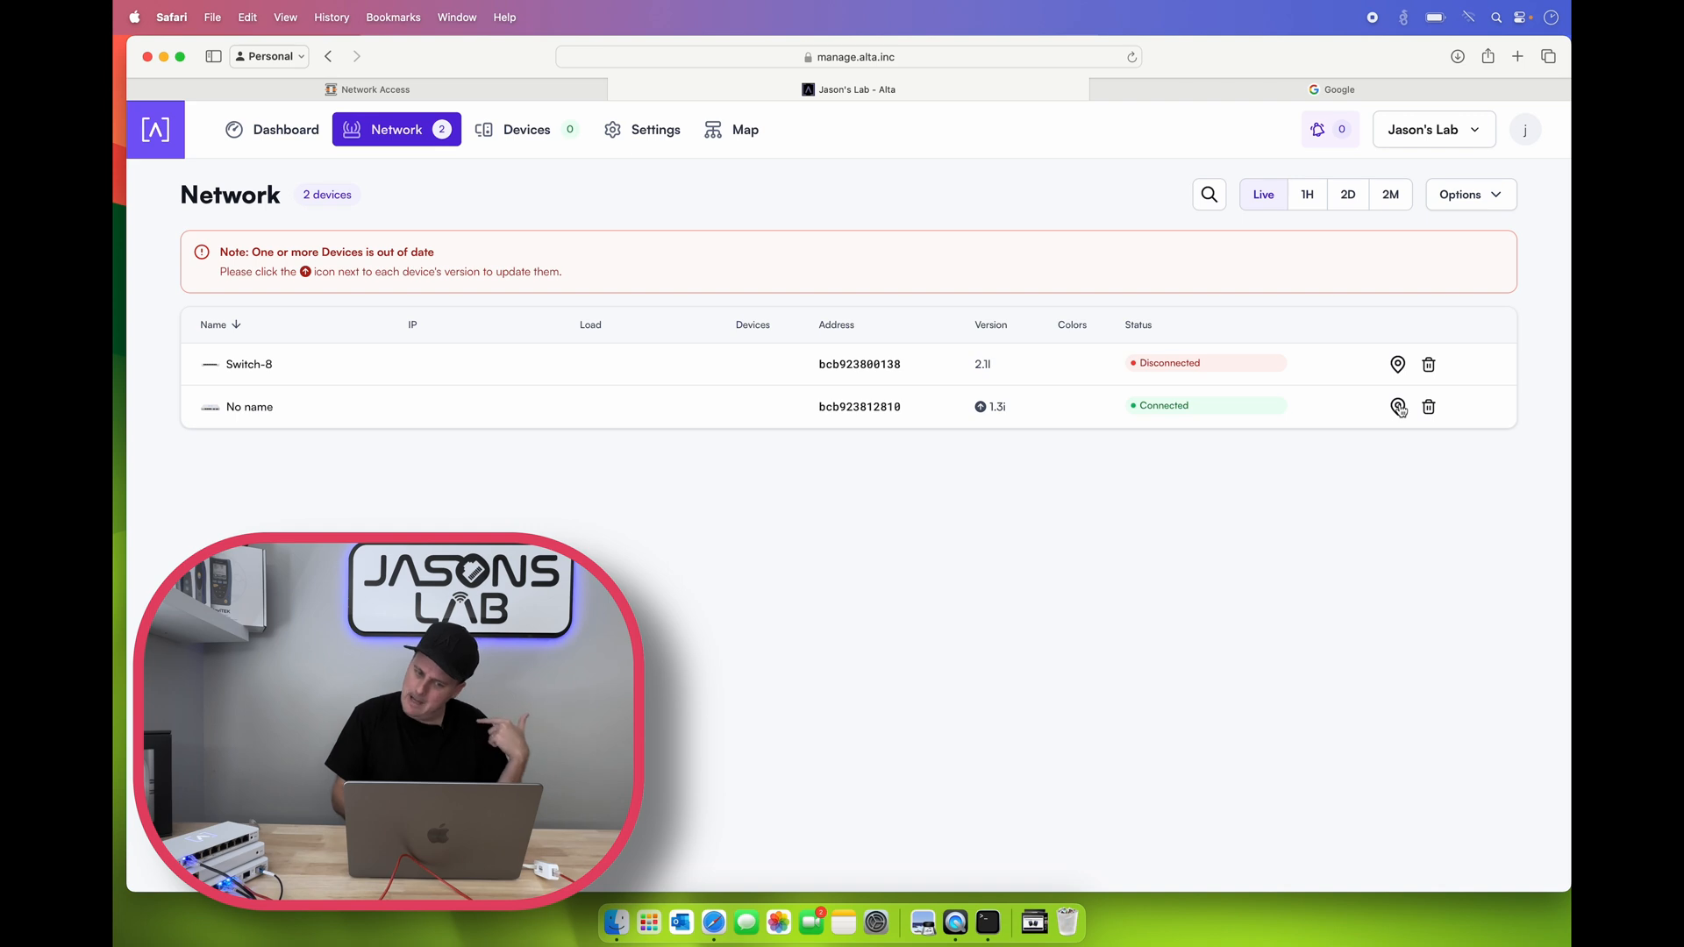
mouse_move(1073, 603)
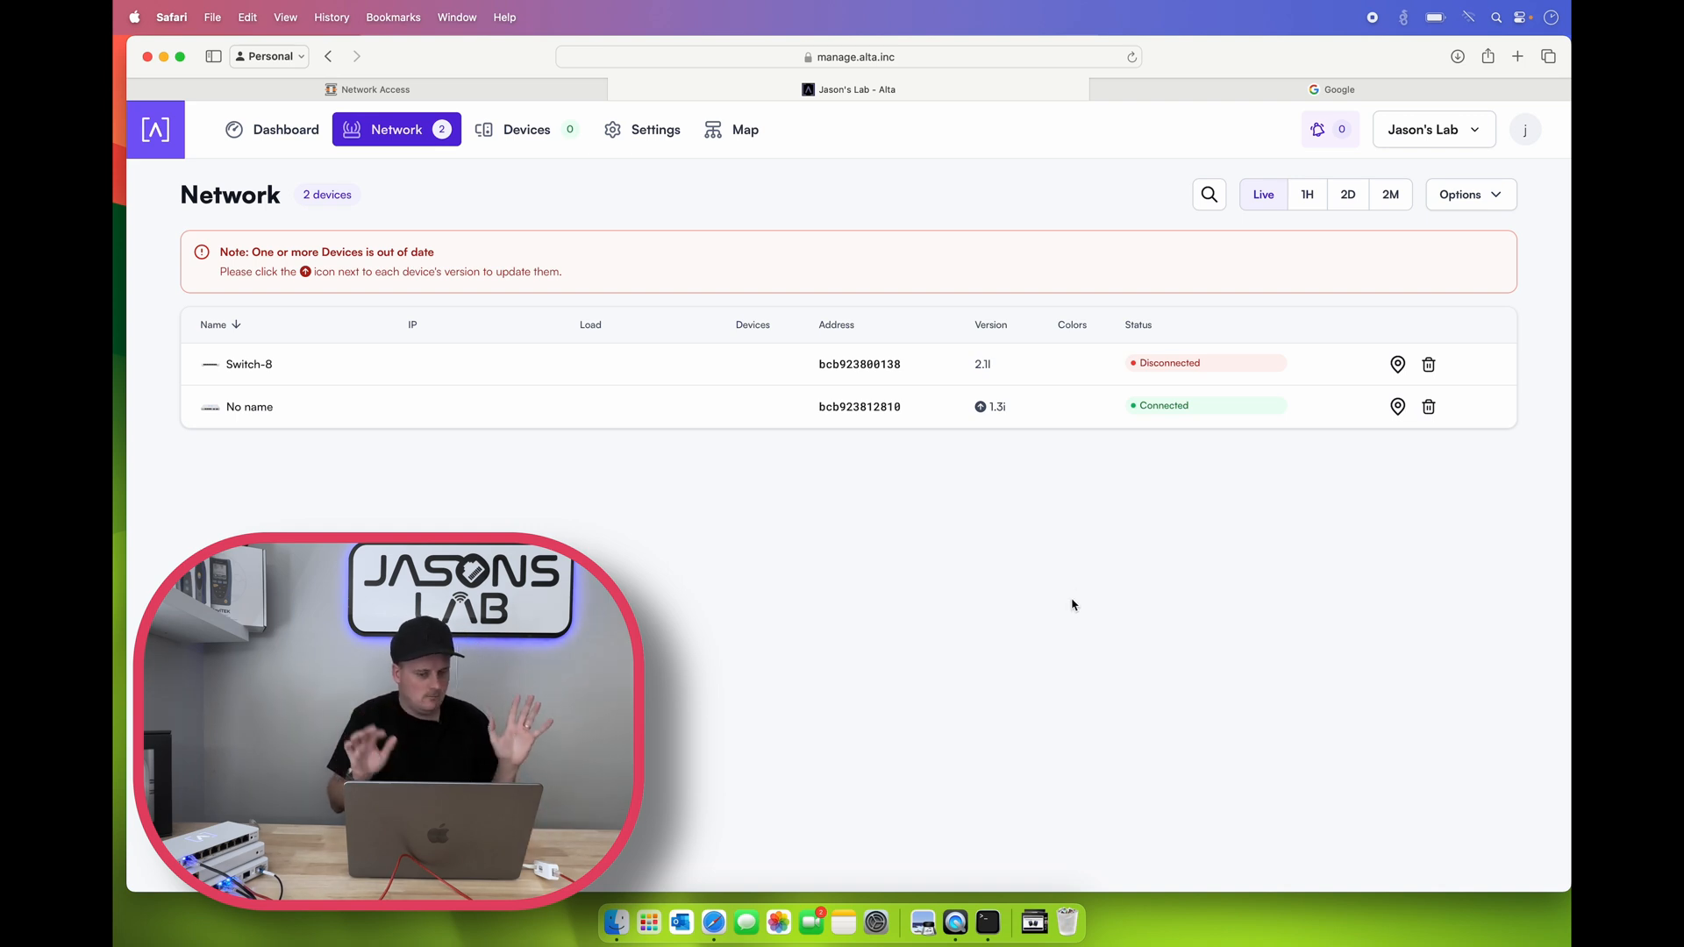
mouse_move(752, 618)
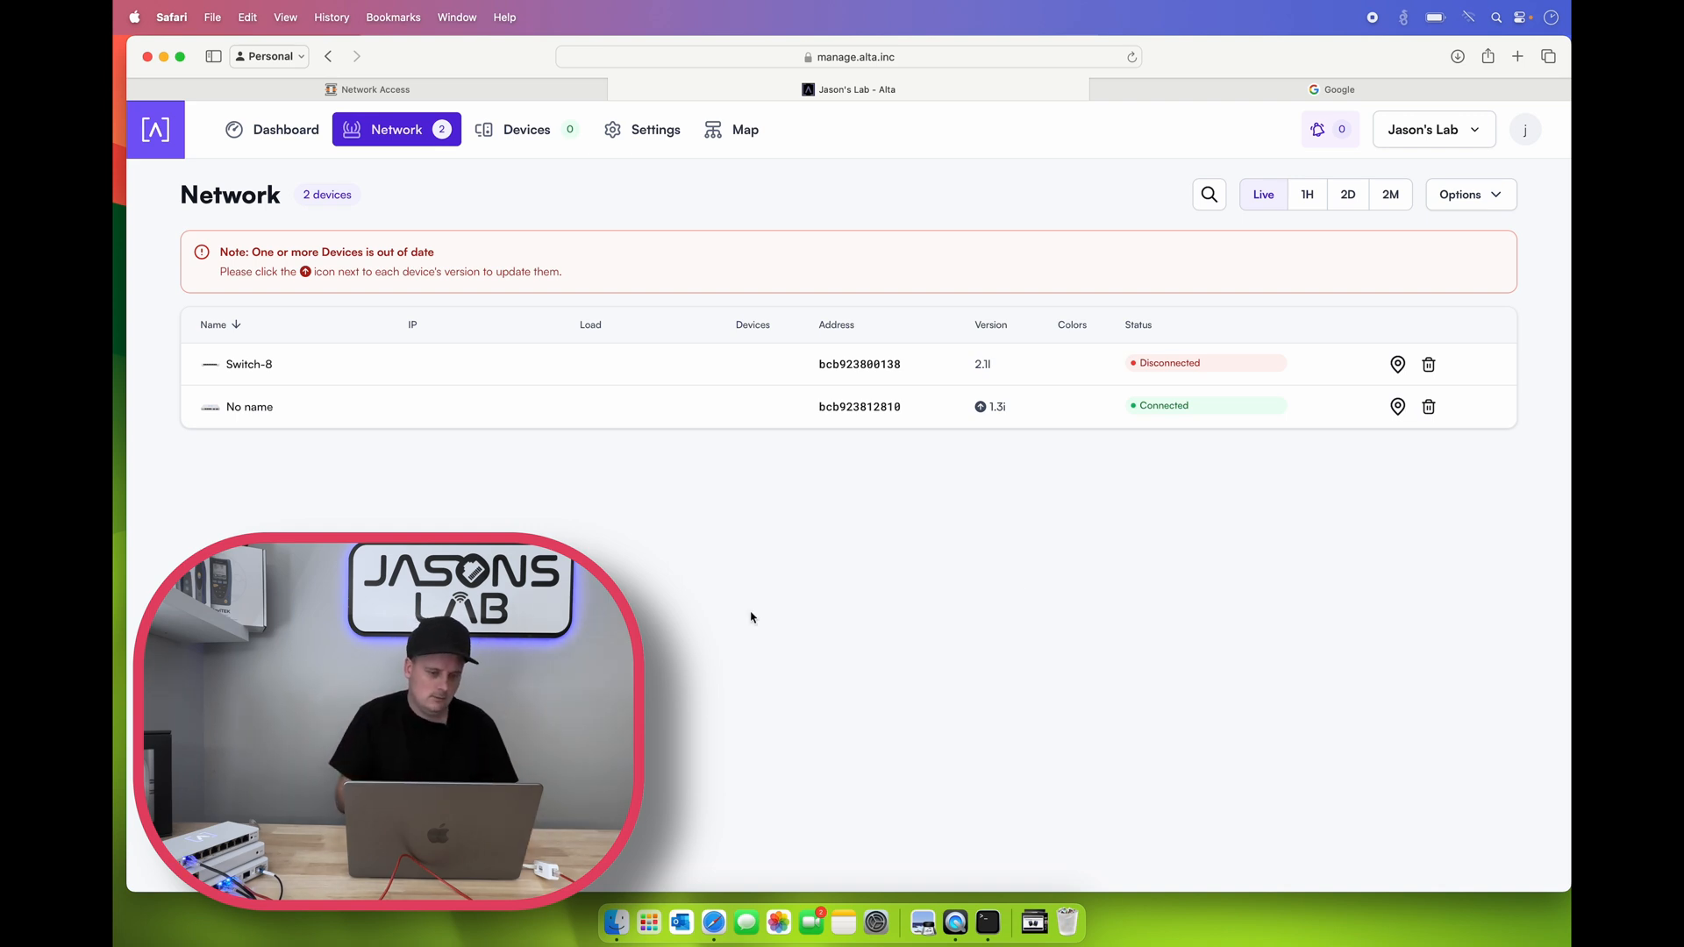
Step: Rename the new router to 'Alta Main Router' and start its firmware update to 1.3j
left_click(249, 407)
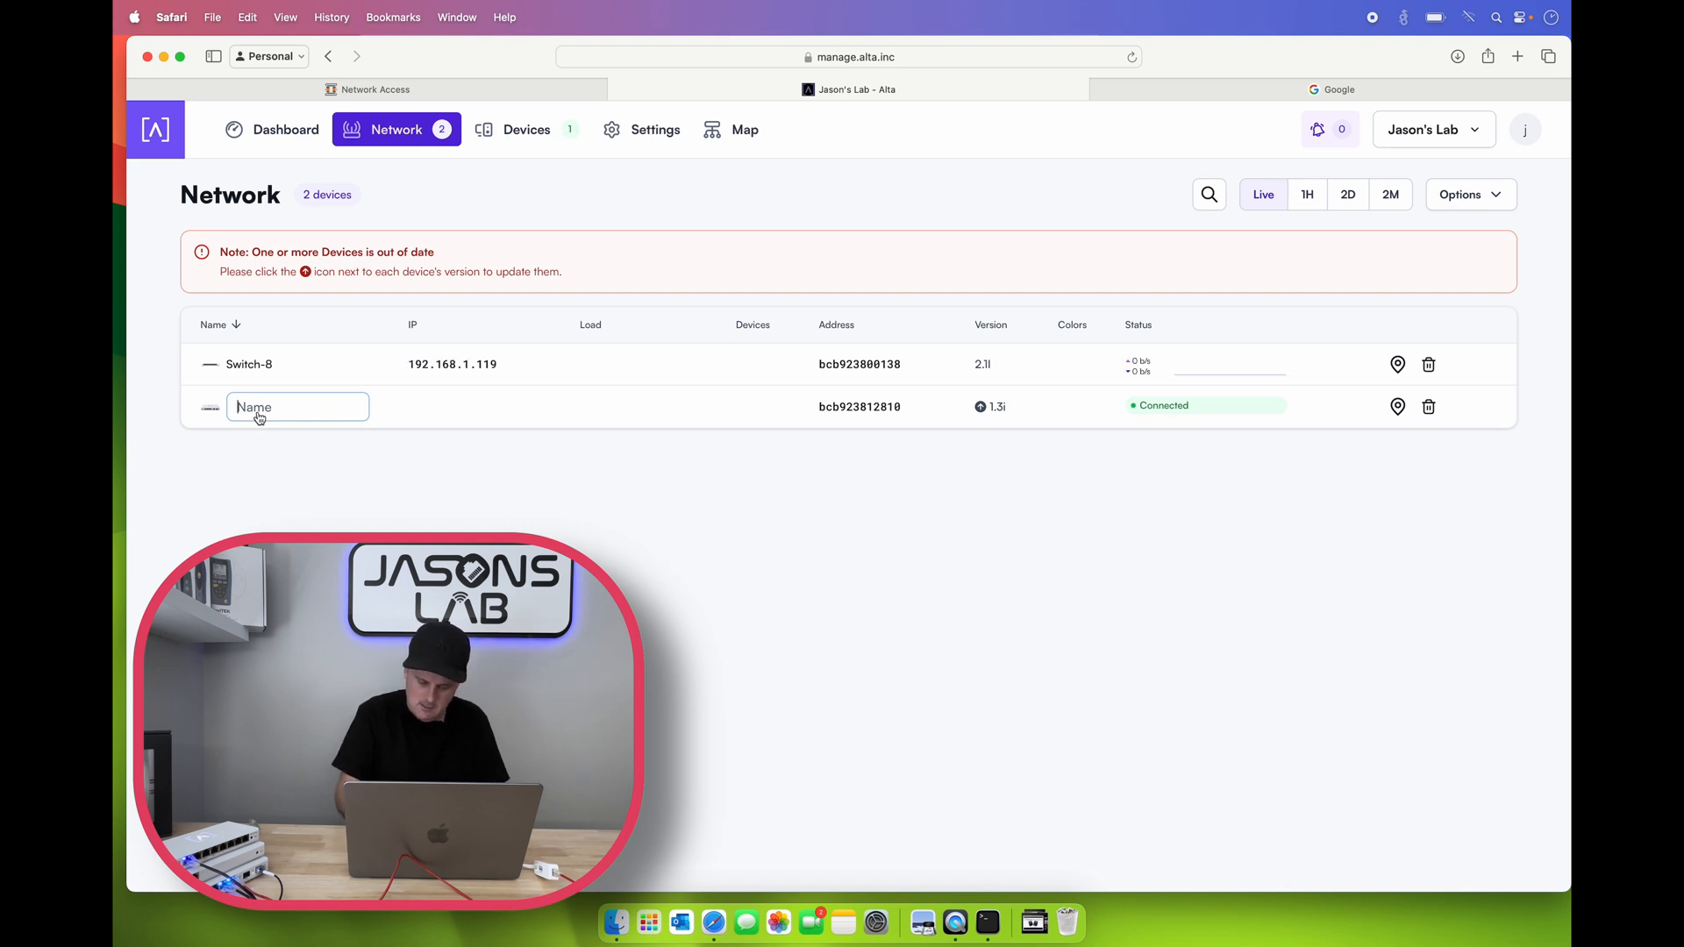
type("Alta Main")
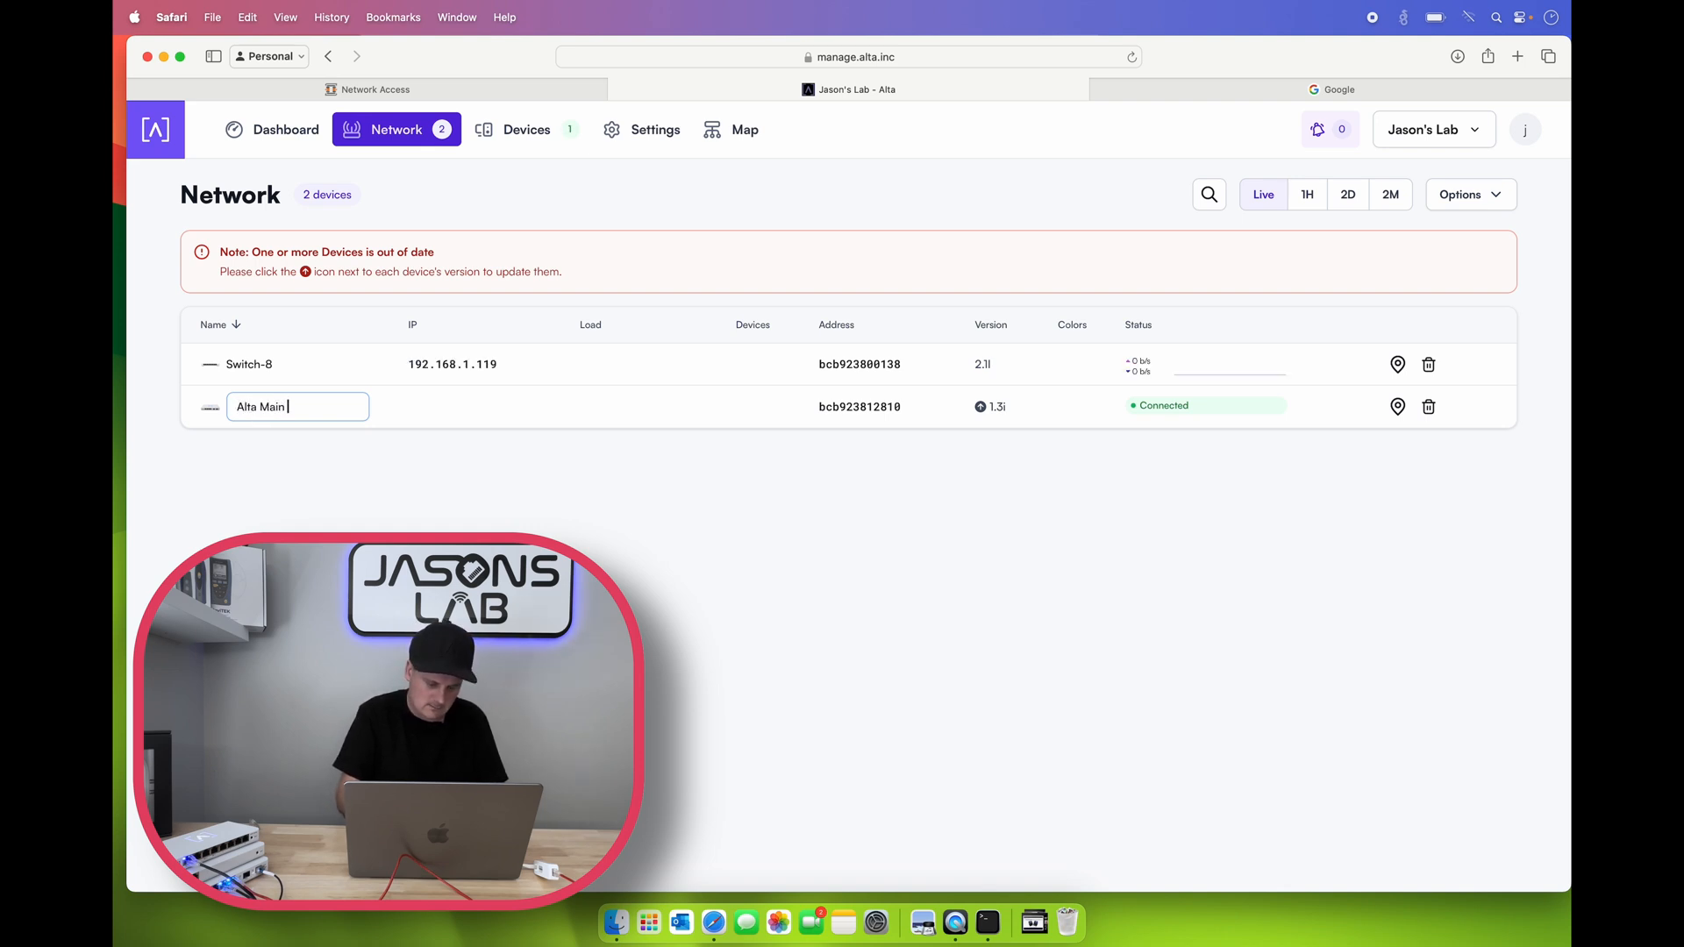
type("Router")
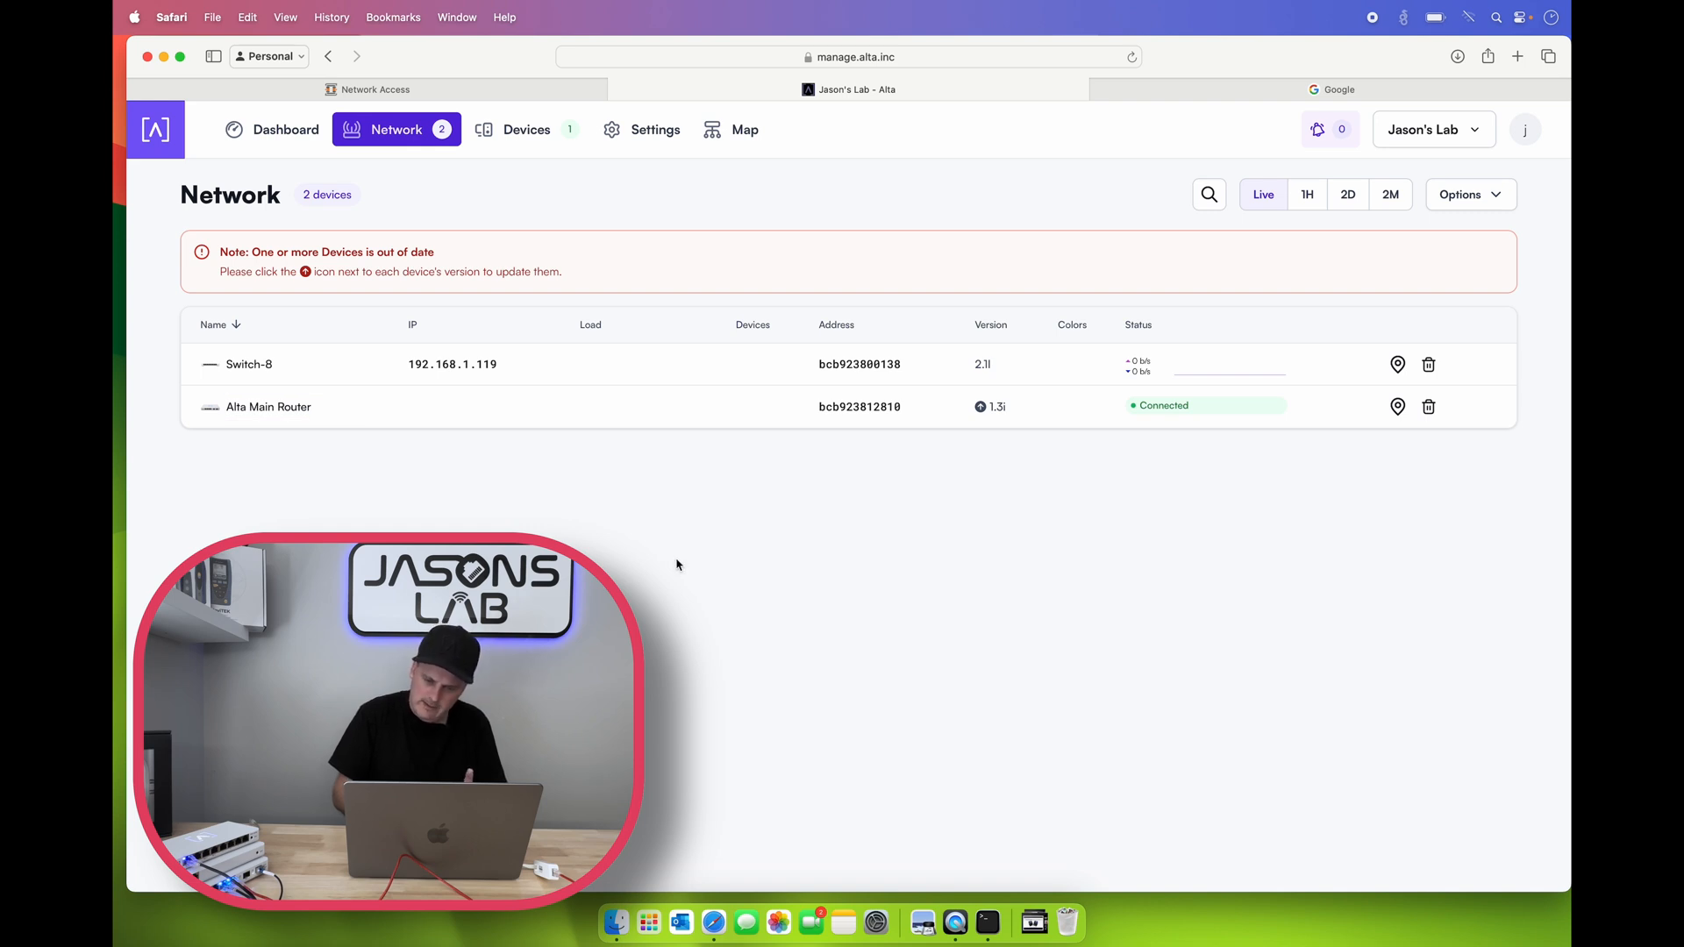
mouse_move(528, 134)
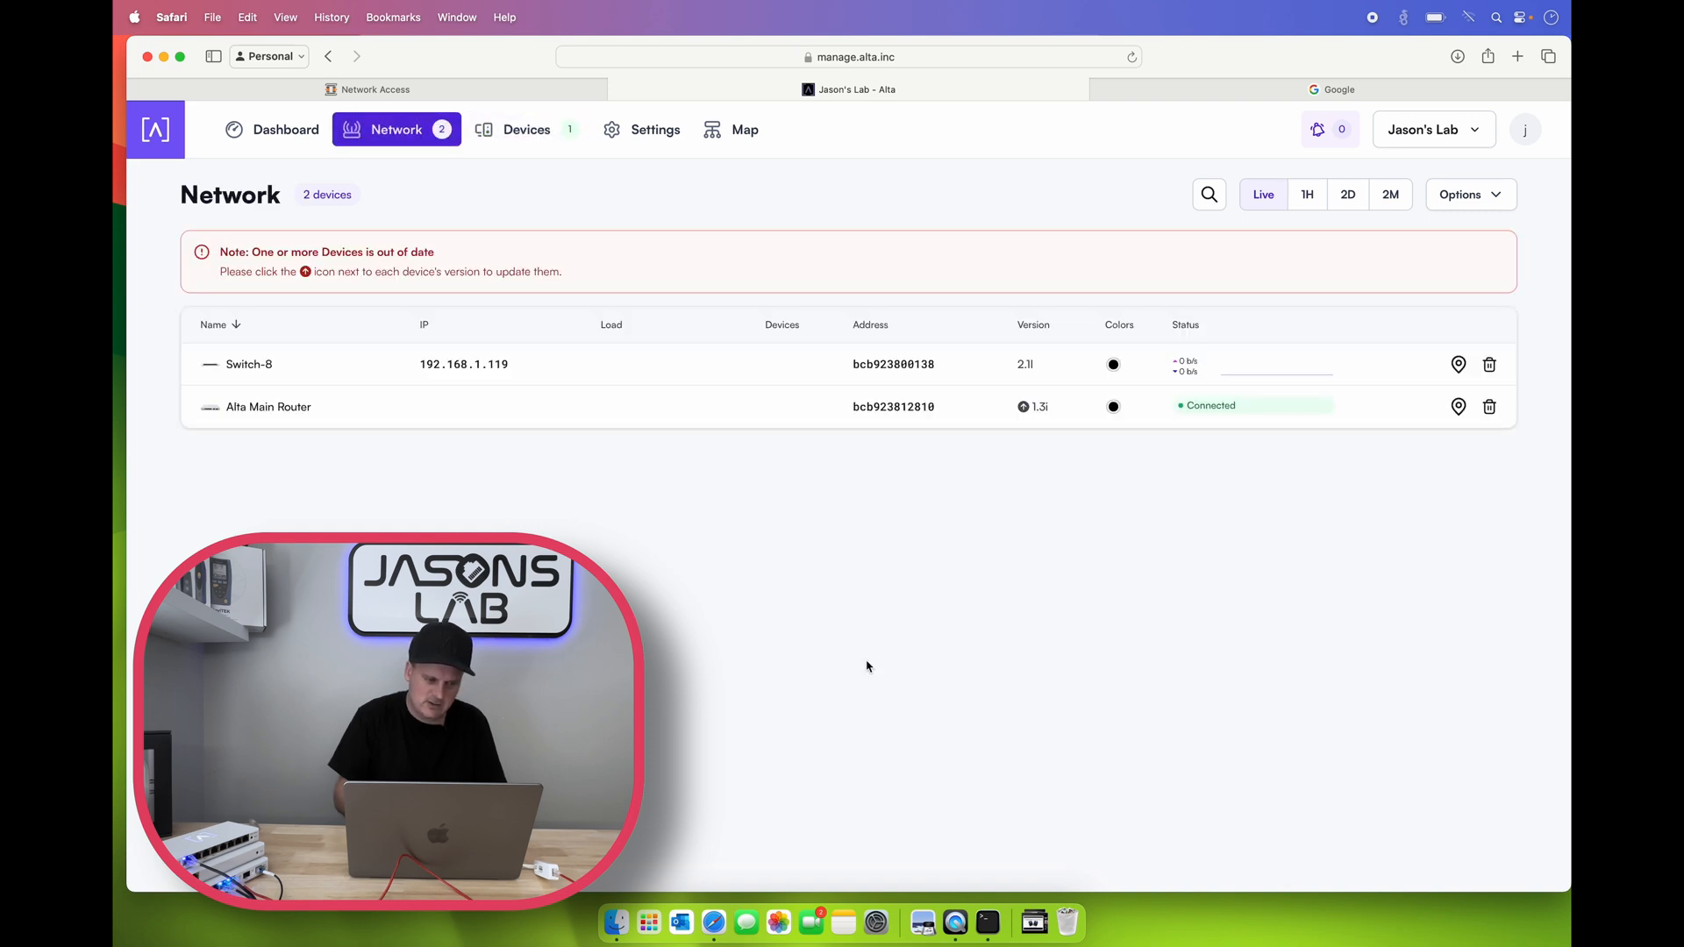
mouse_move(1112, 365)
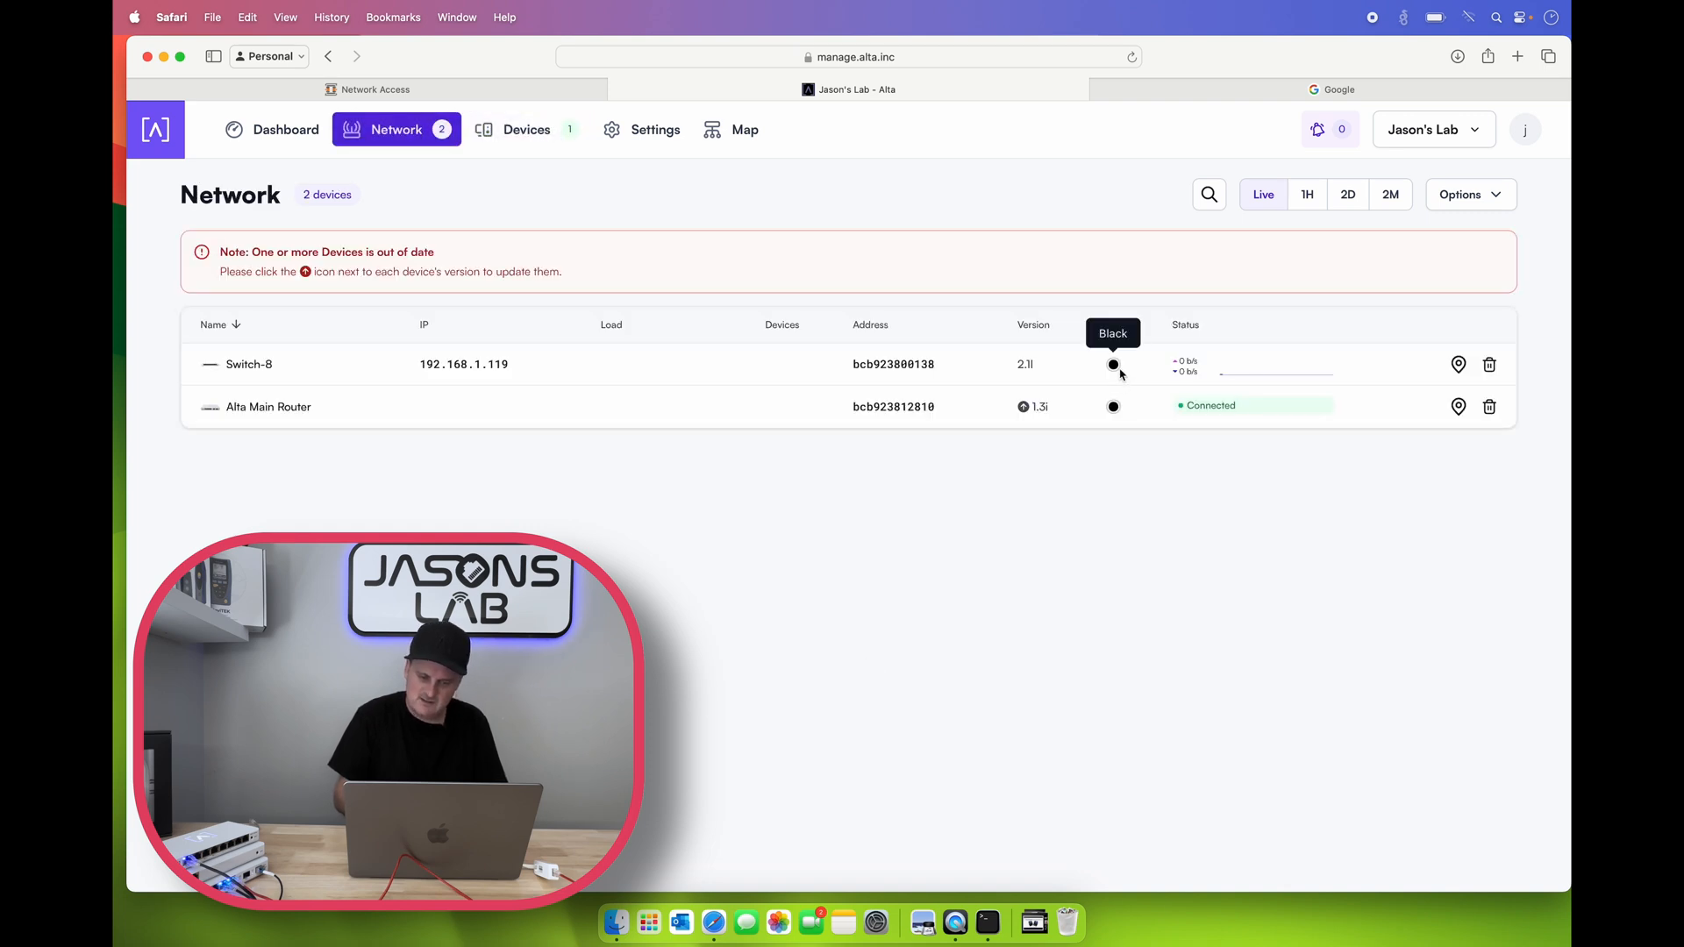
mouse_move(1114, 510)
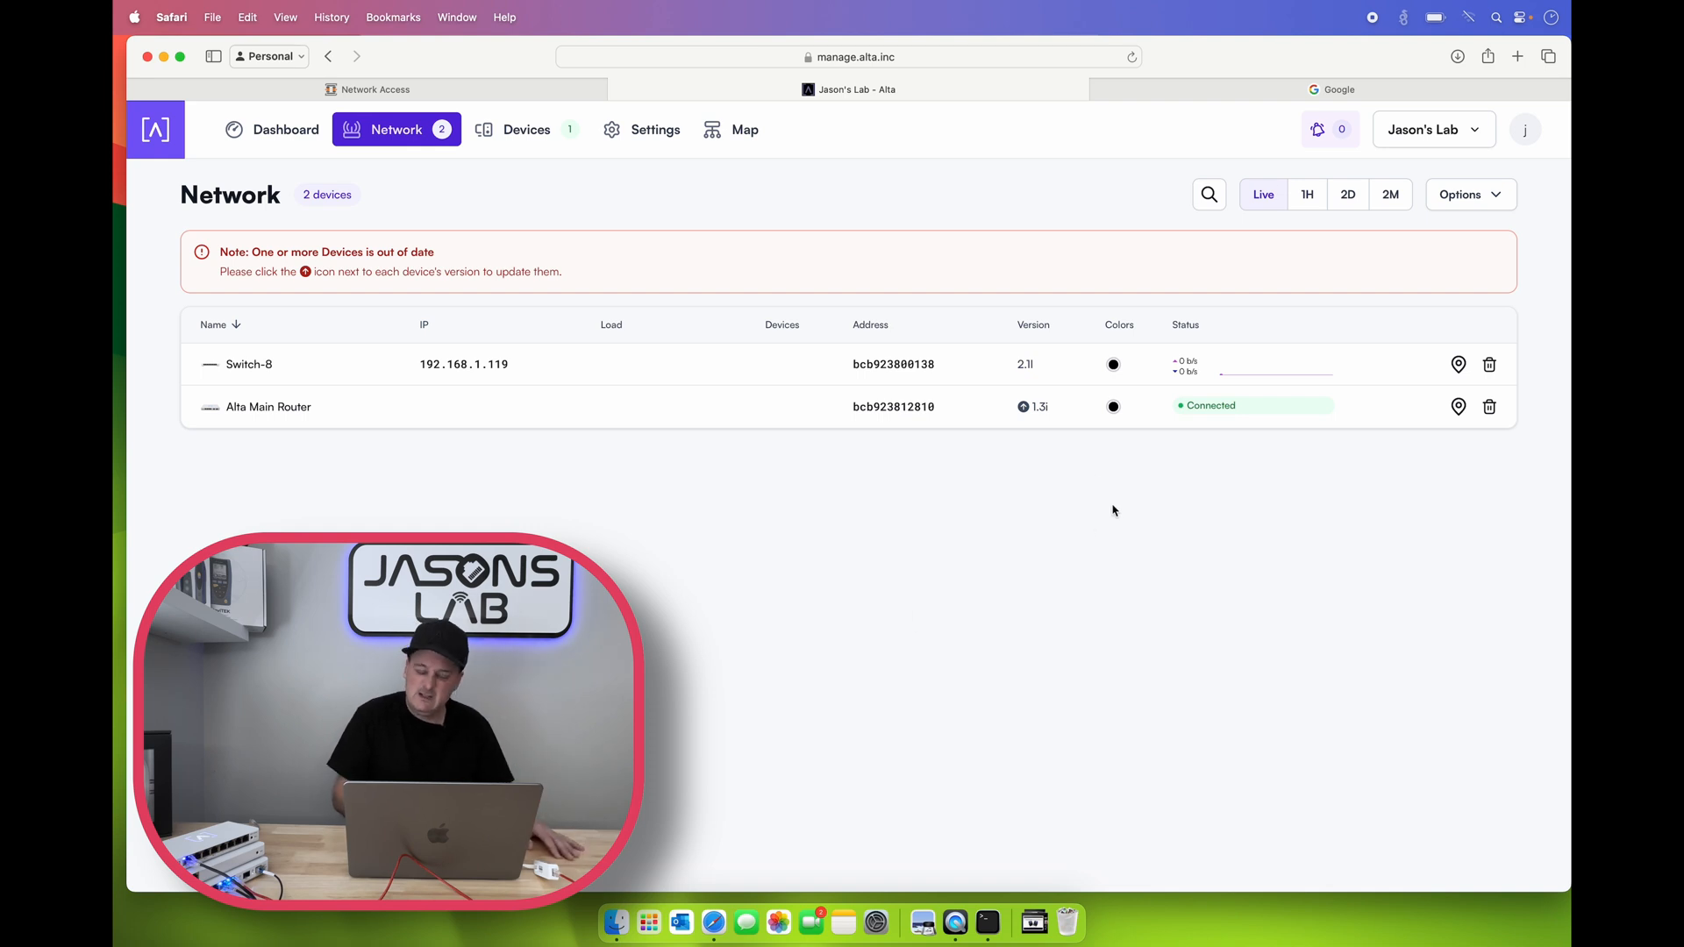
left_click(1022, 407)
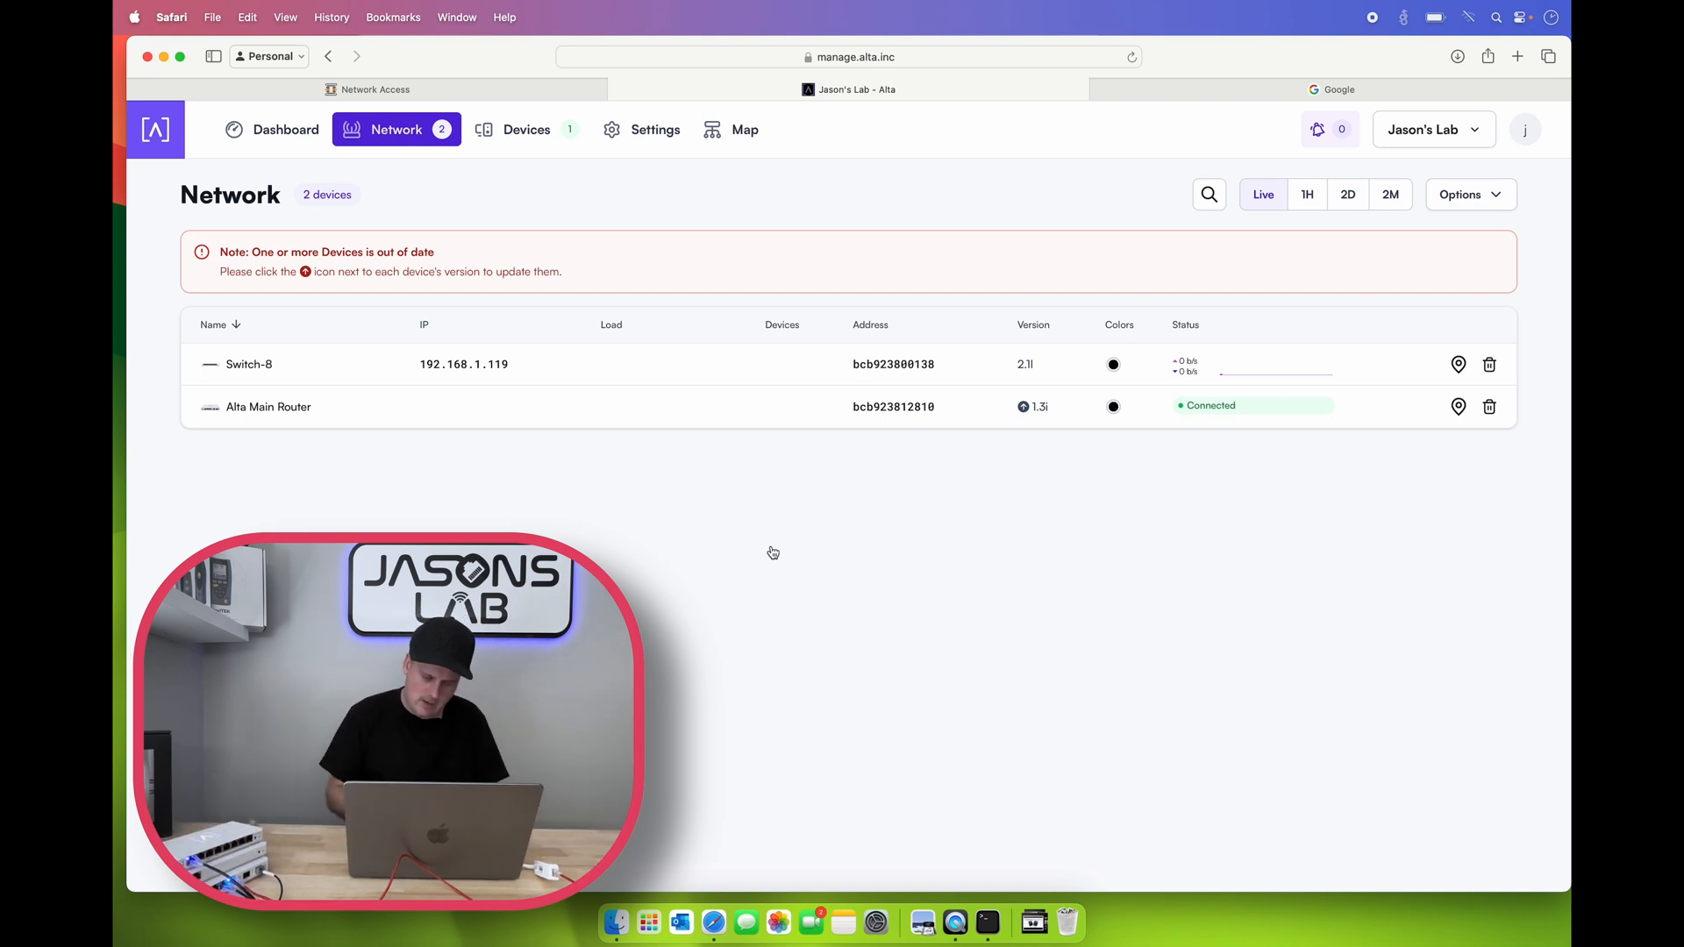
mouse_move(986, 919)
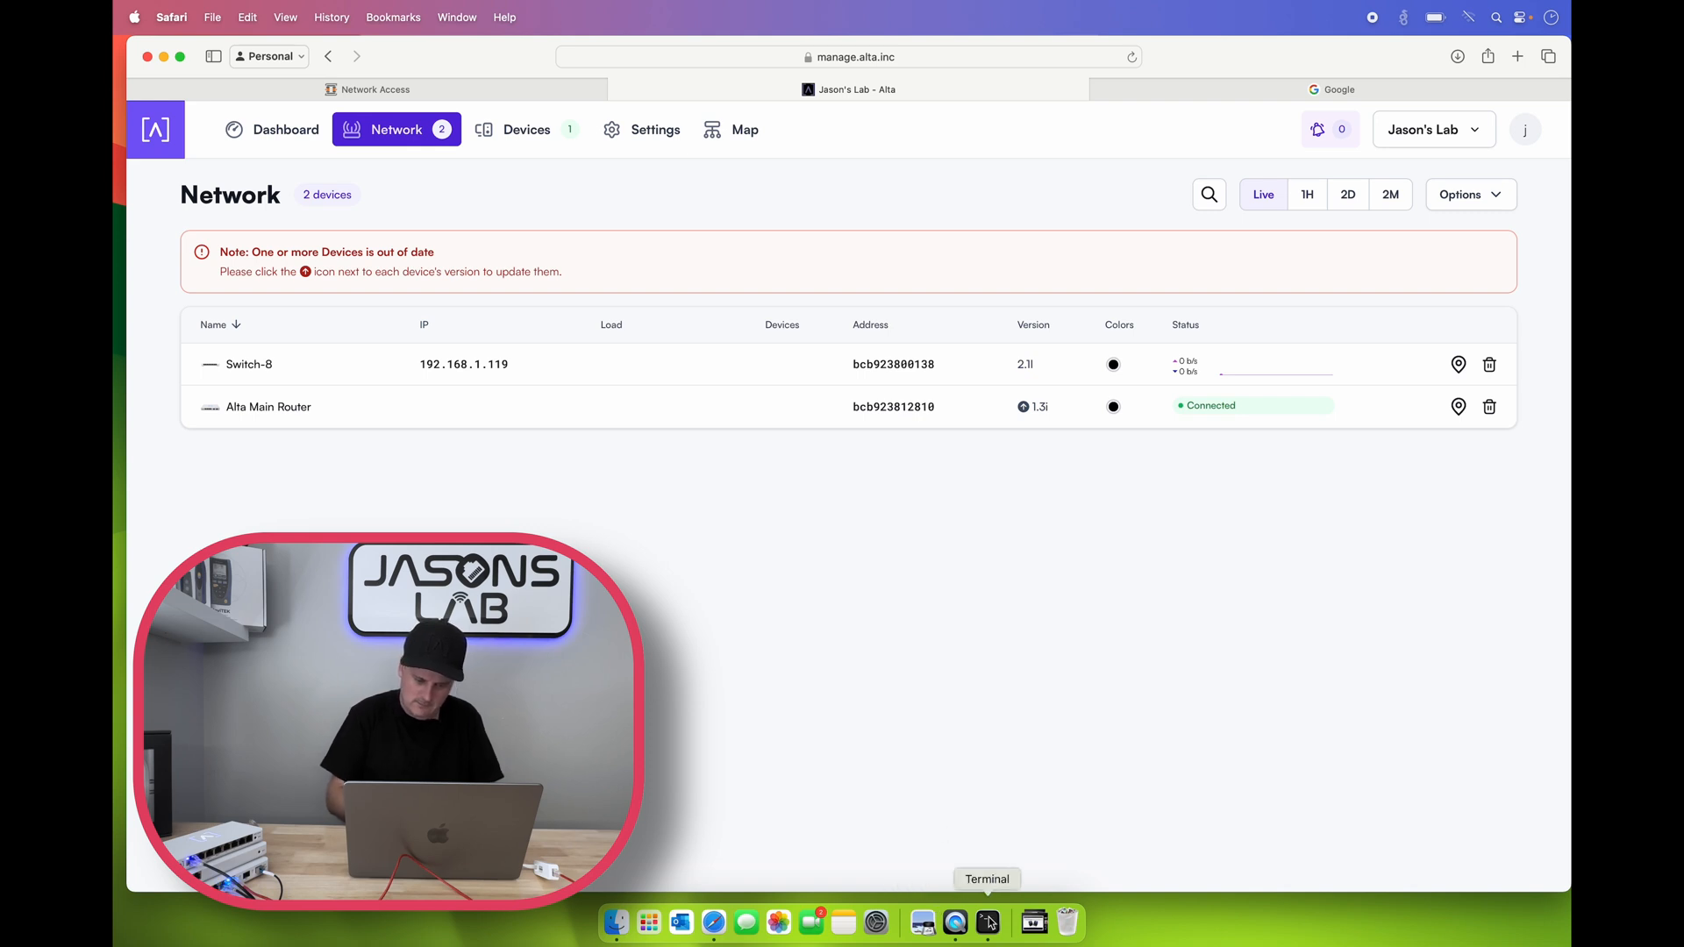
left_click(985, 940)
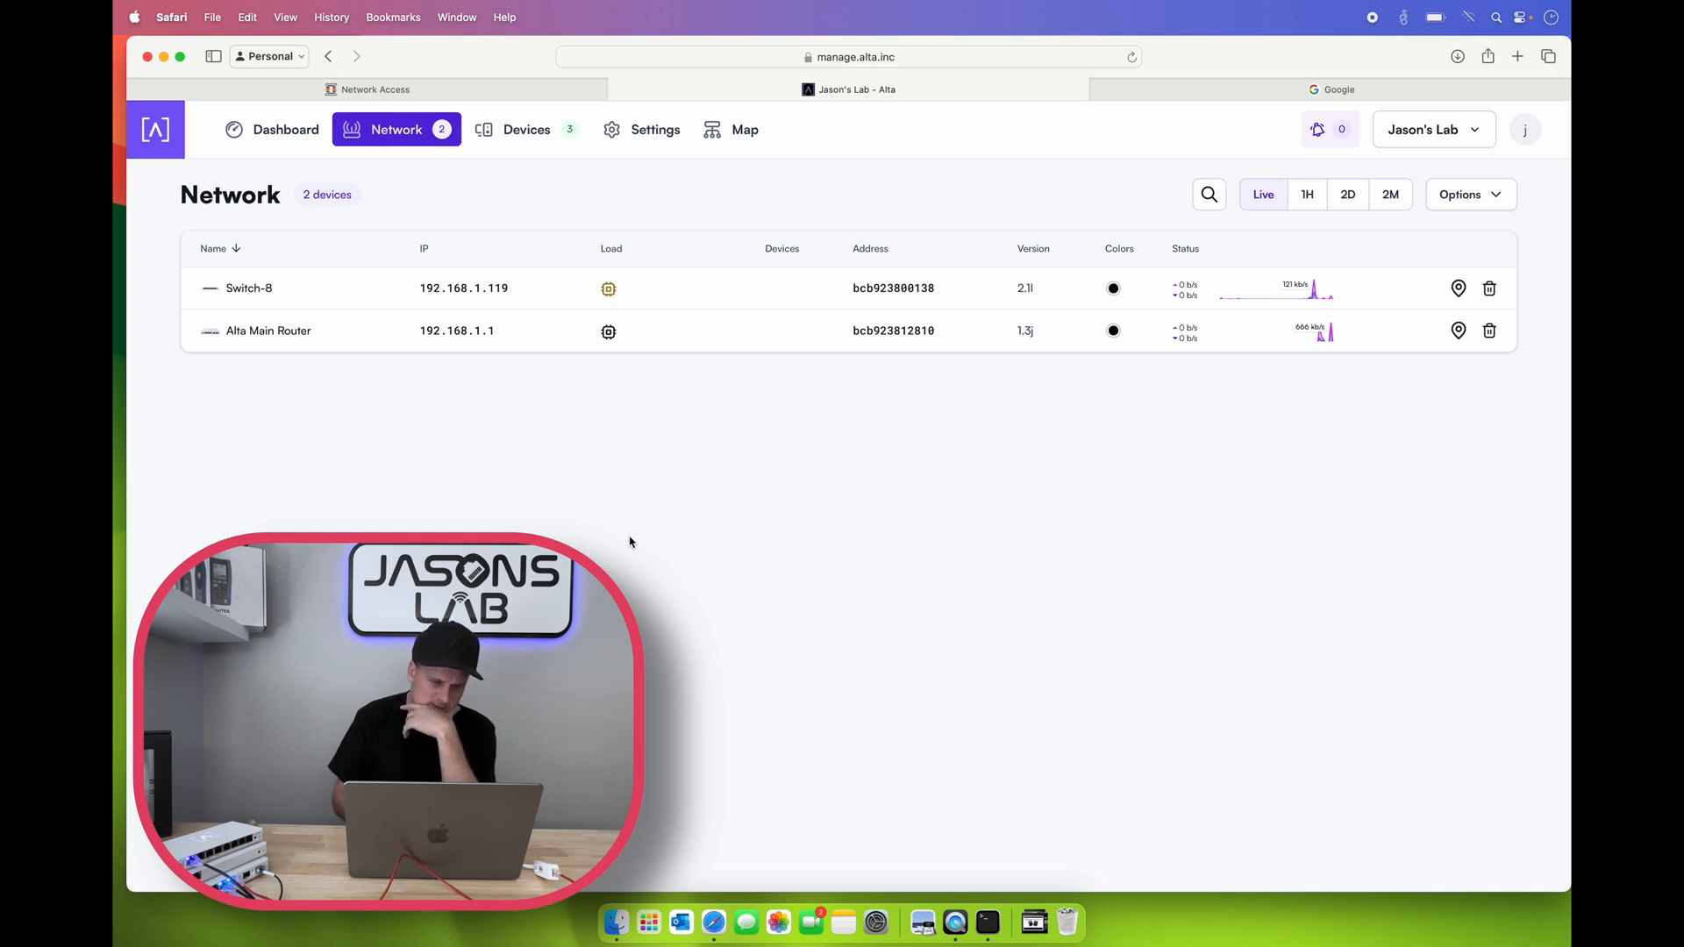
Step: View the topology map linking the router to Switch-8 and its three wired clients
left_click(640, 130)
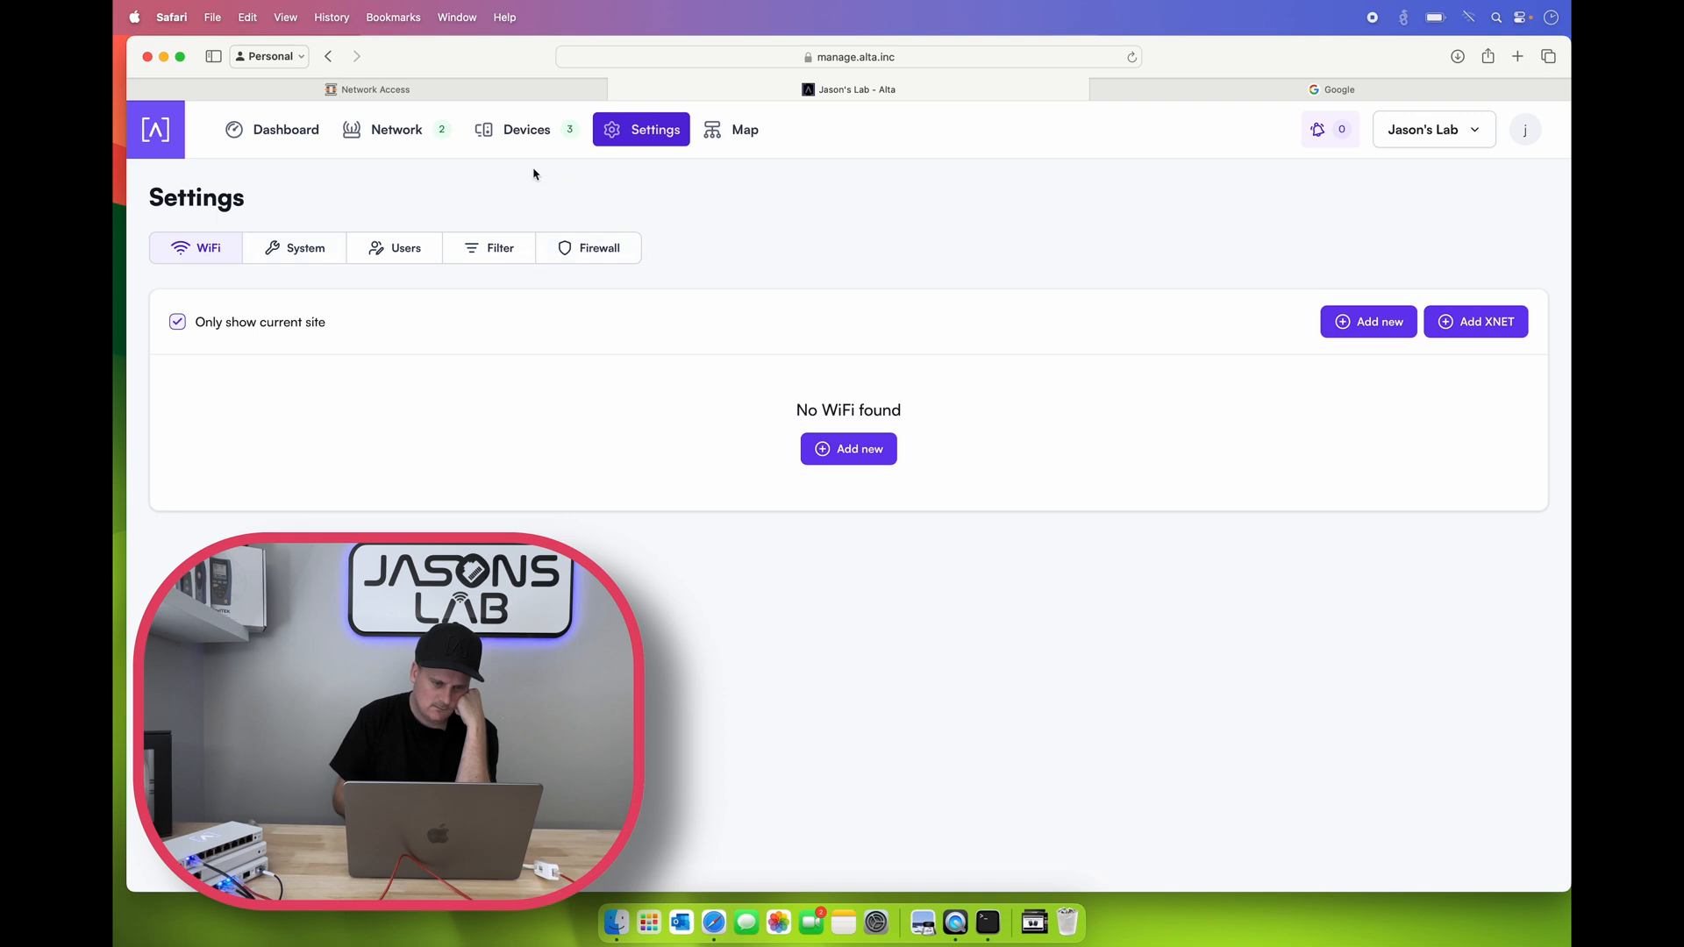
left_click(744, 130)
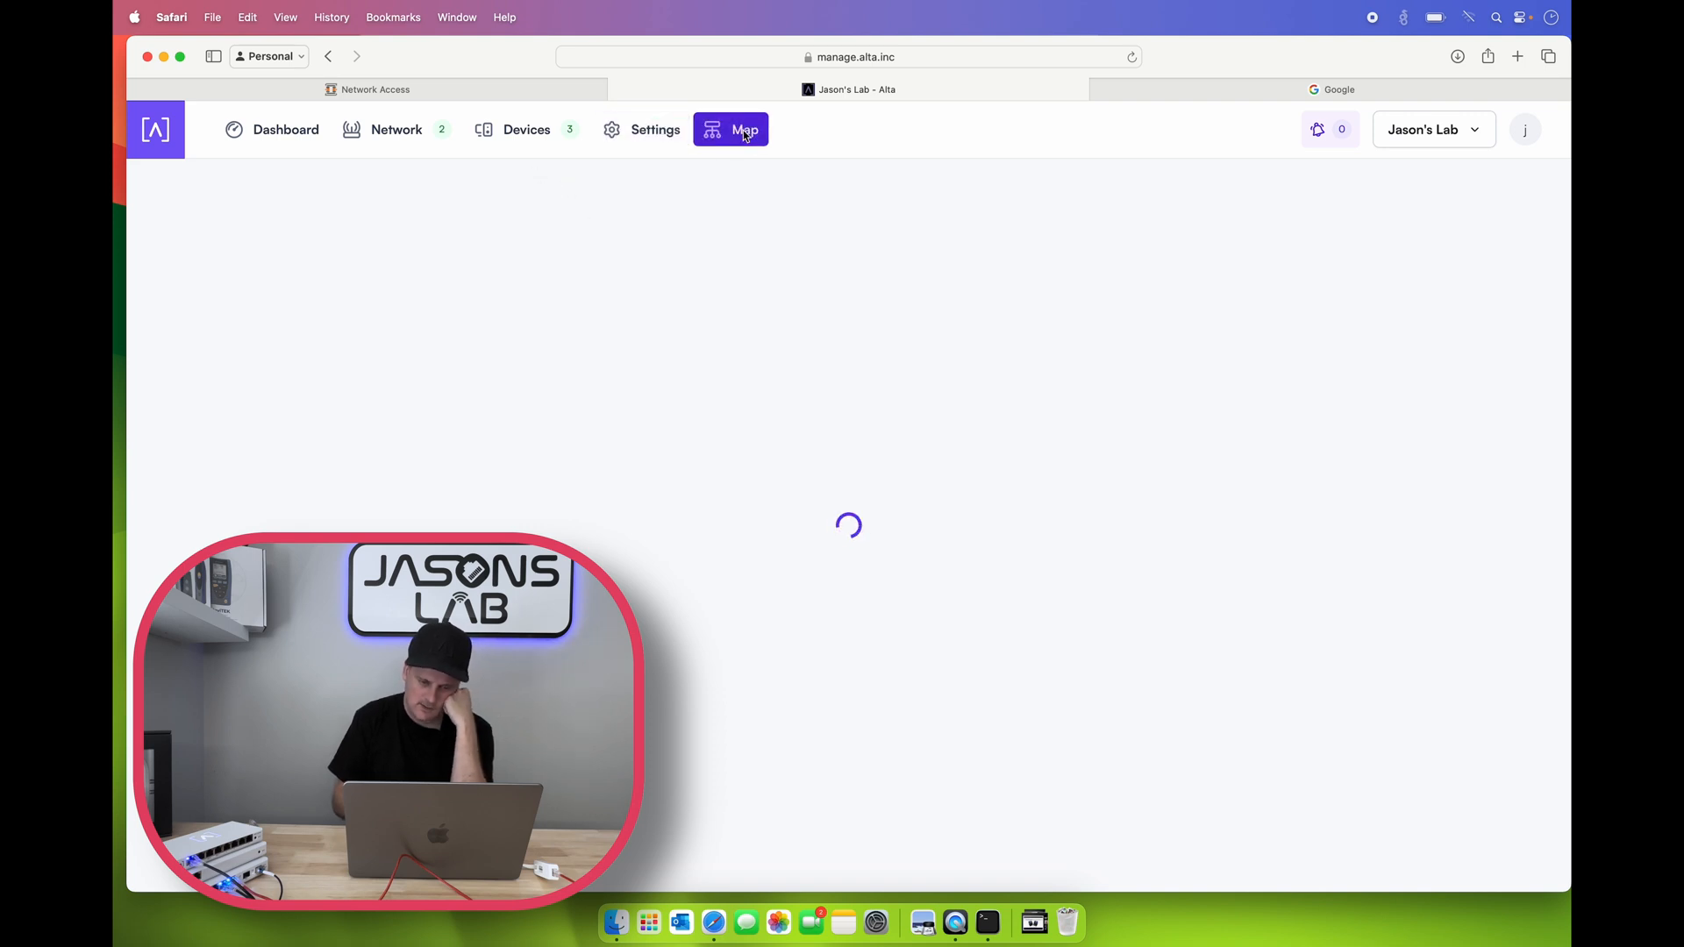
left_click(740, 130)
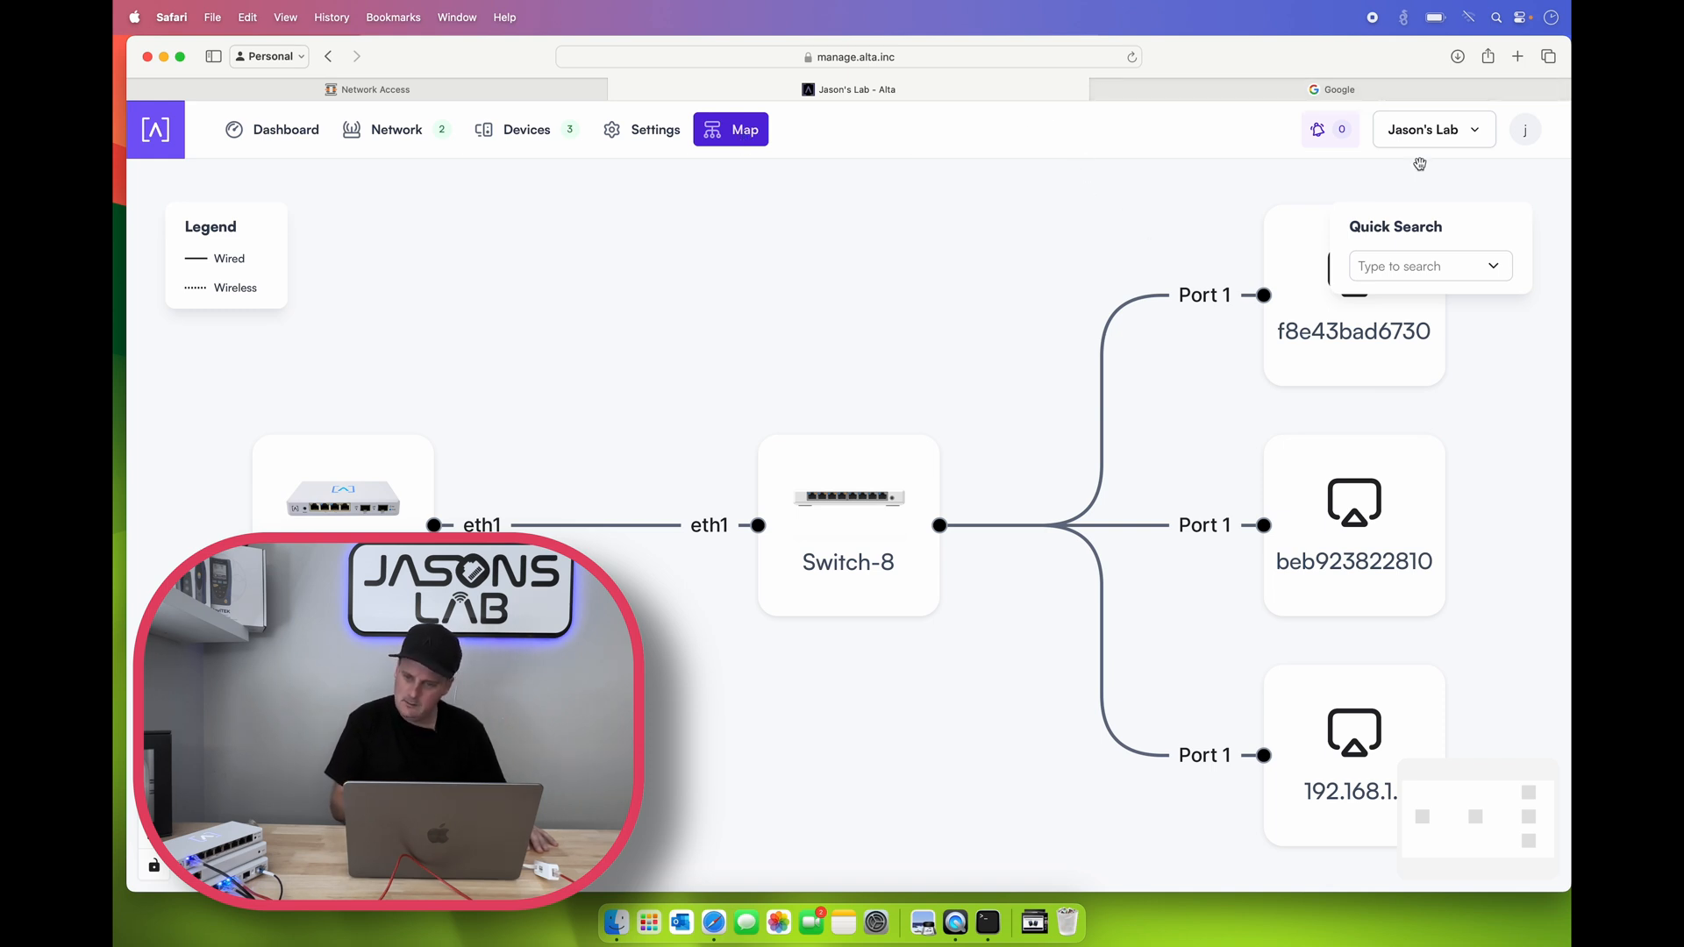
left_click(1433, 130)
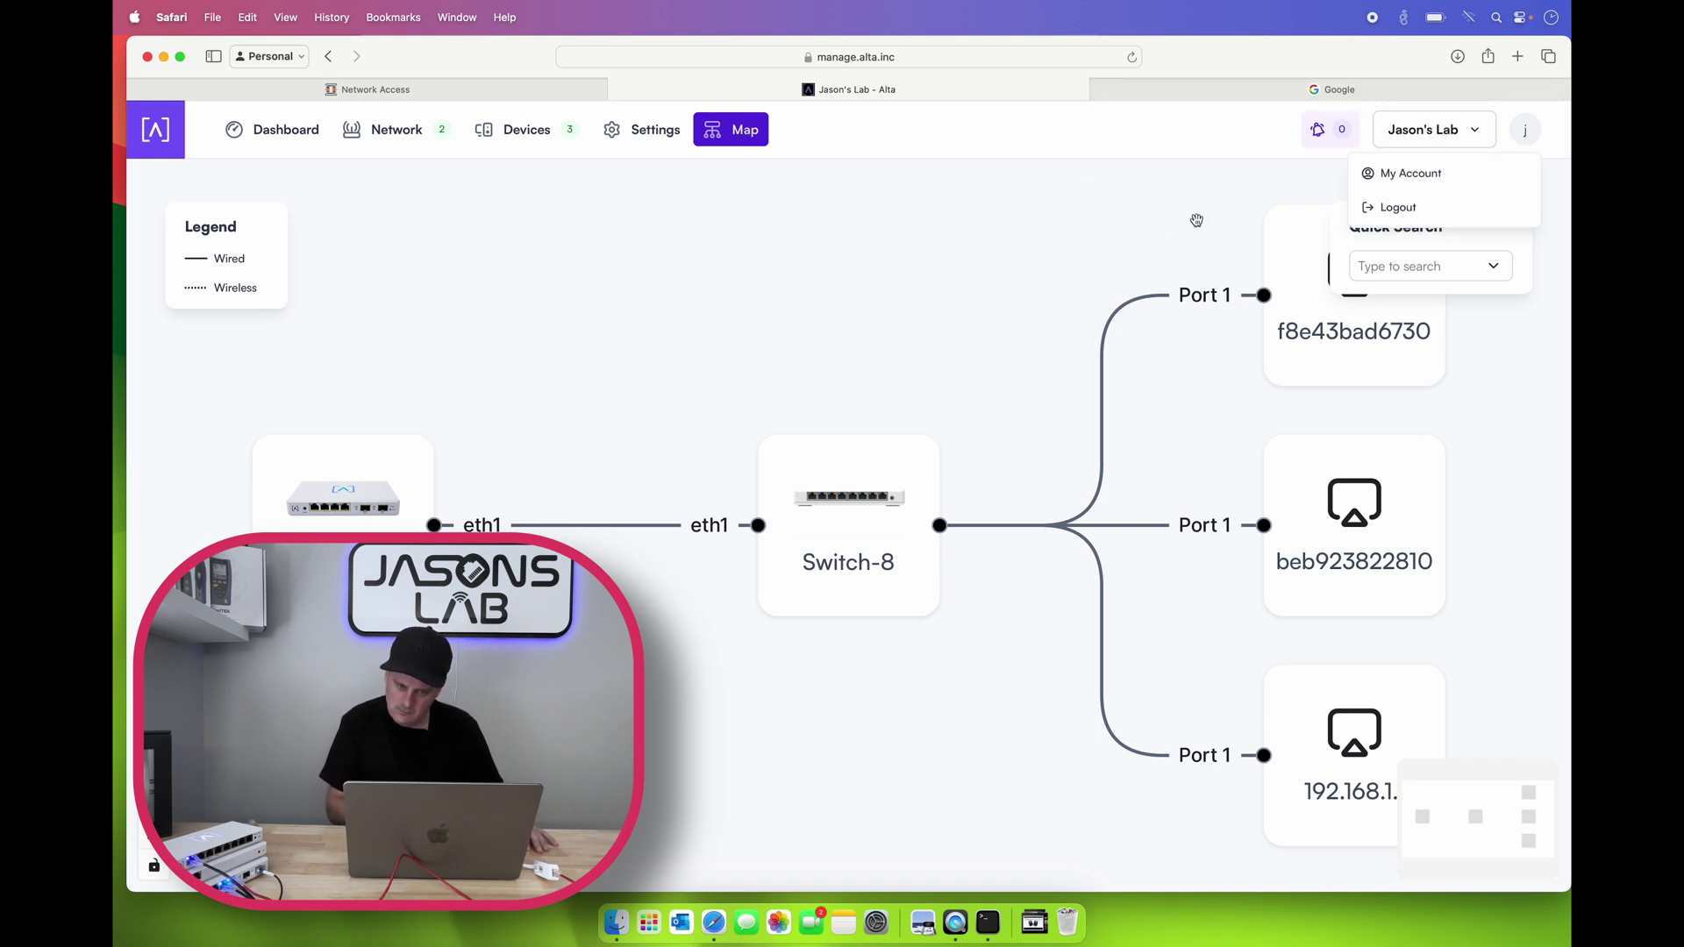
Step: Set the System Appearance theme to Dark Theme and return to the Network device list
left_click(656, 130)
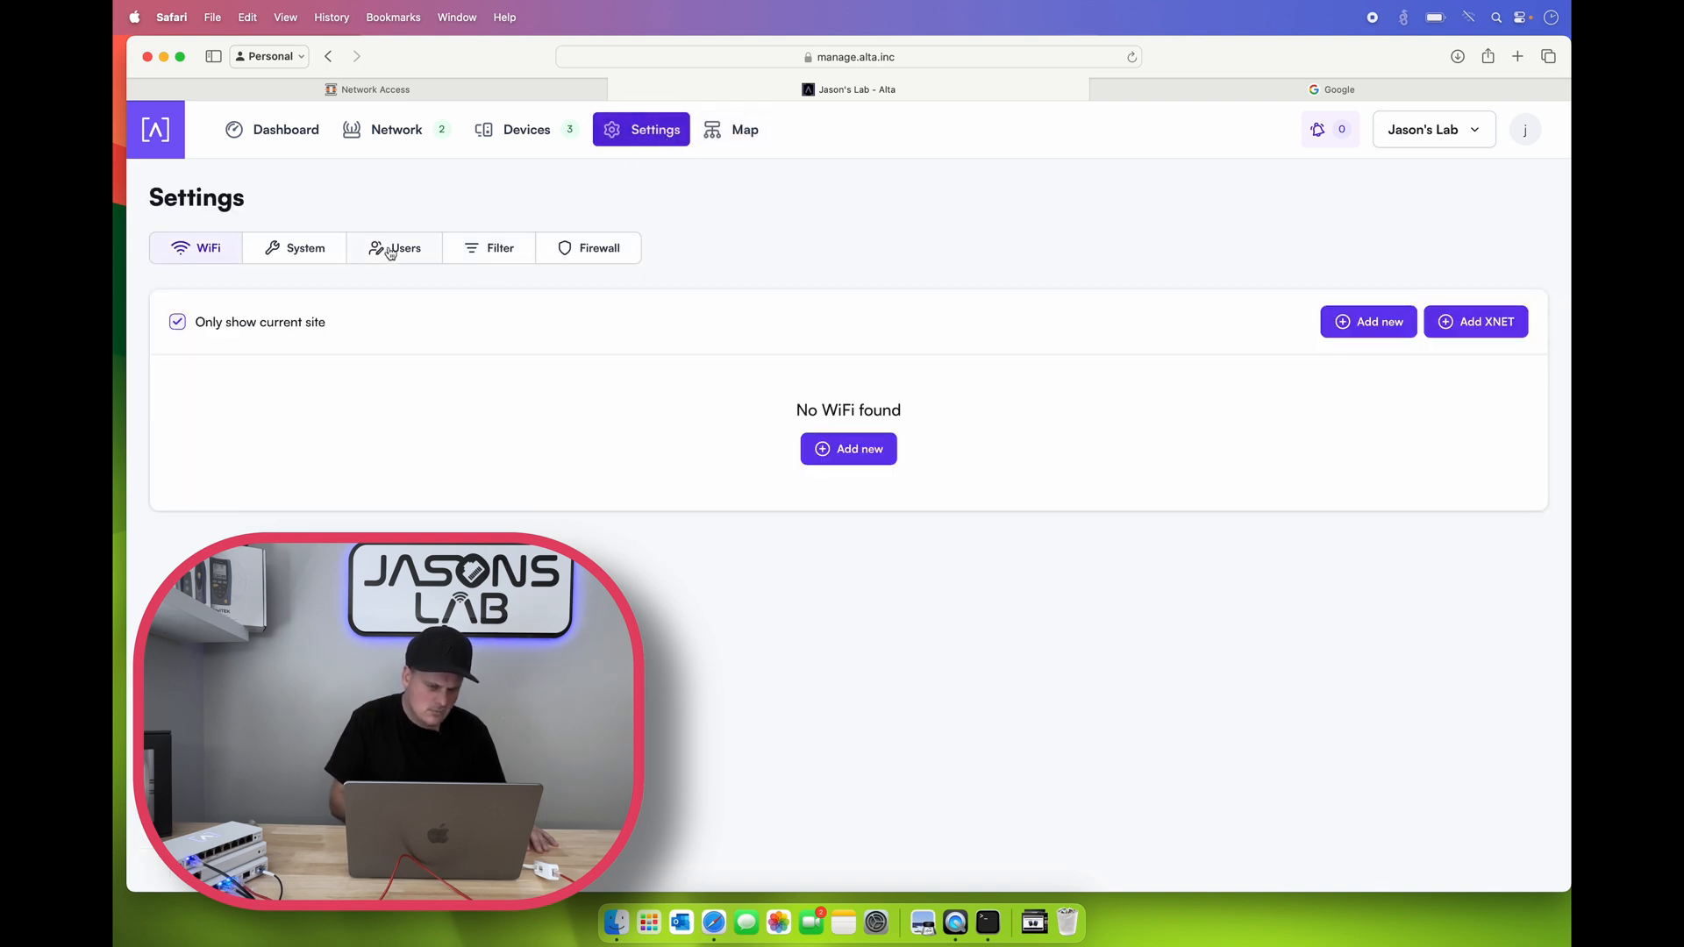
left_click(295, 249)
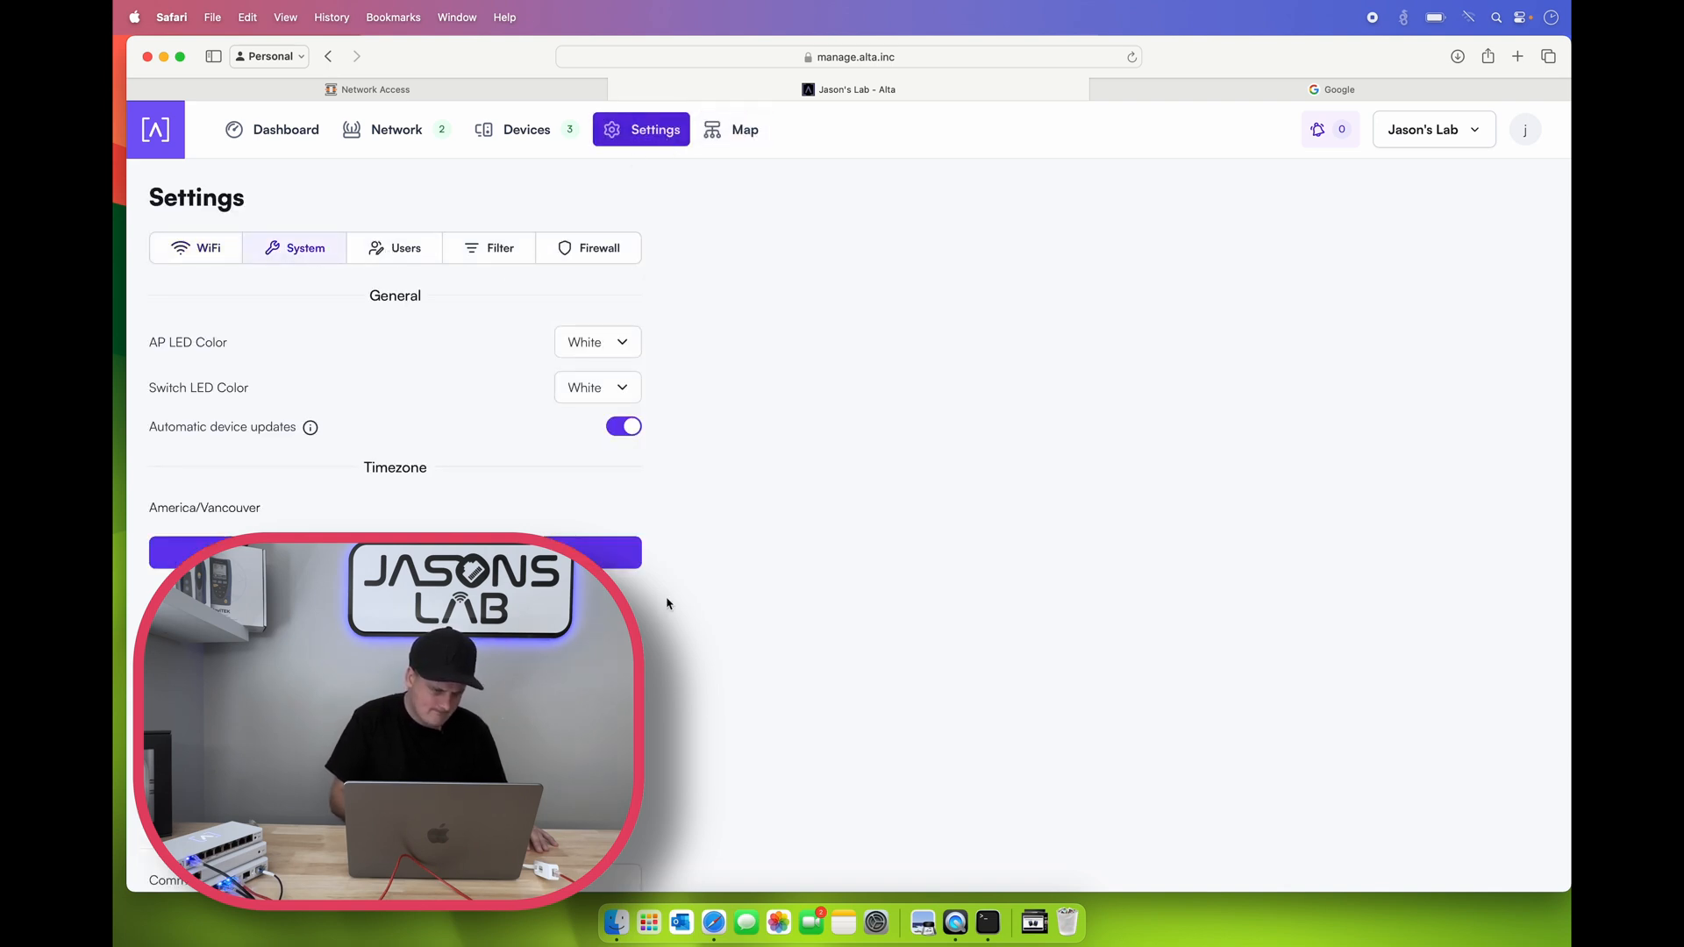
scroll("down", 3)
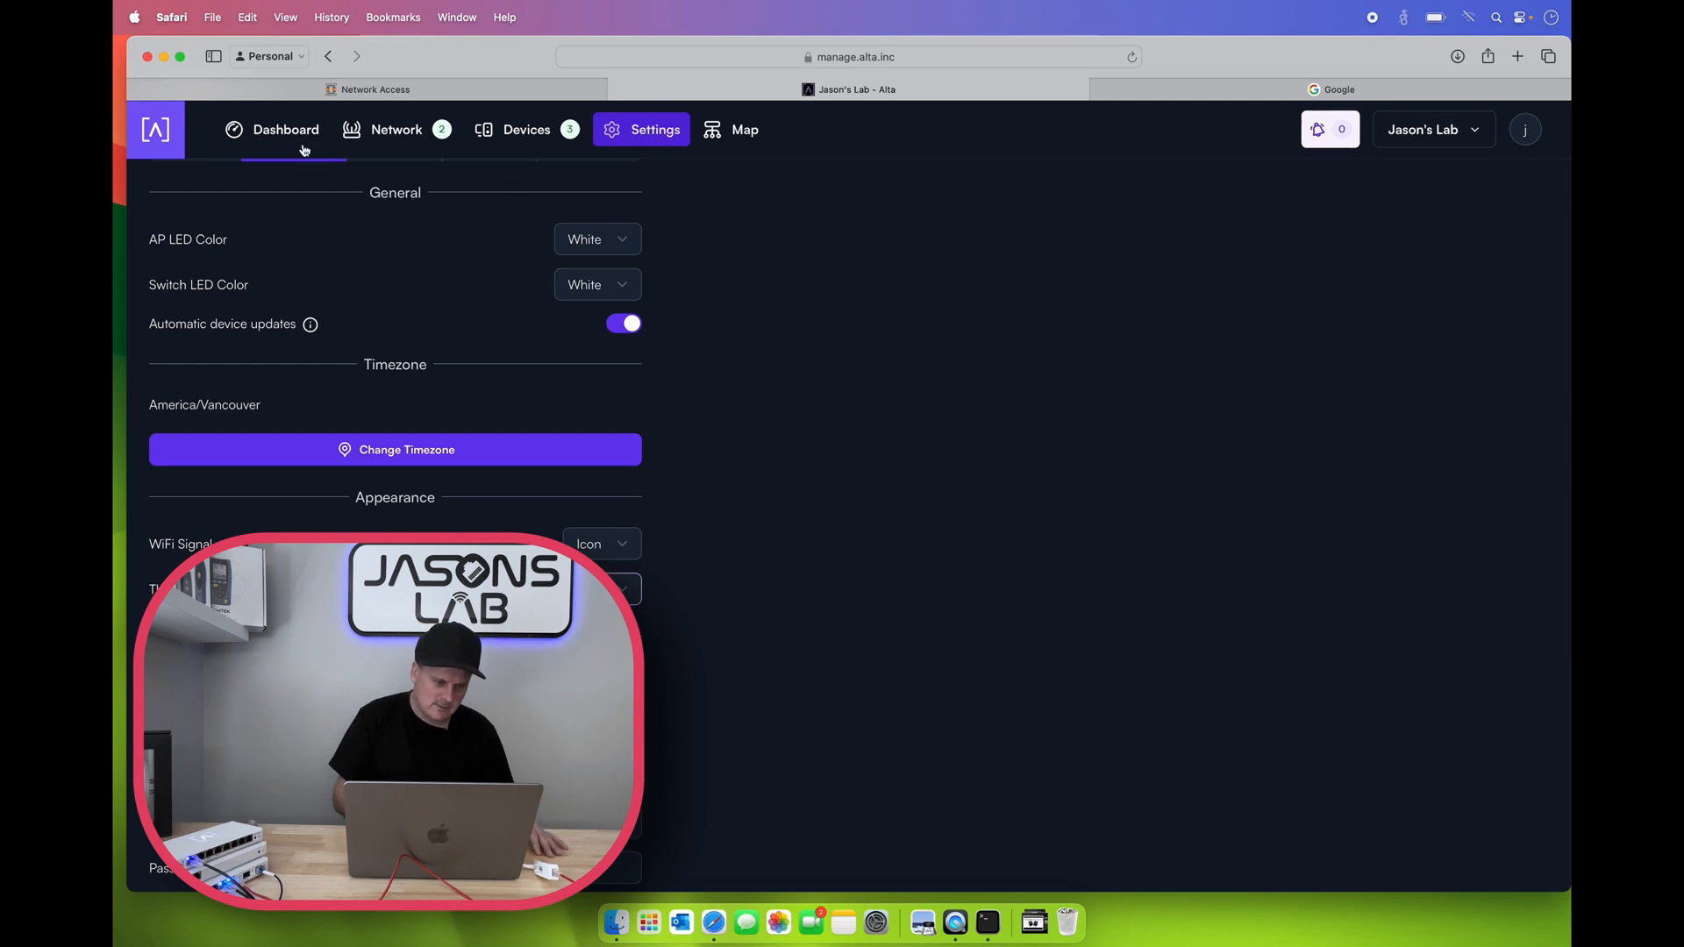
left_click(394, 130)
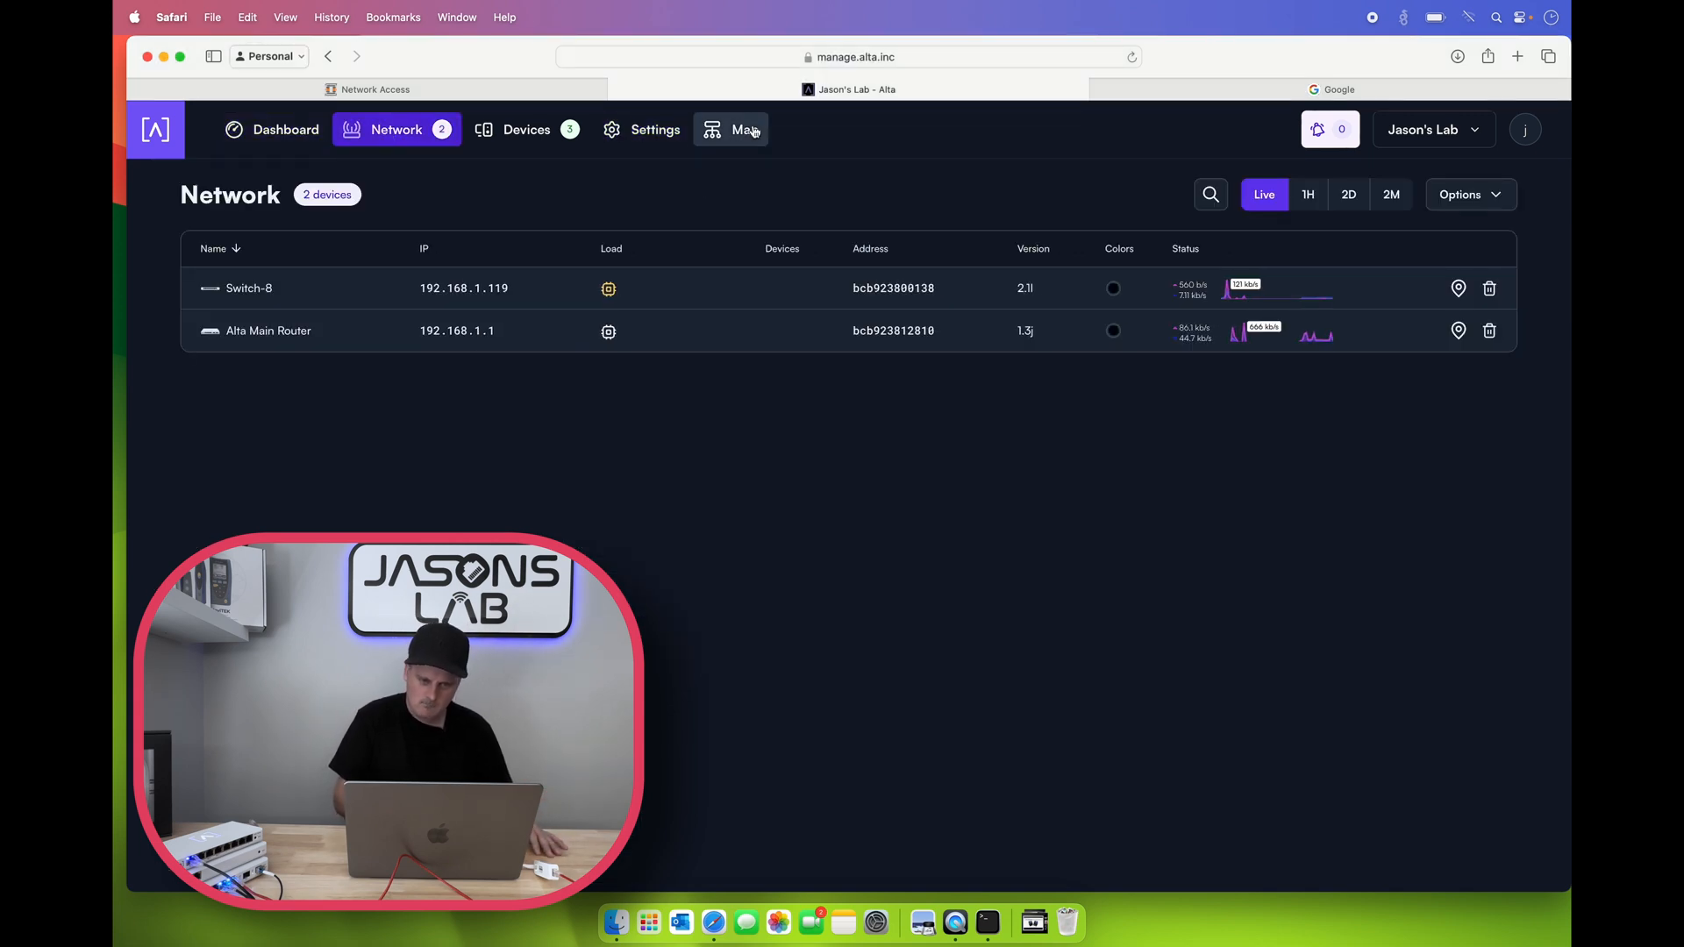
left_click(740, 130)
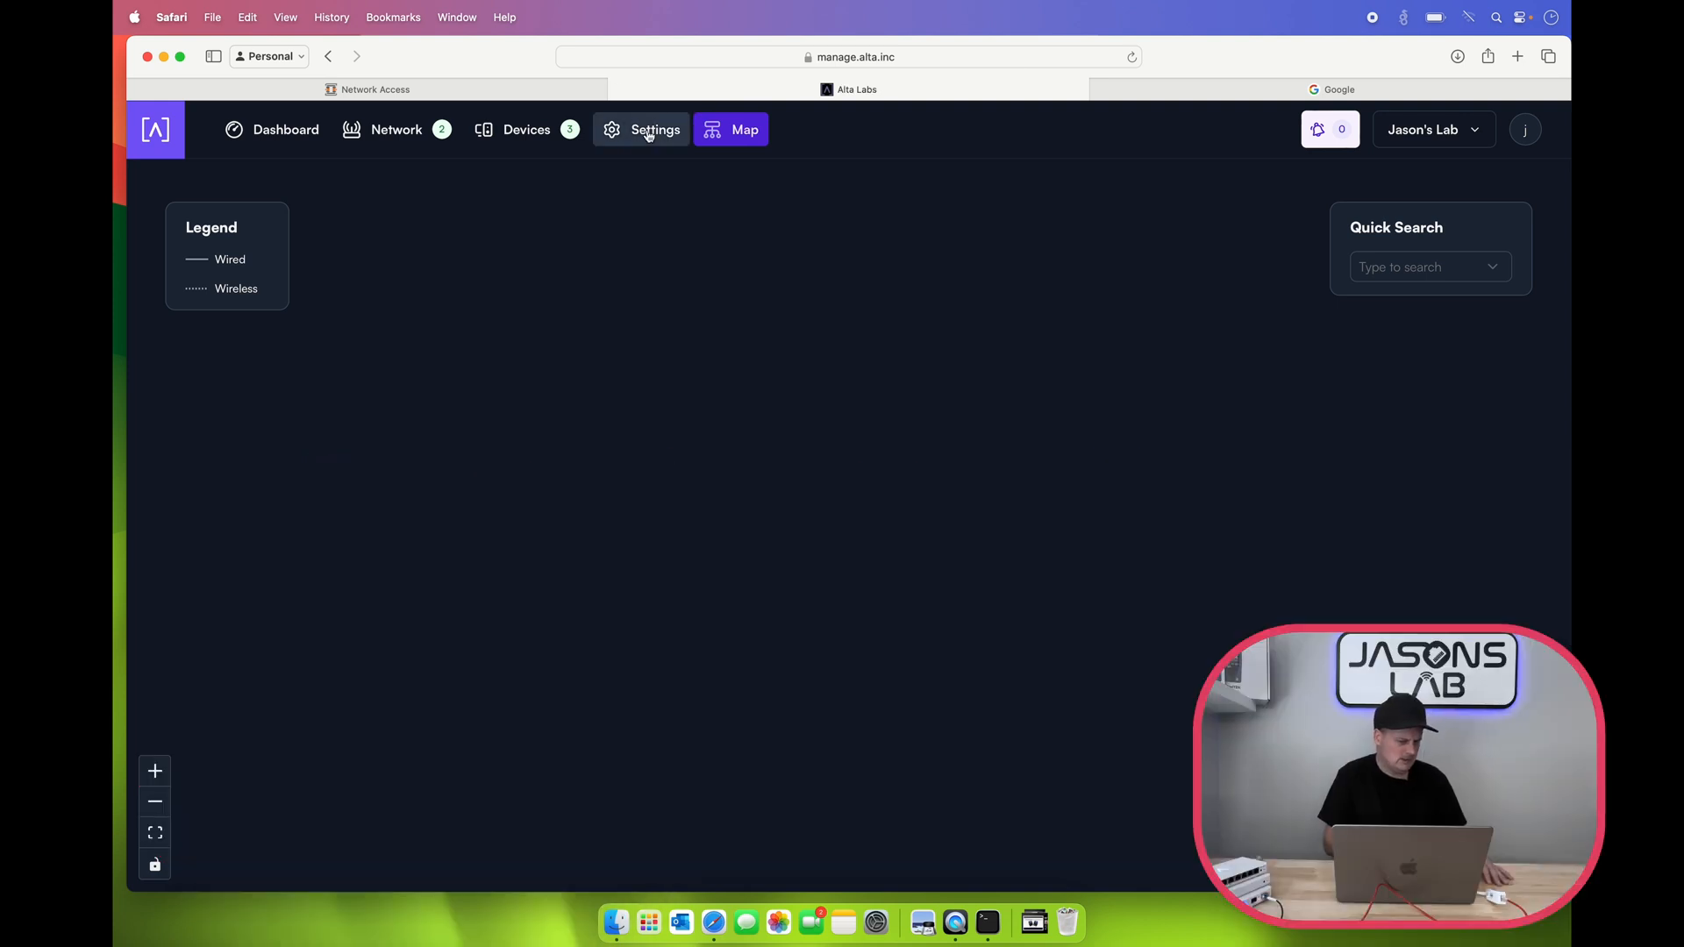
left_click(653, 130)
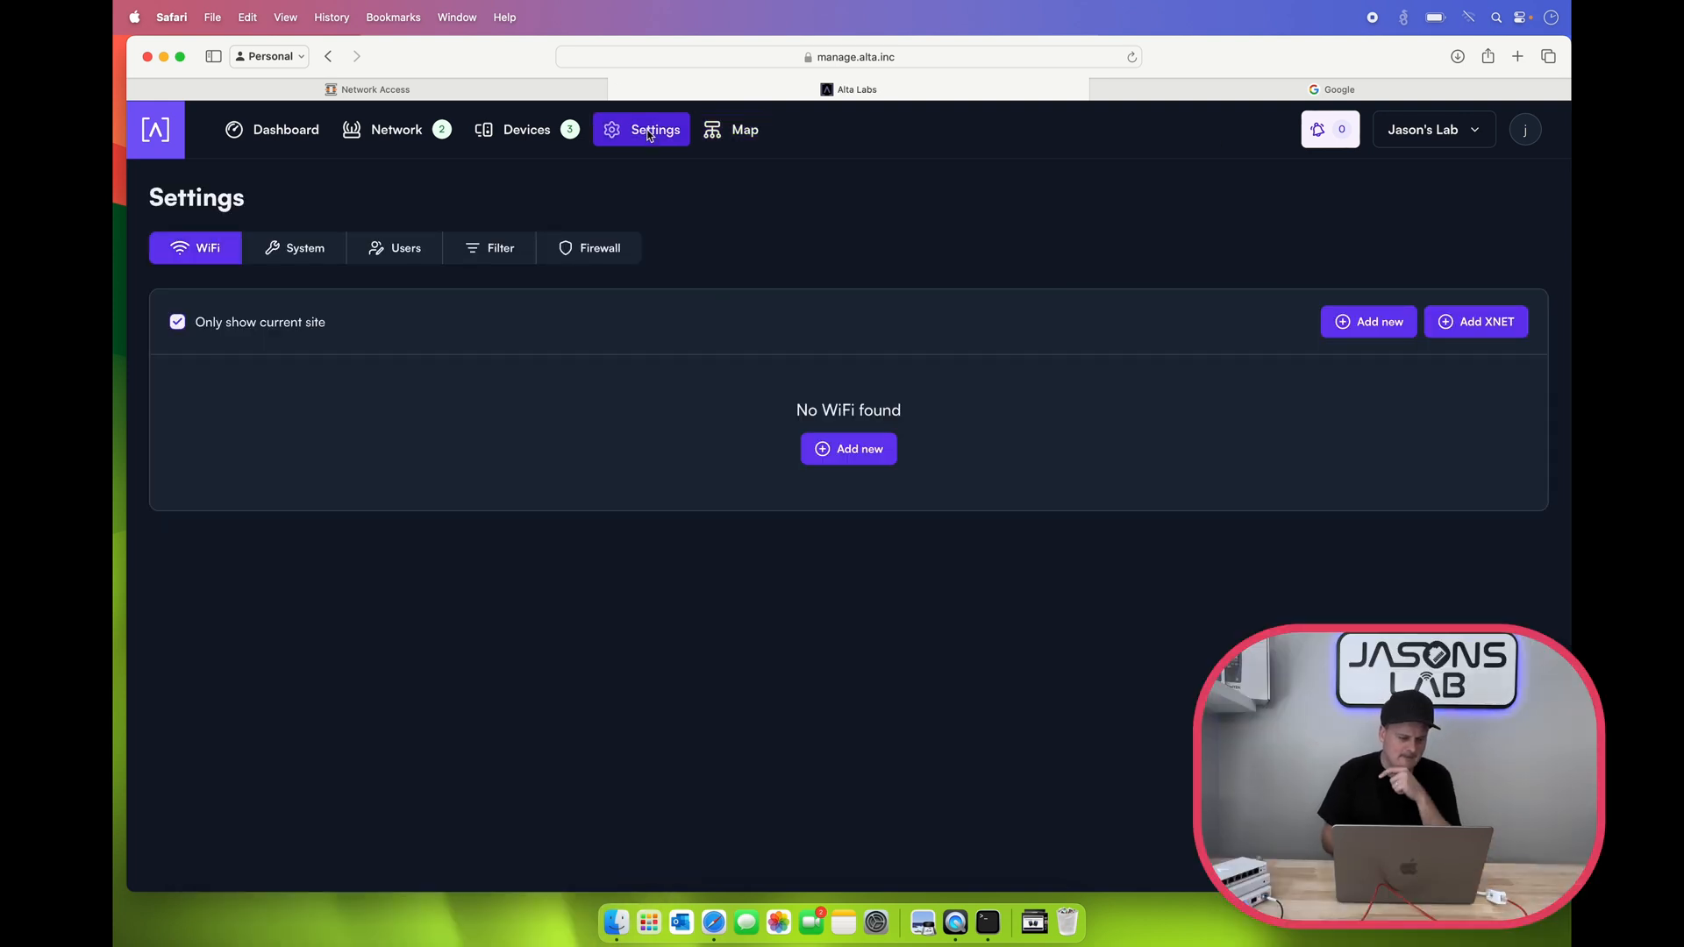
left_click(305, 247)
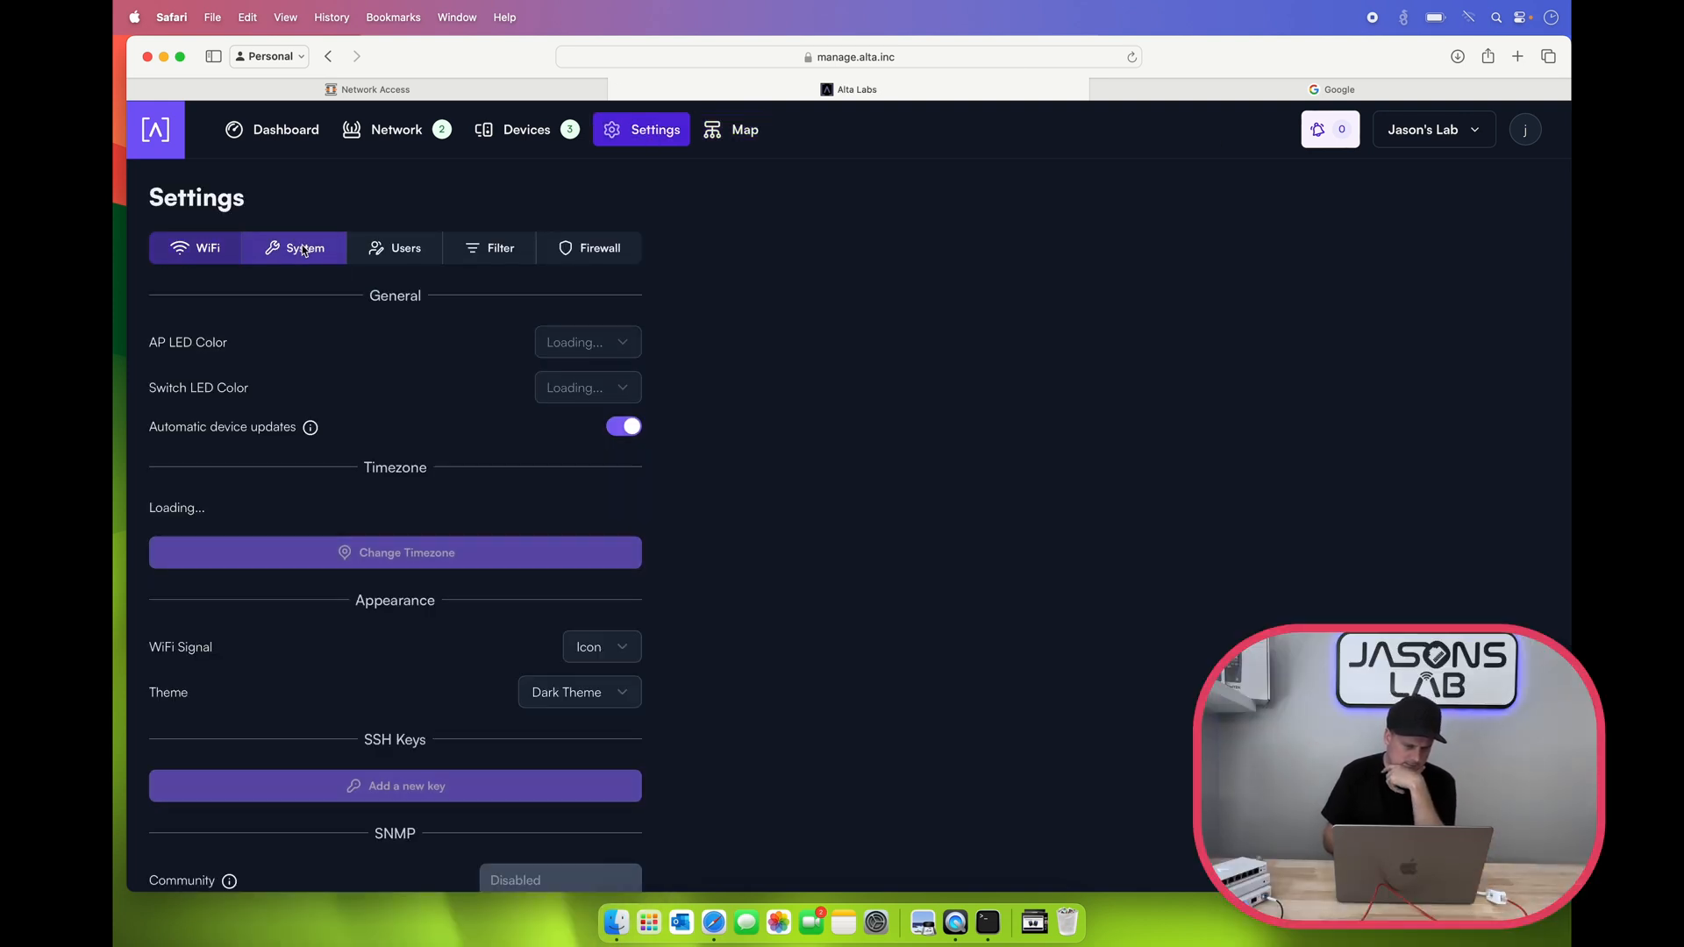
scroll("down", 3)
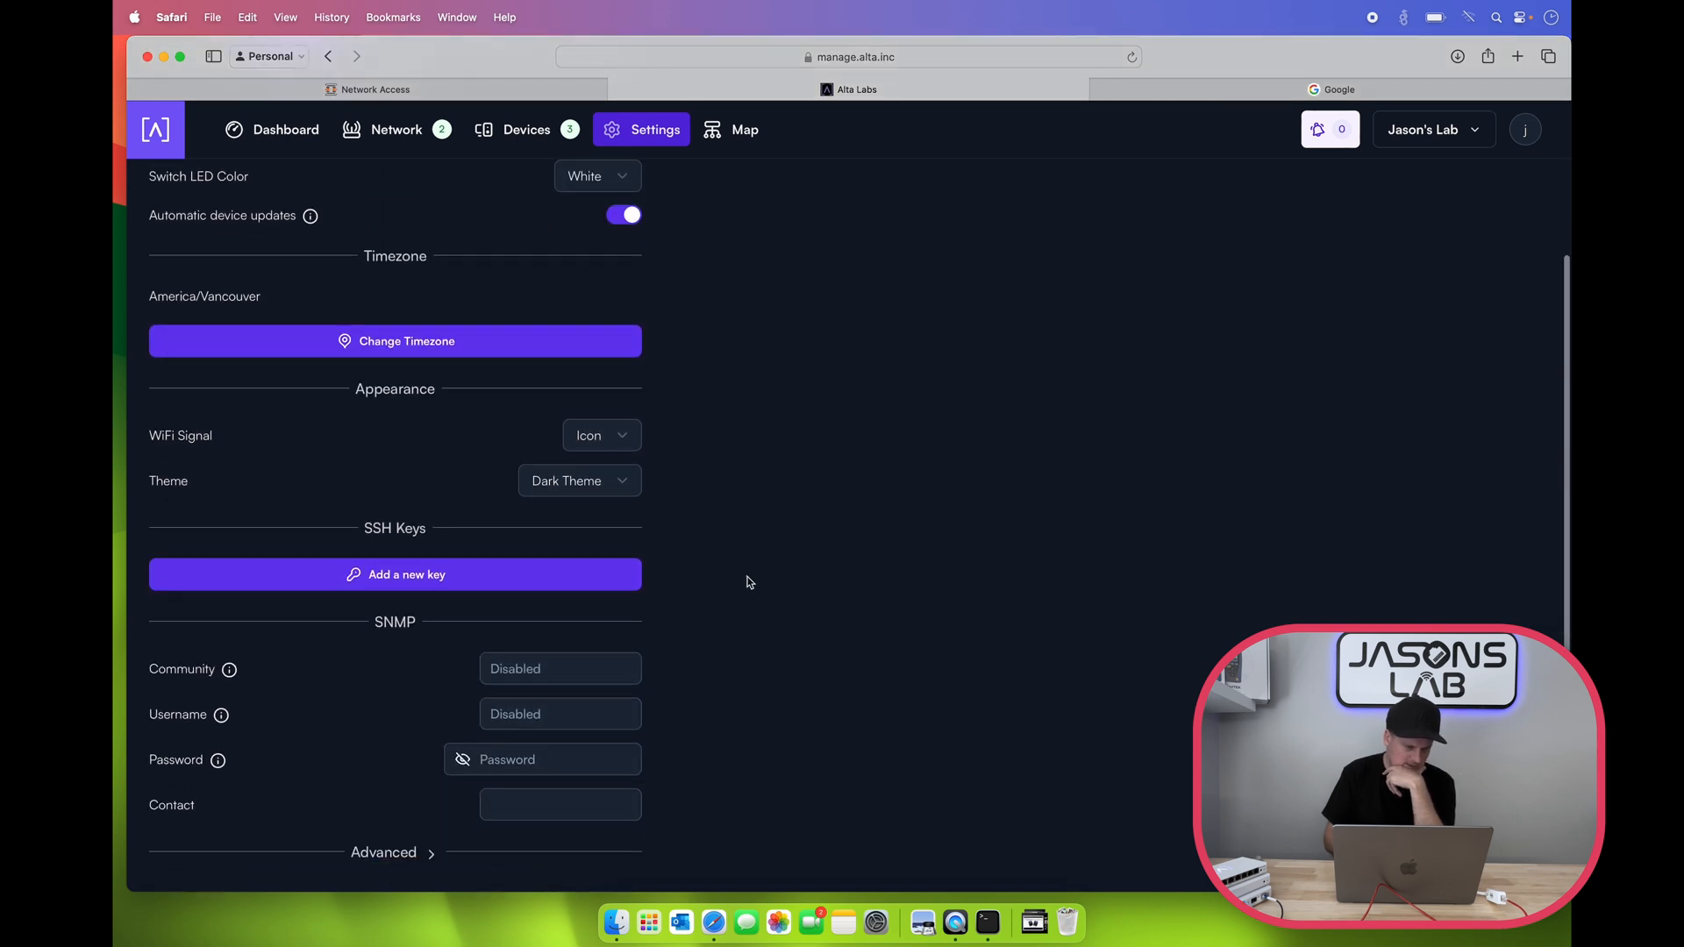
scroll("down", 3)
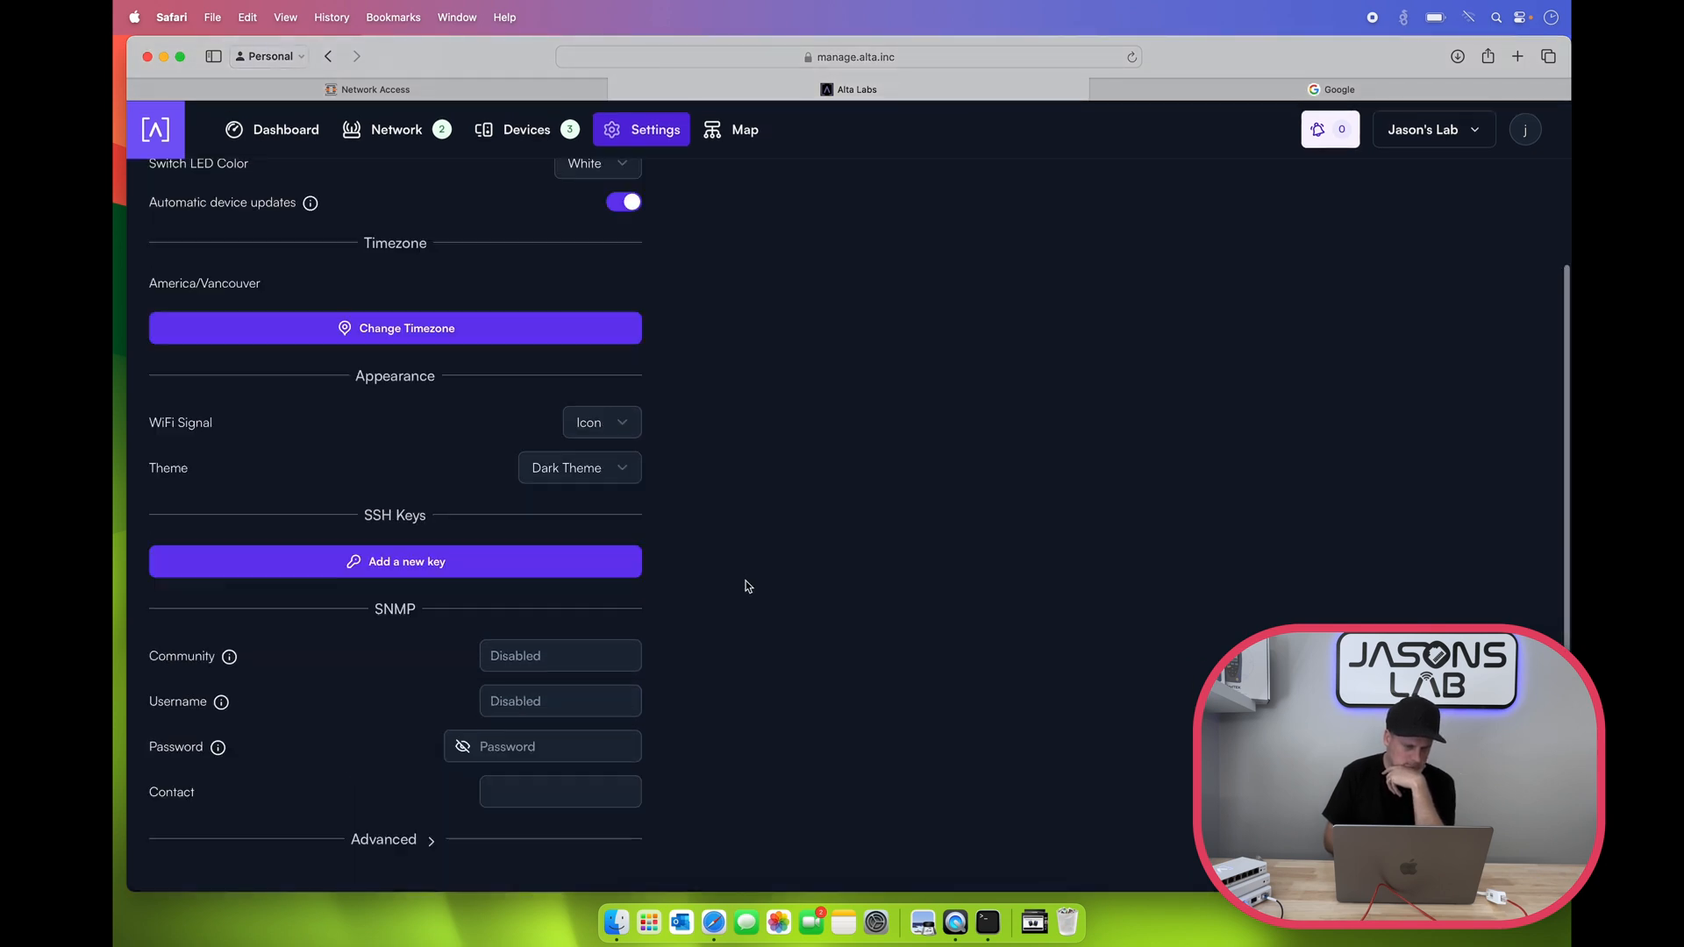
left_click(396, 130)
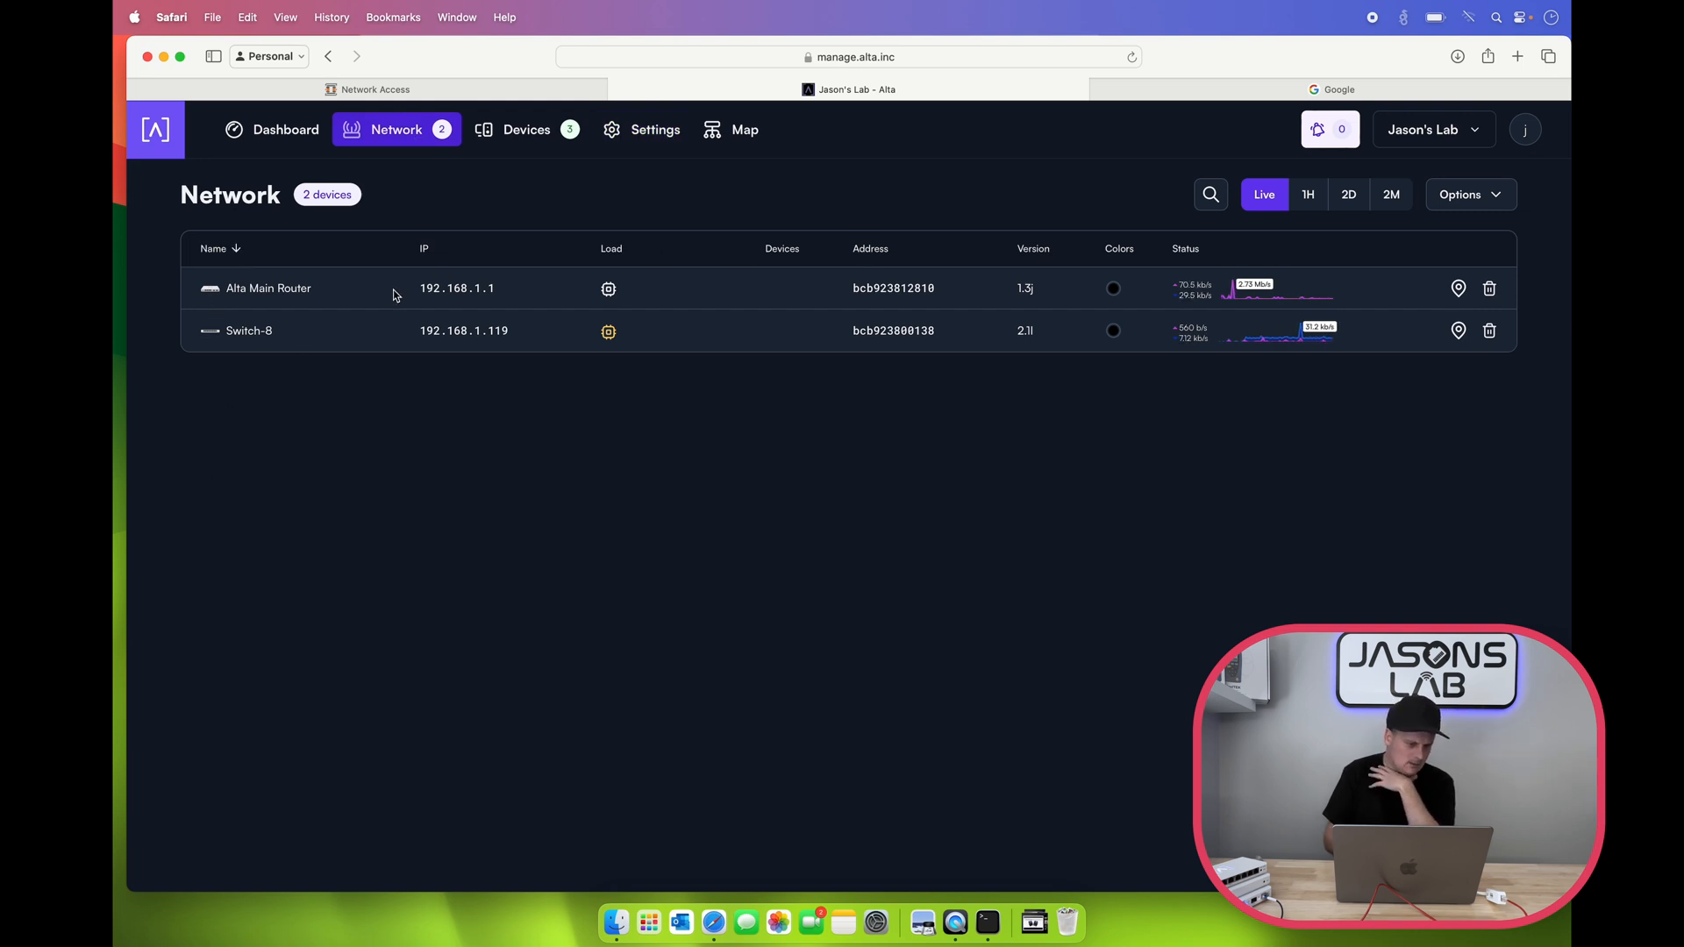
Step: Browse the Alta Main Router's panel: advanced options, VPN and authentication views, then back to the port layout
left_click(270, 287)
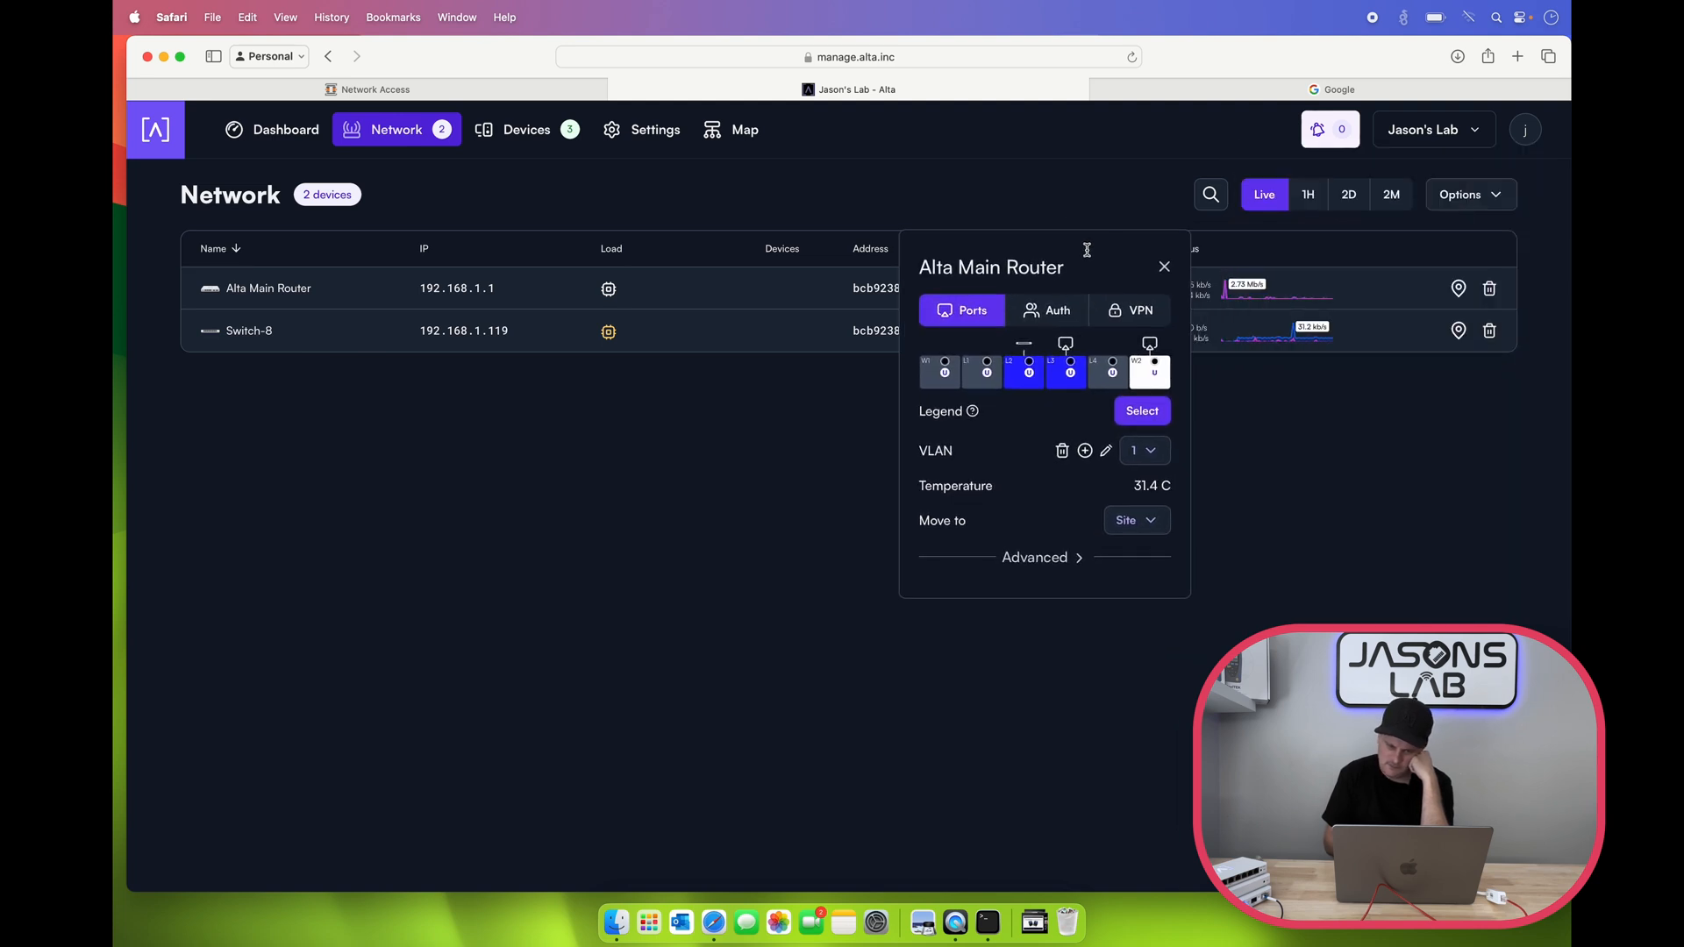
left_click(1035, 558)
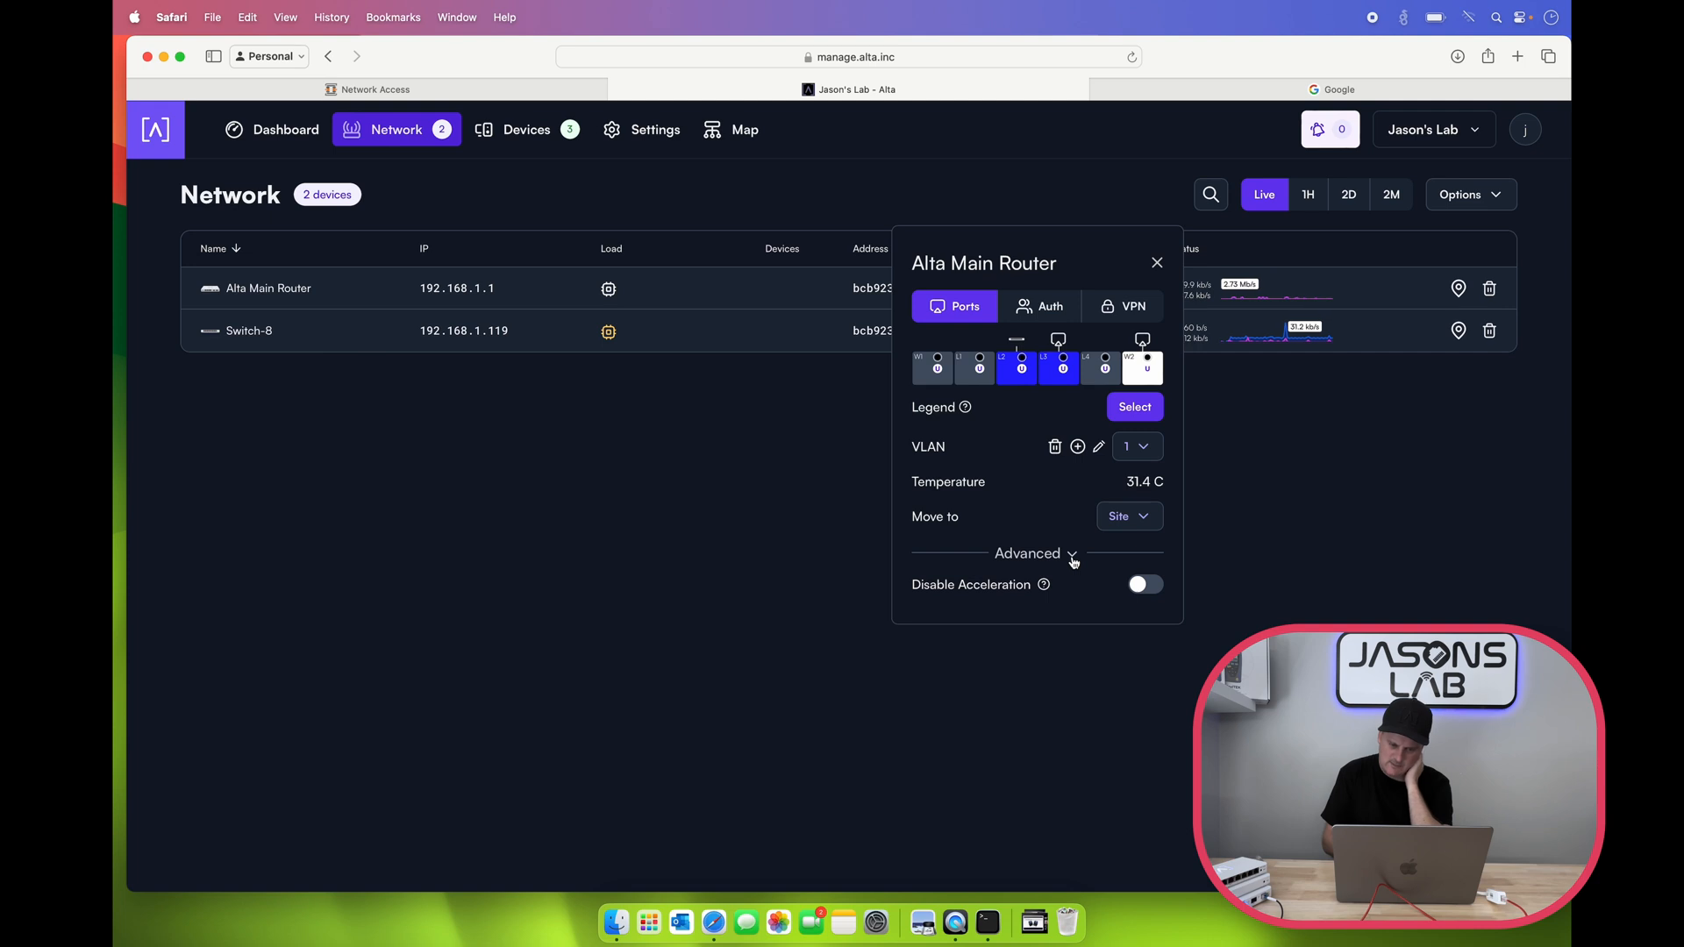
mouse_move(1044, 586)
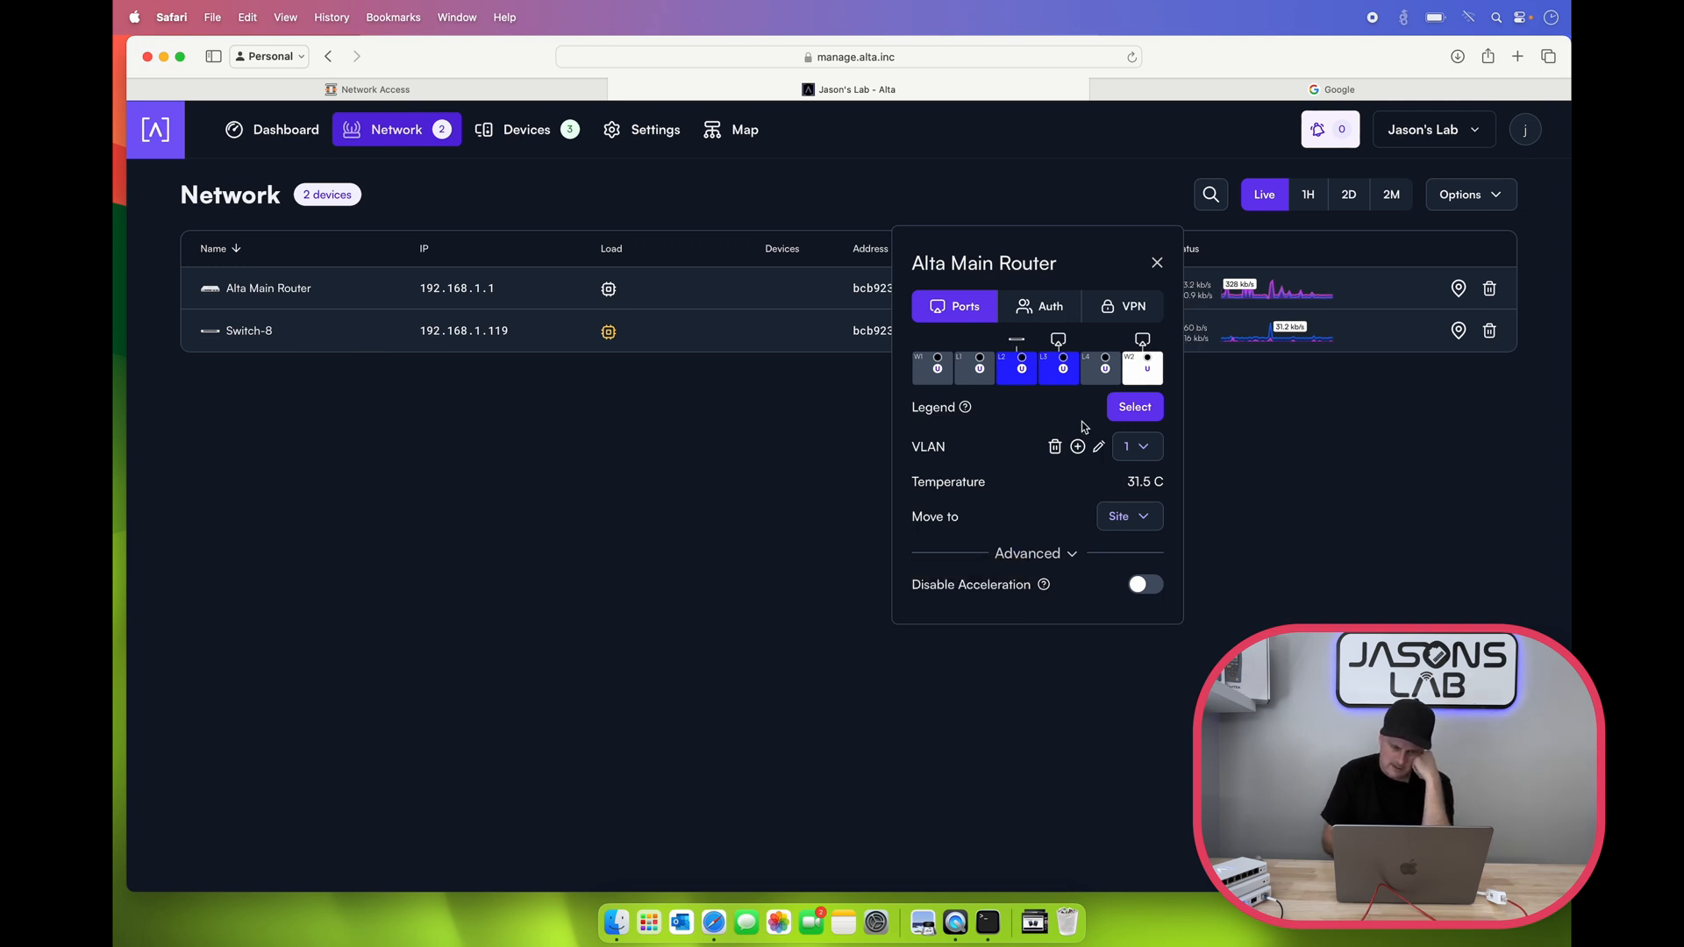
left_click(1123, 305)
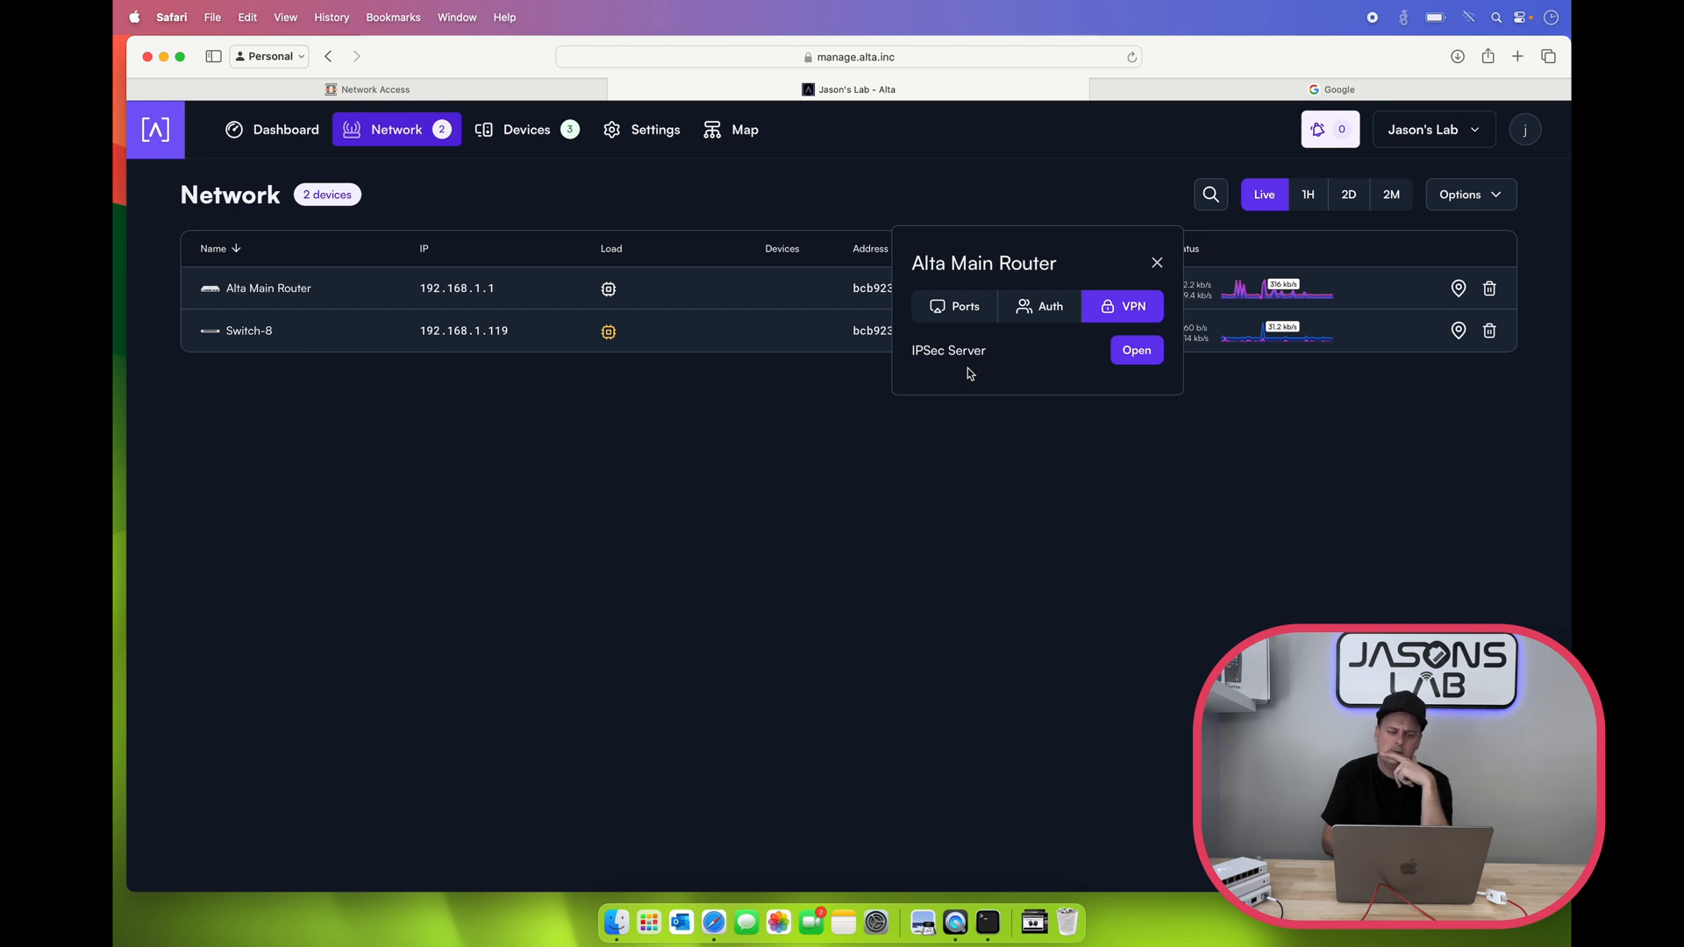
left_click(1038, 305)
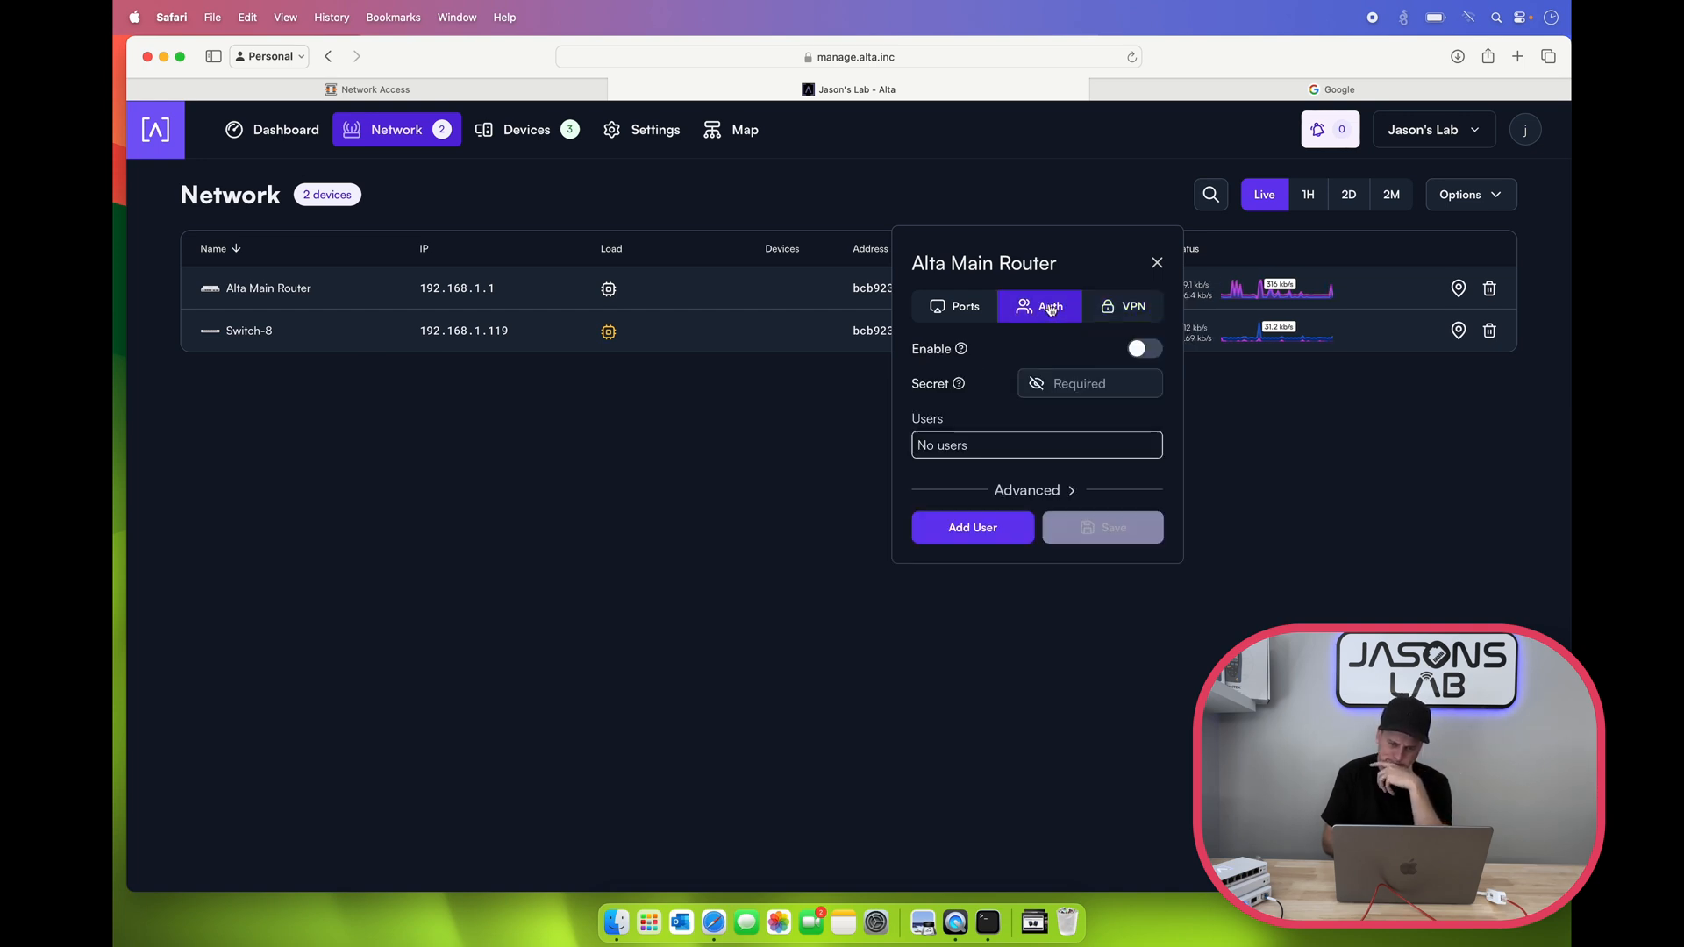
left_click(956, 305)
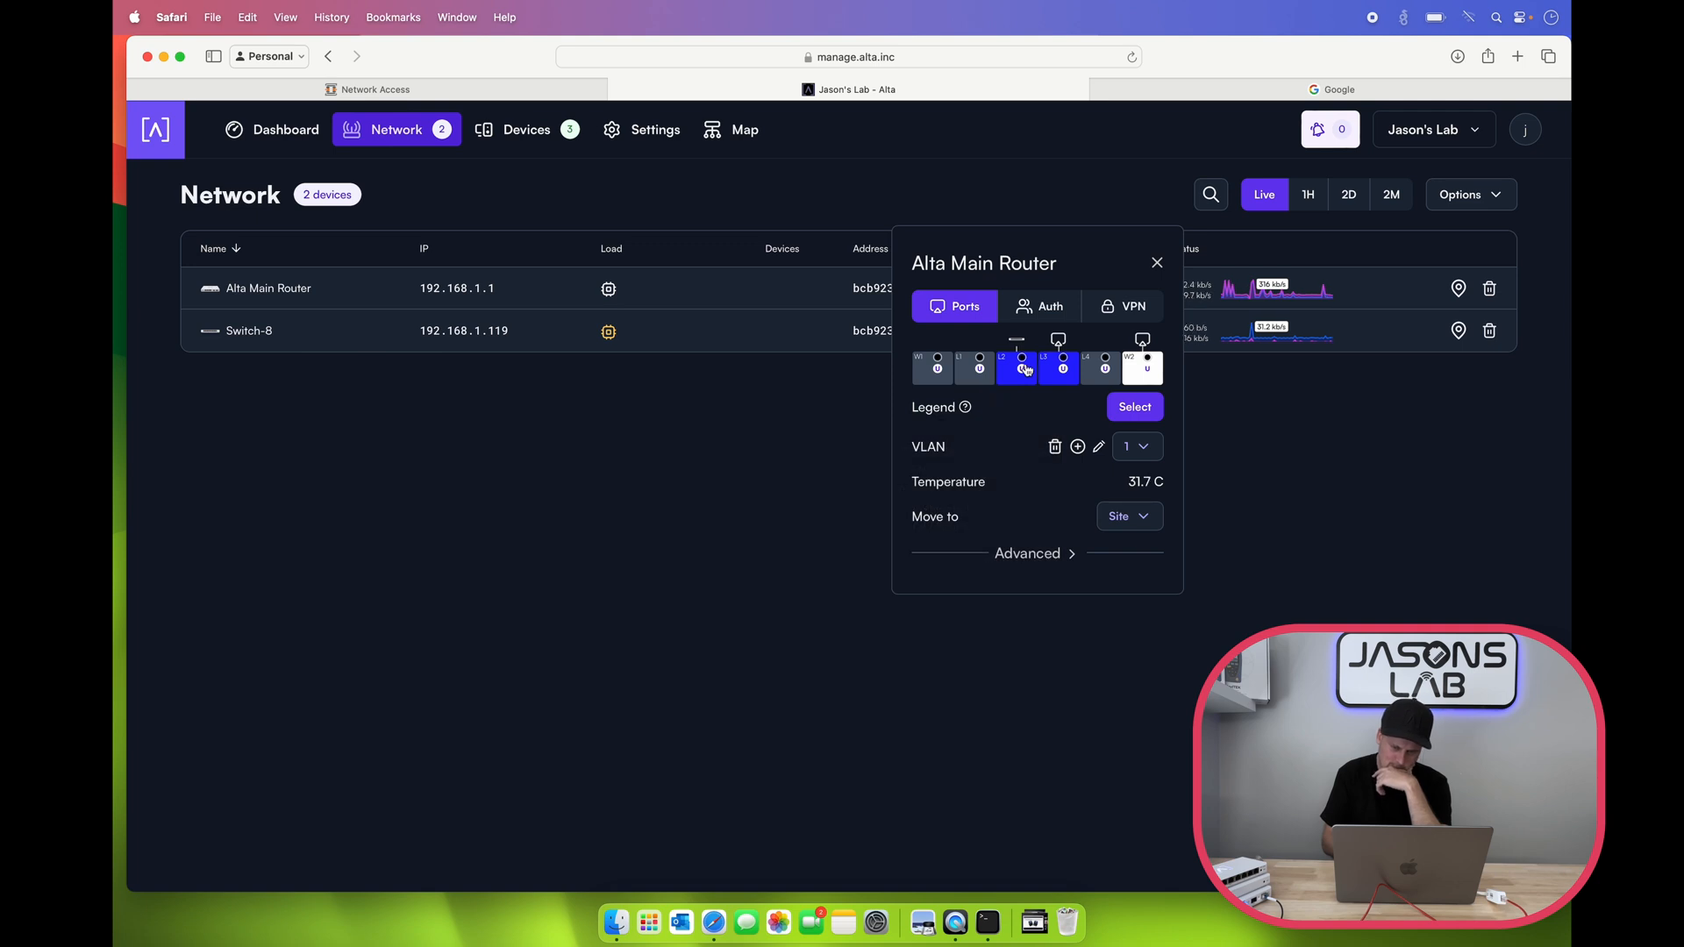
mouse_move(996, 509)
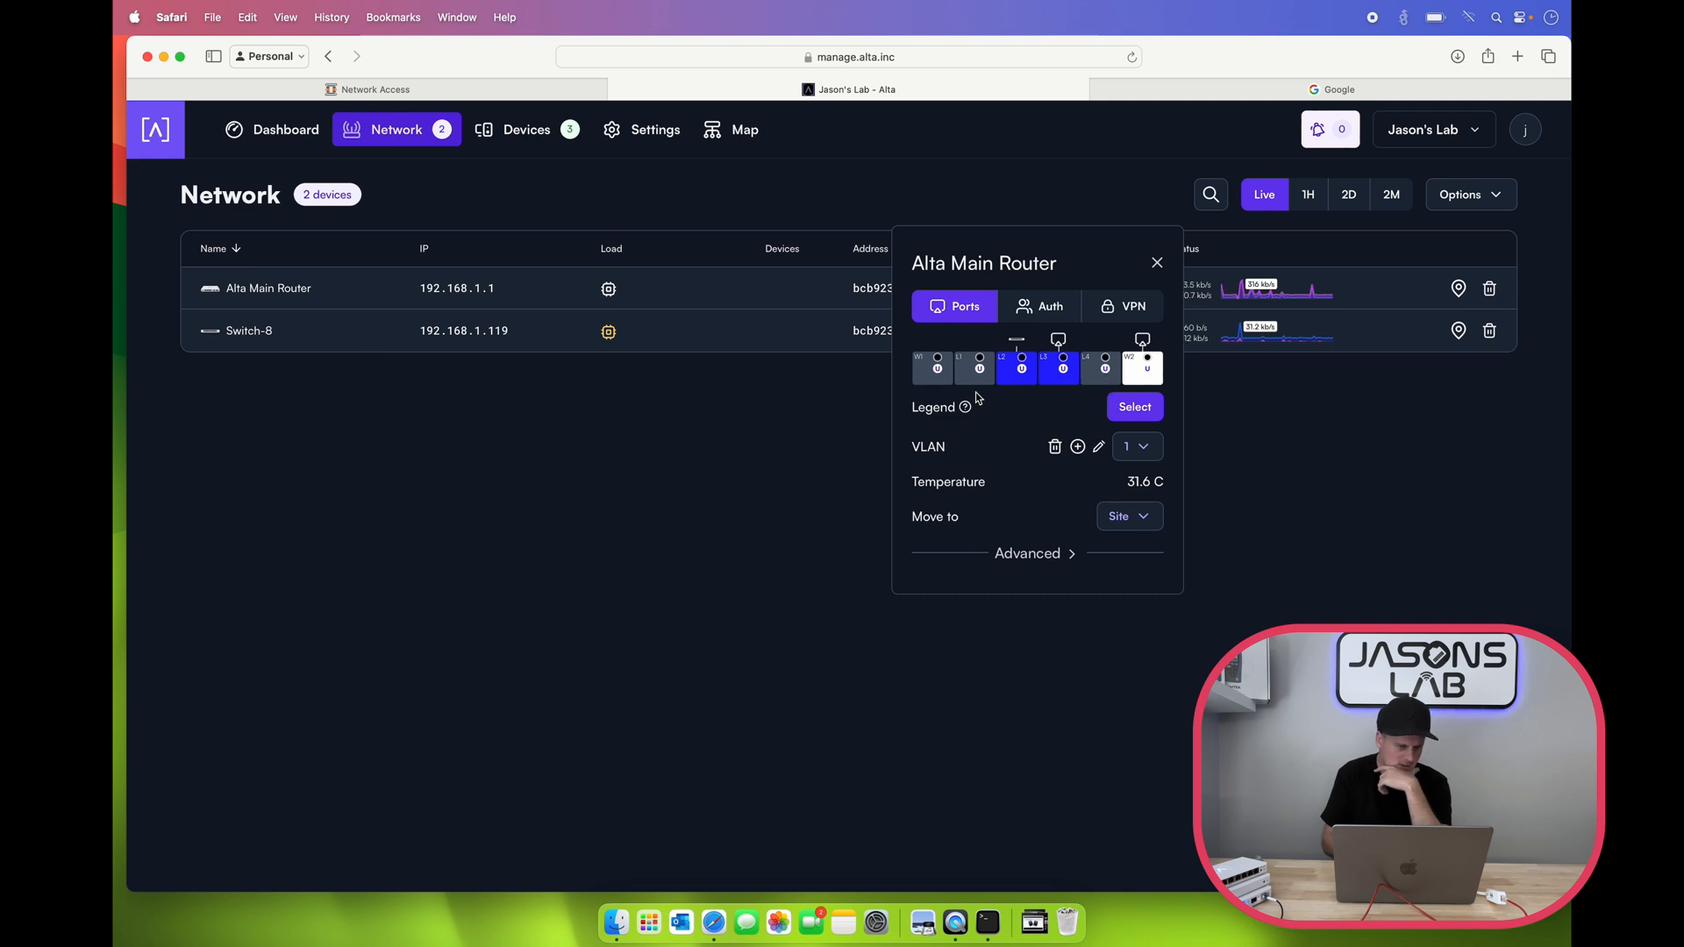
Step: Inspect the LAN2 port settings and expand Advanced to show the Disable Acceleration option
left_click(1016, 368)
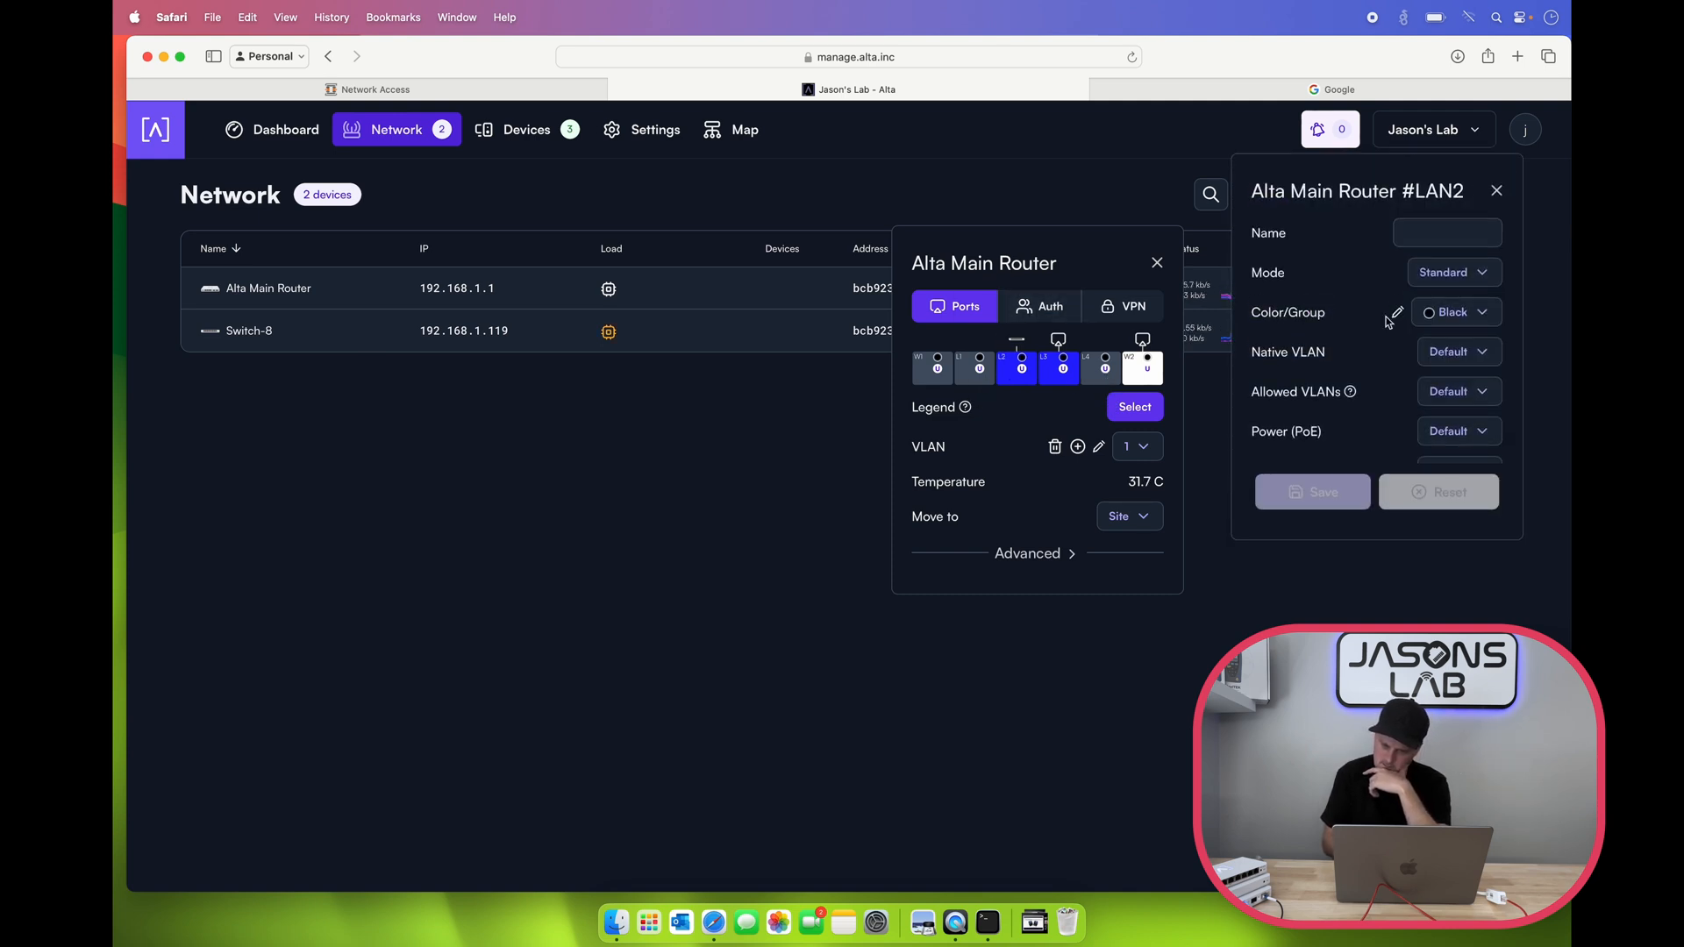
scroll("down", 3)
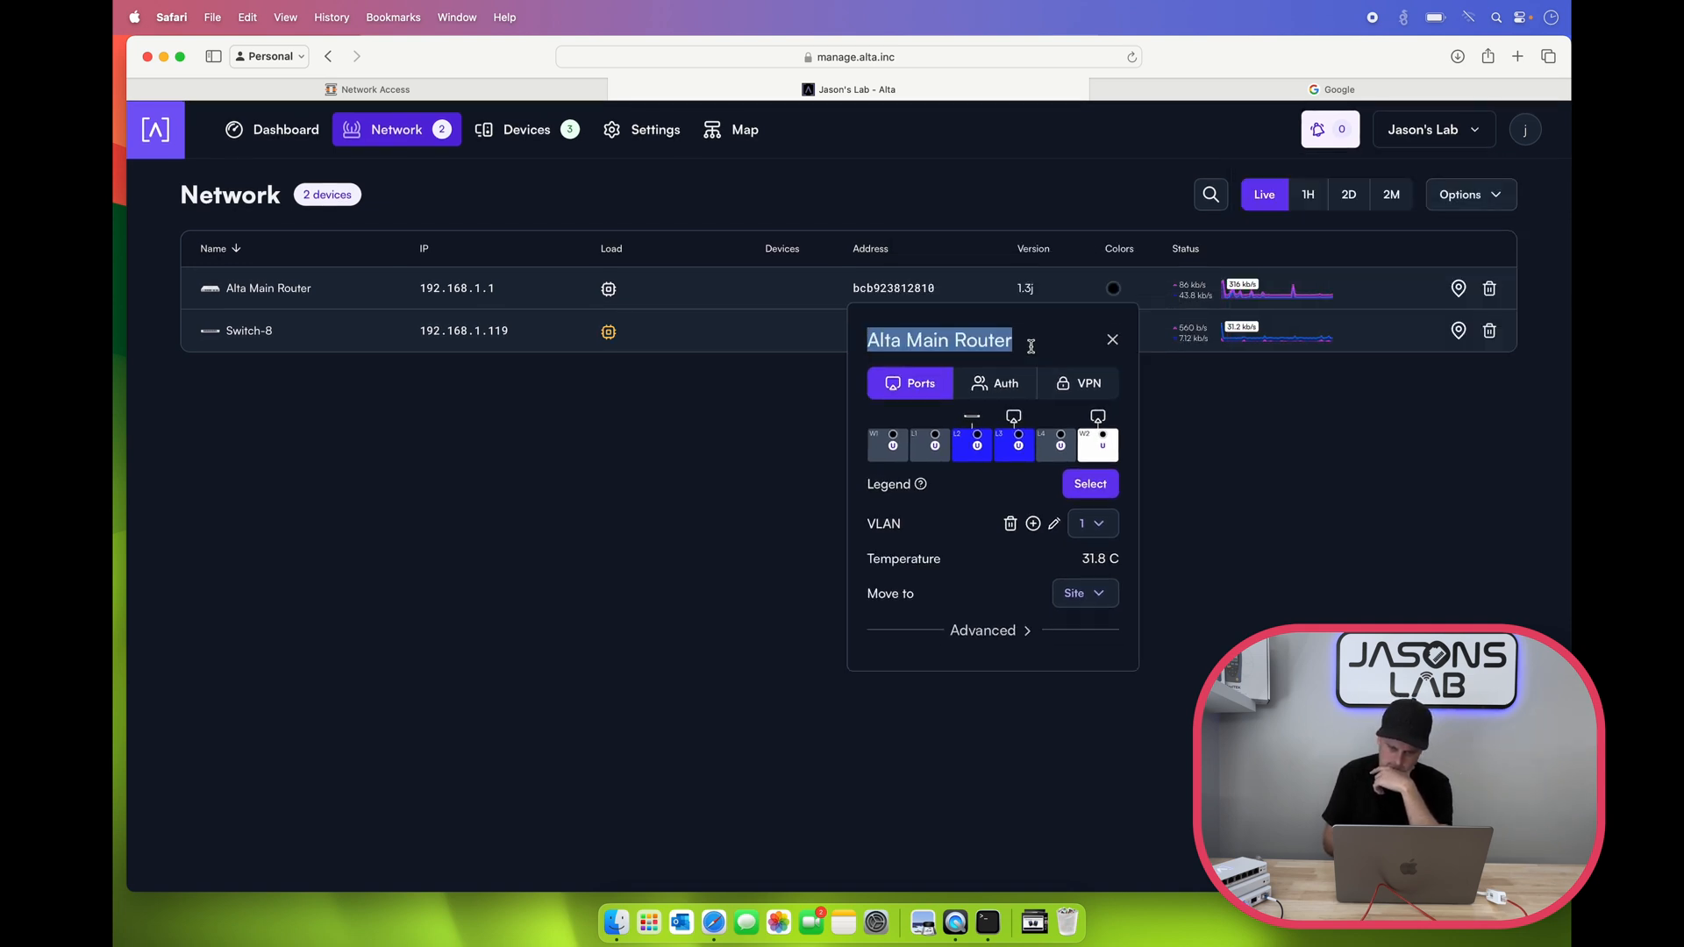
left_click(982, 629)
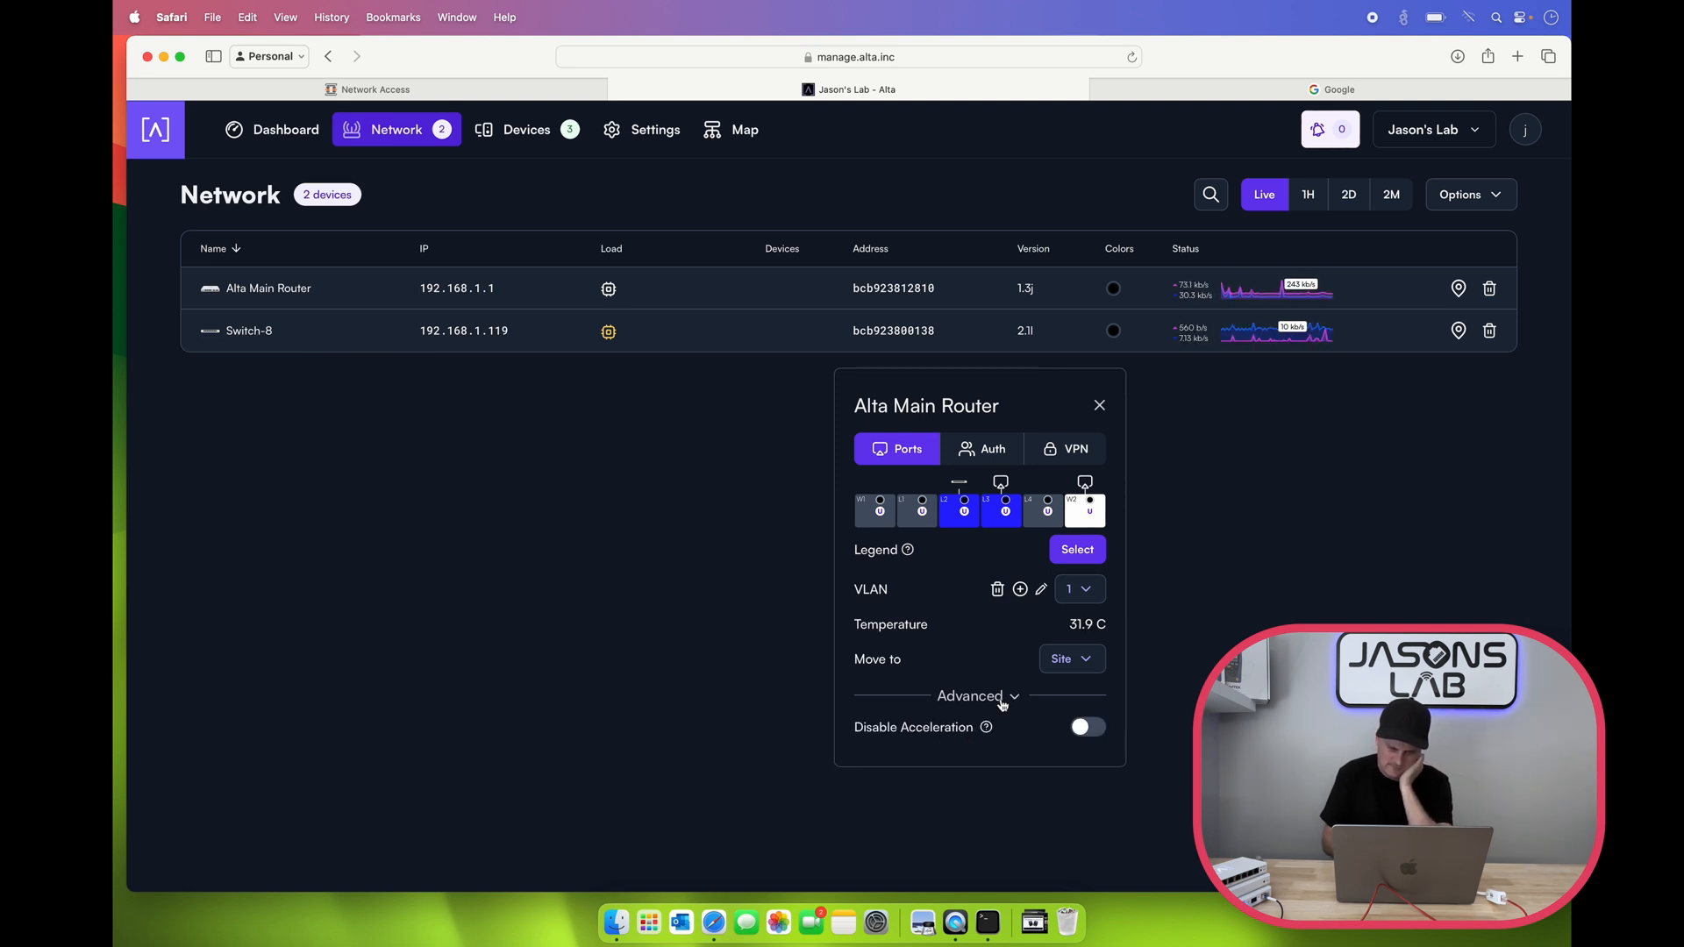
mouse_move(961, 519)
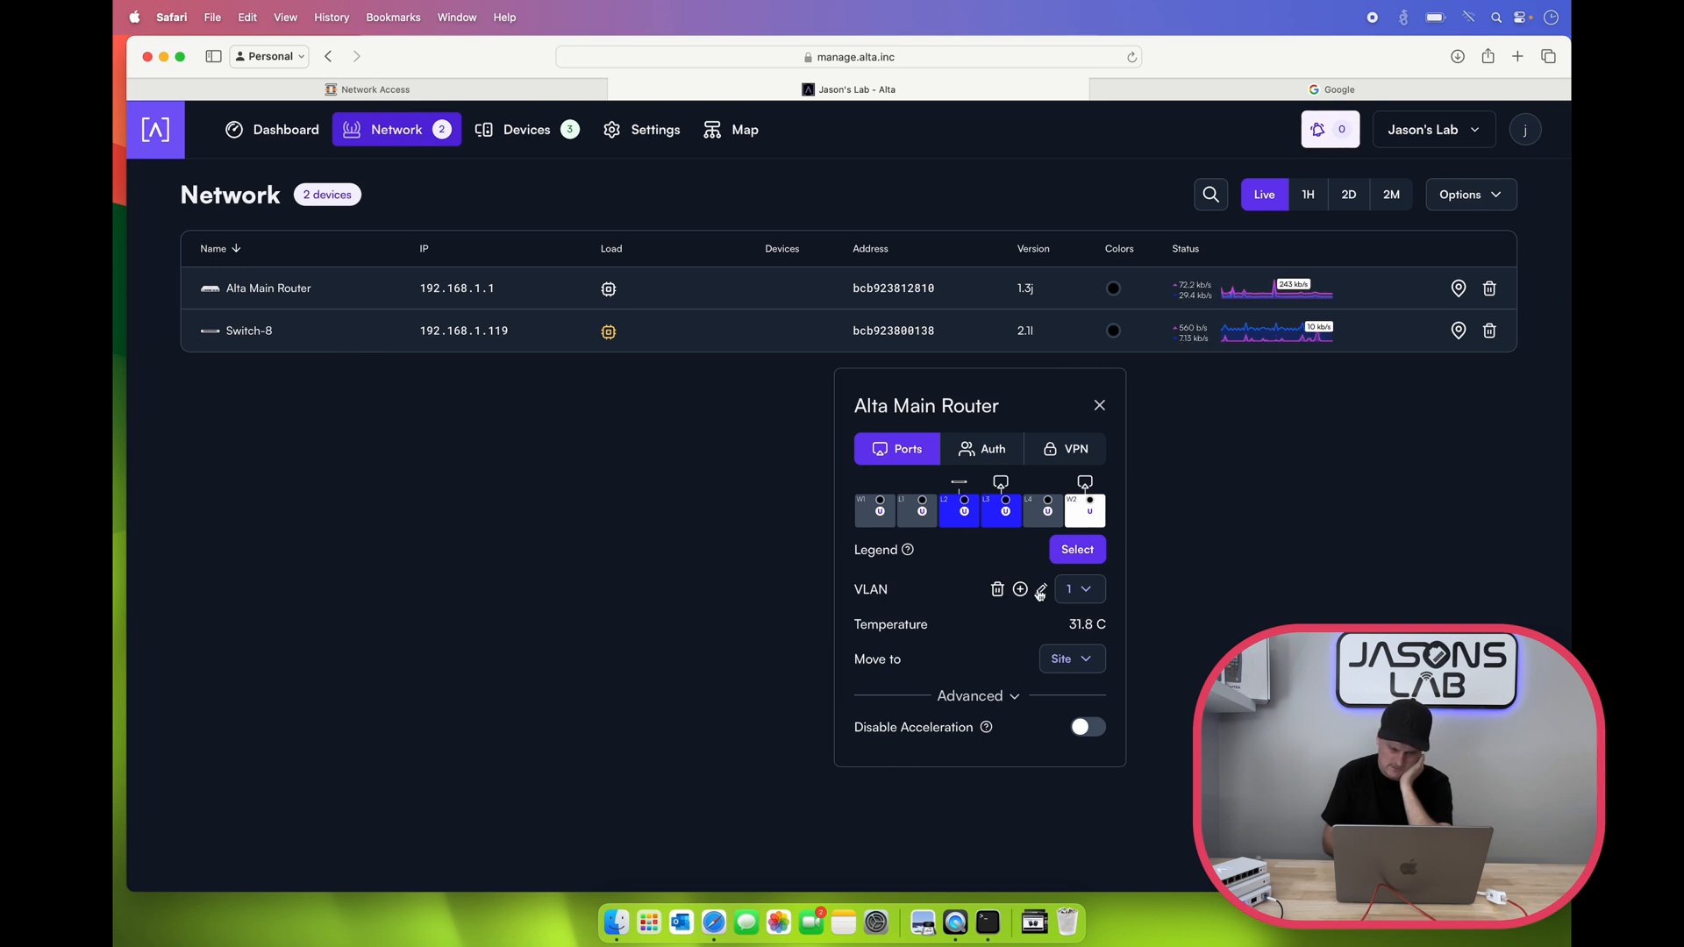
Step: Edit VLAN 1 with note Main and DNS server 9.9.9.9
left_click(1040, 589)
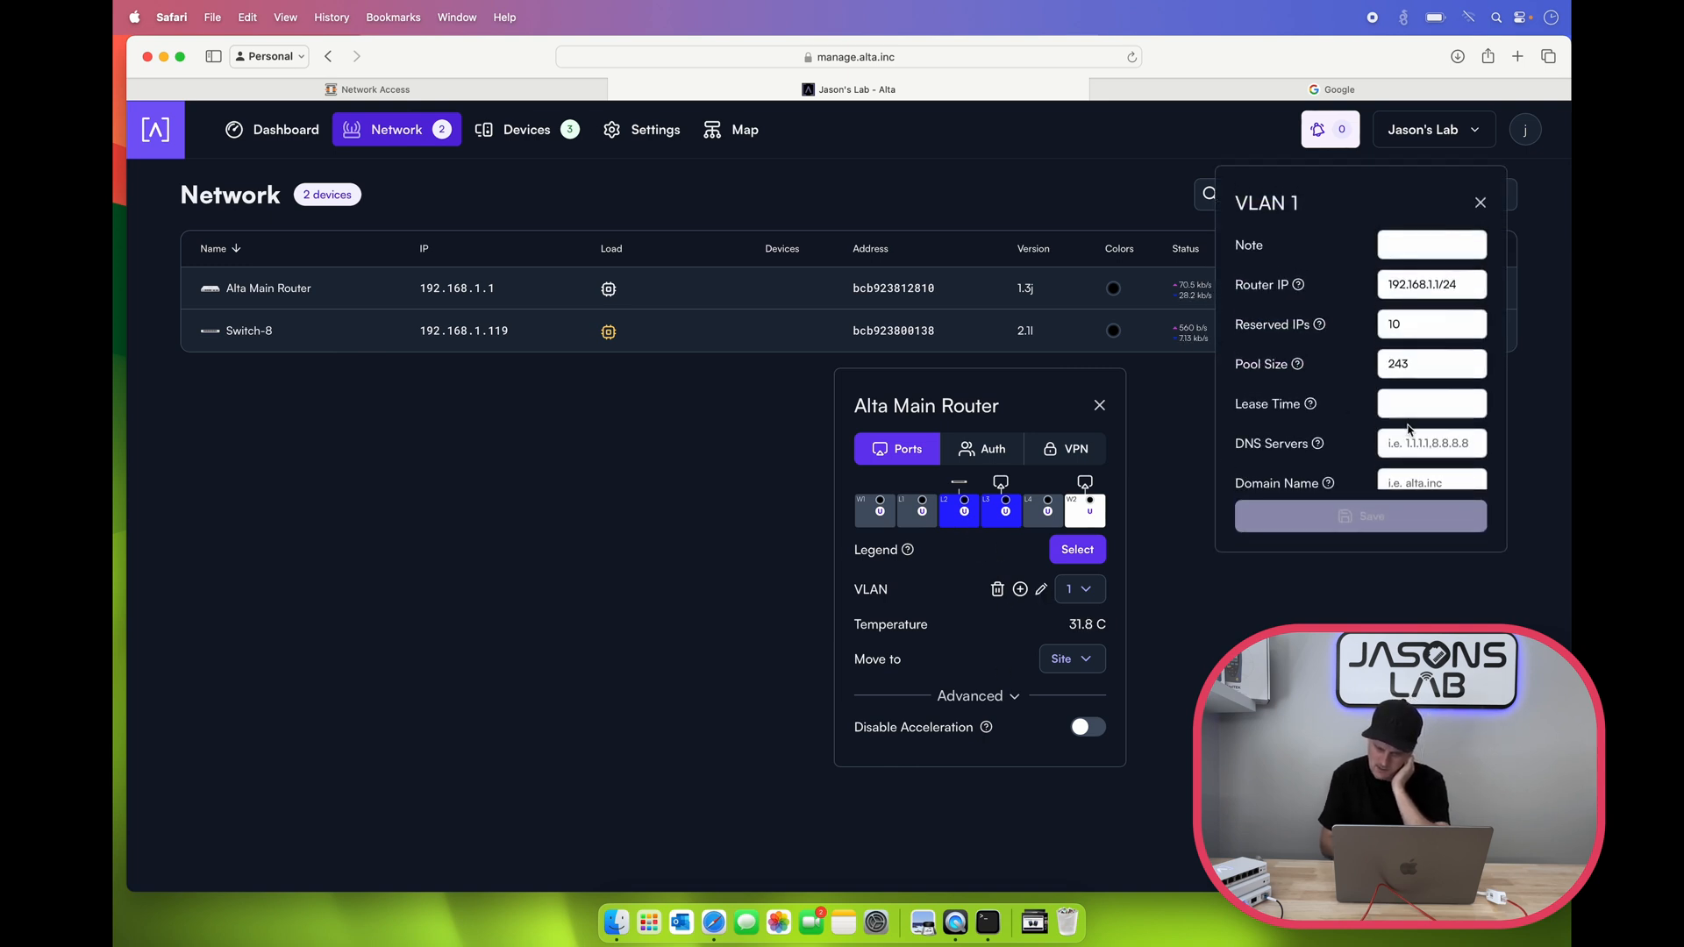
left_click(1431, 284)
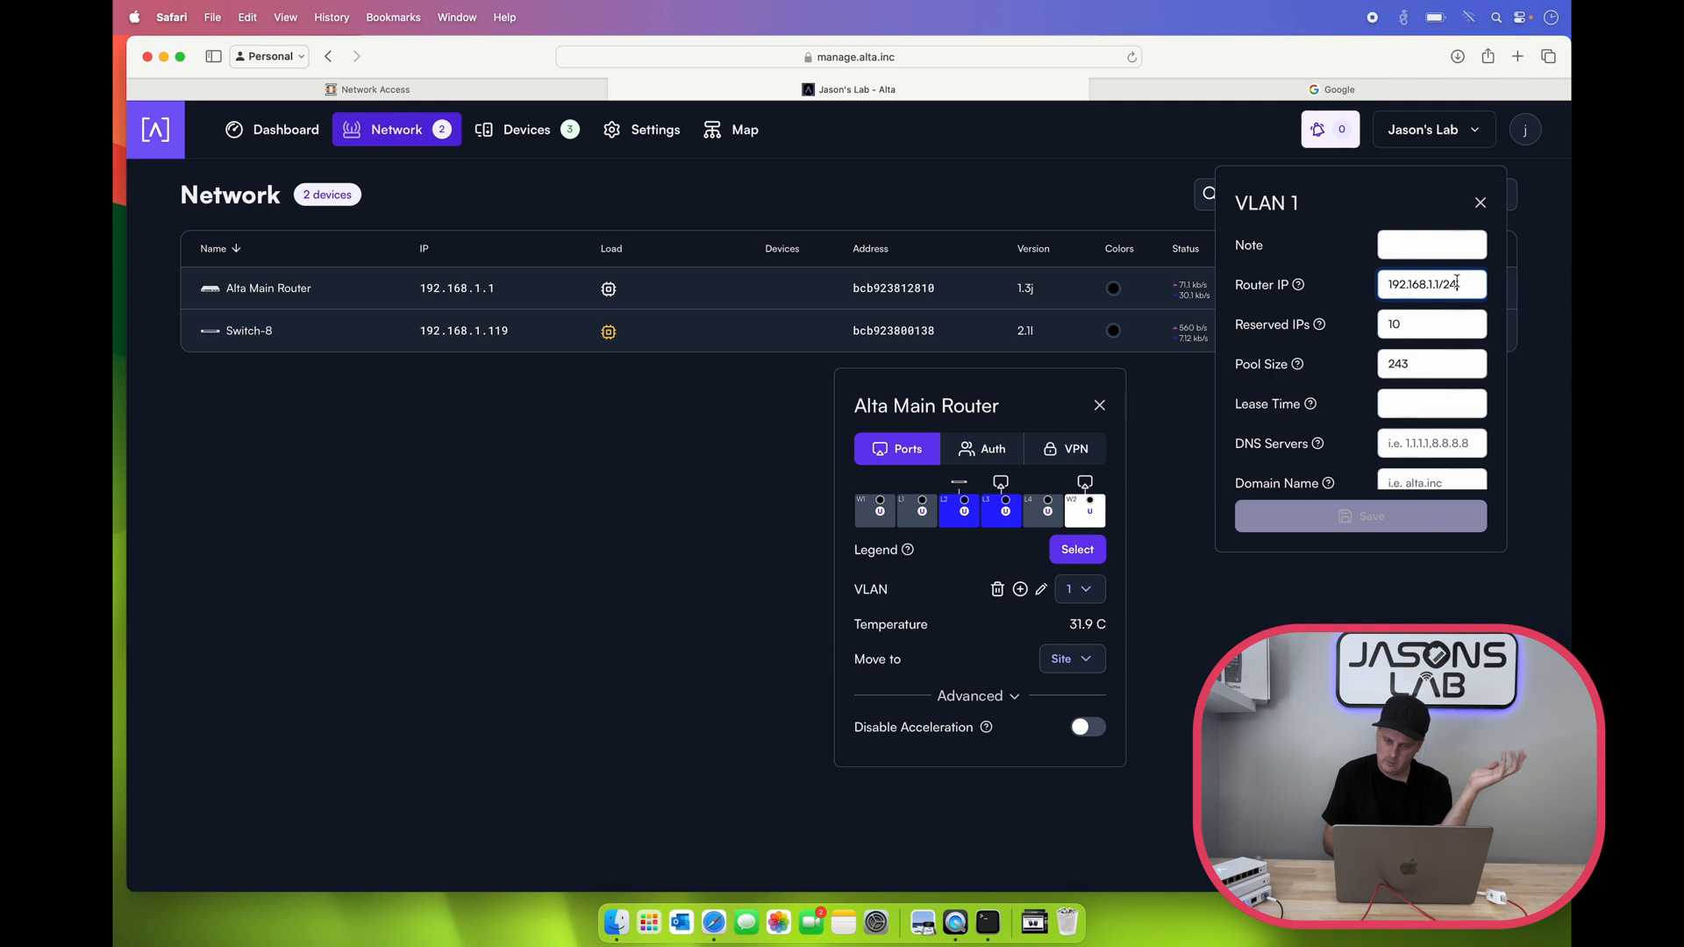
left_click(1431, 244)
type("Main")
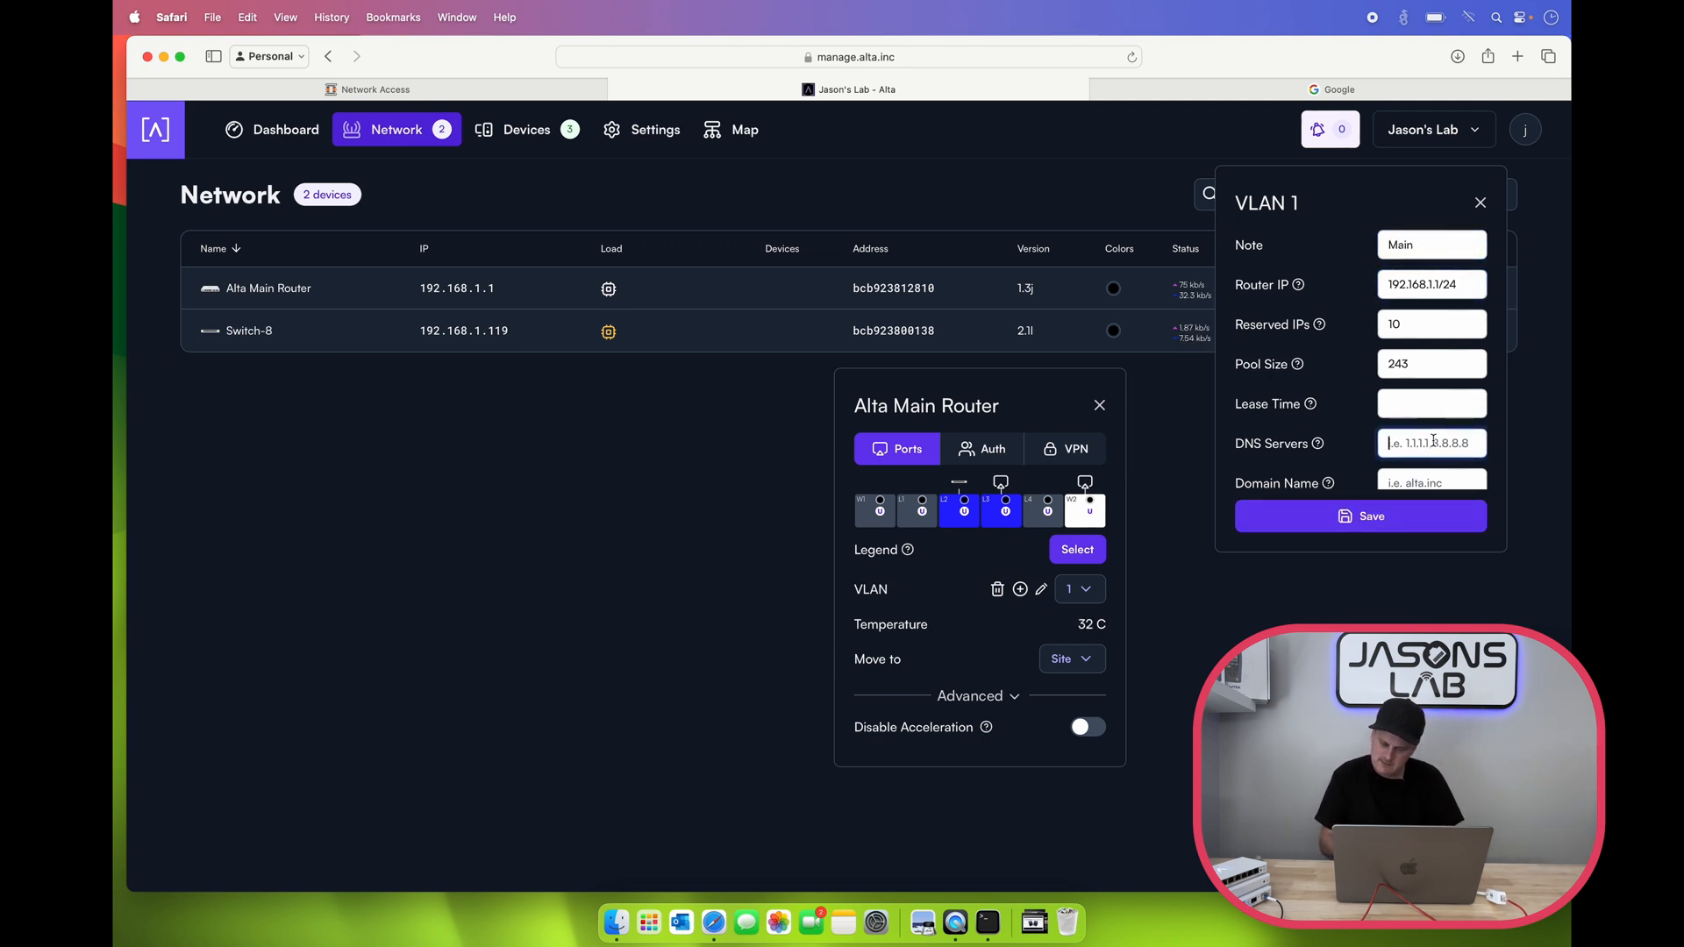
type("9.9.9.11")
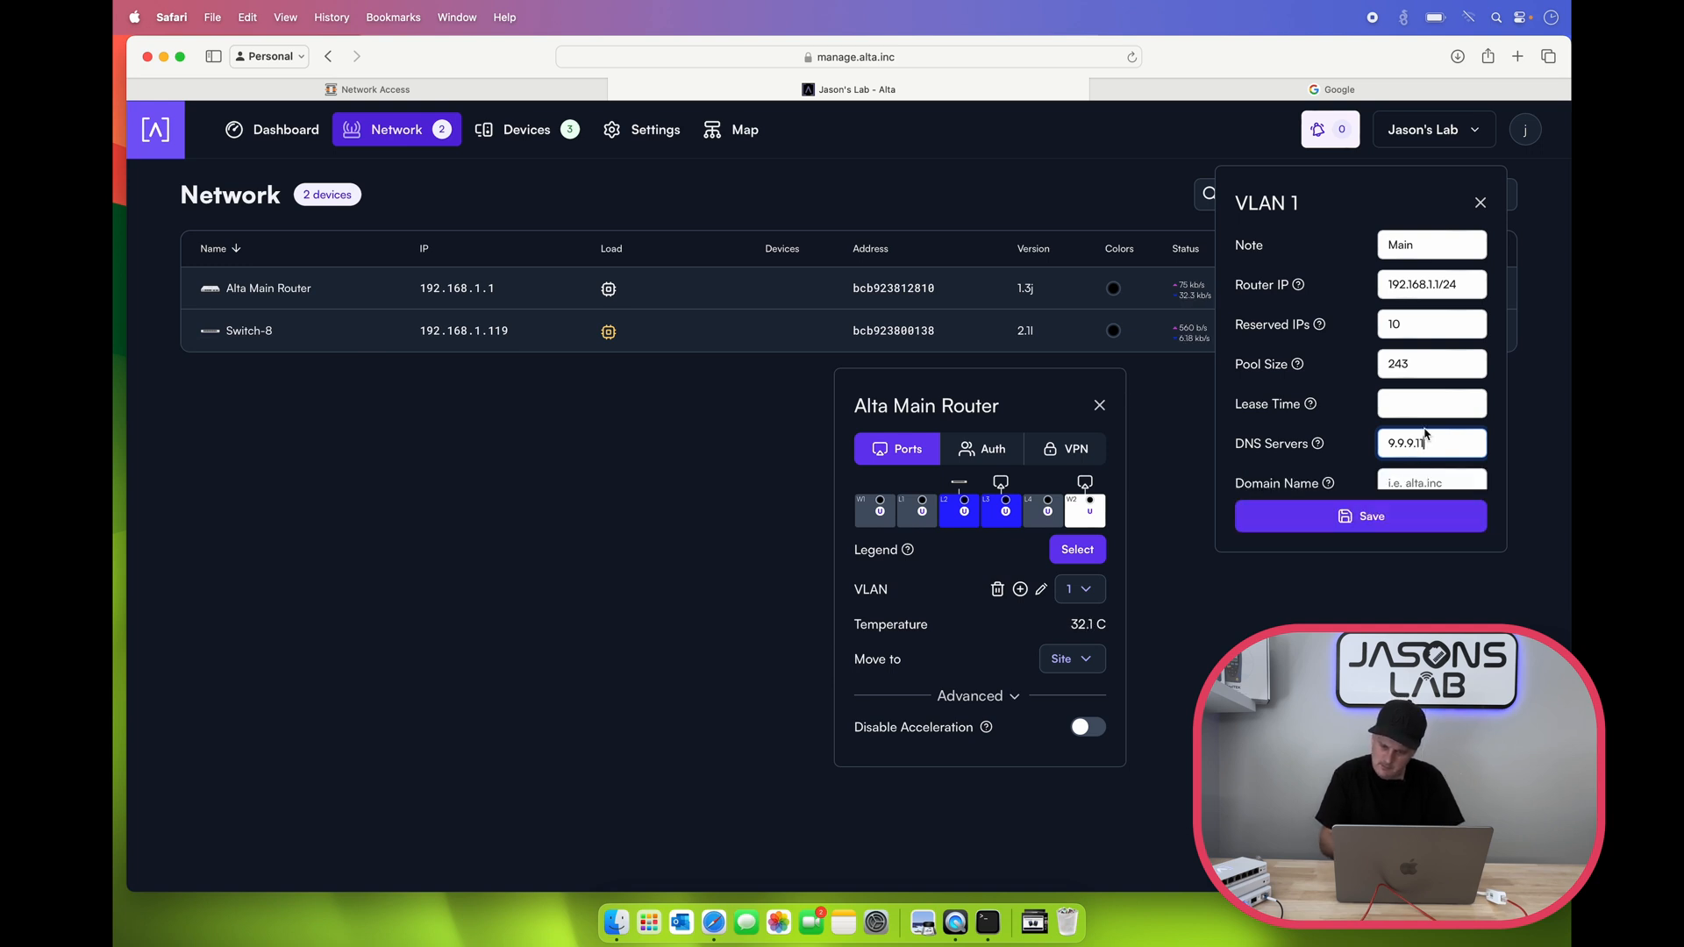
scroll("down", 3)
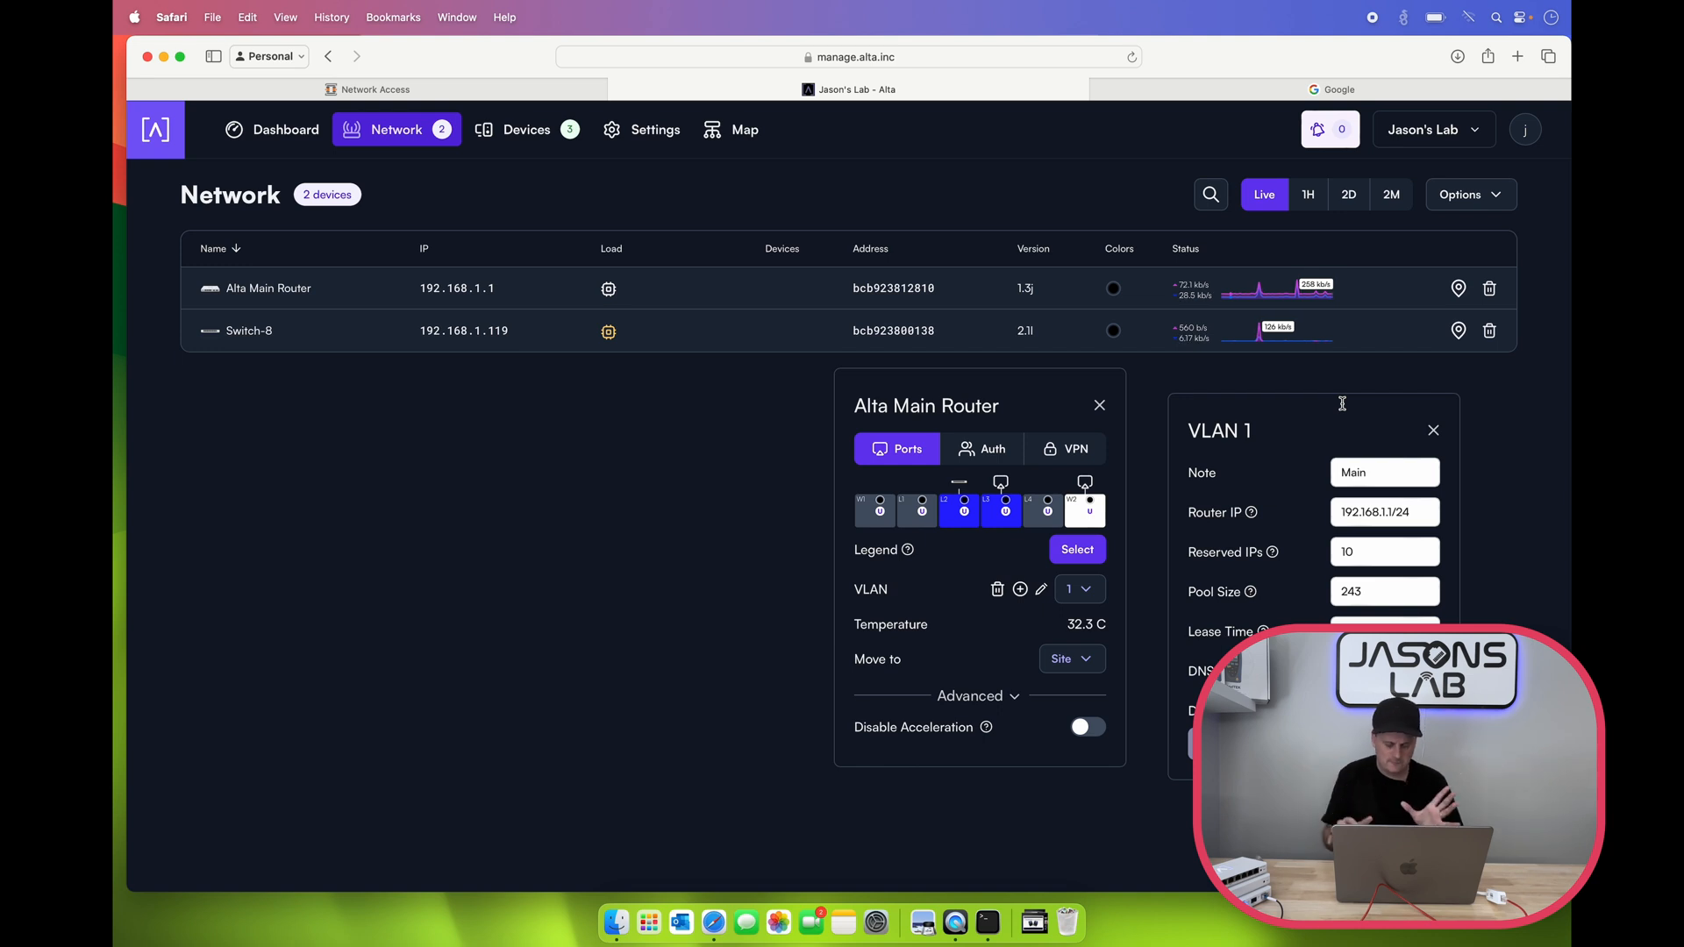
mouse_move(1256, 595)
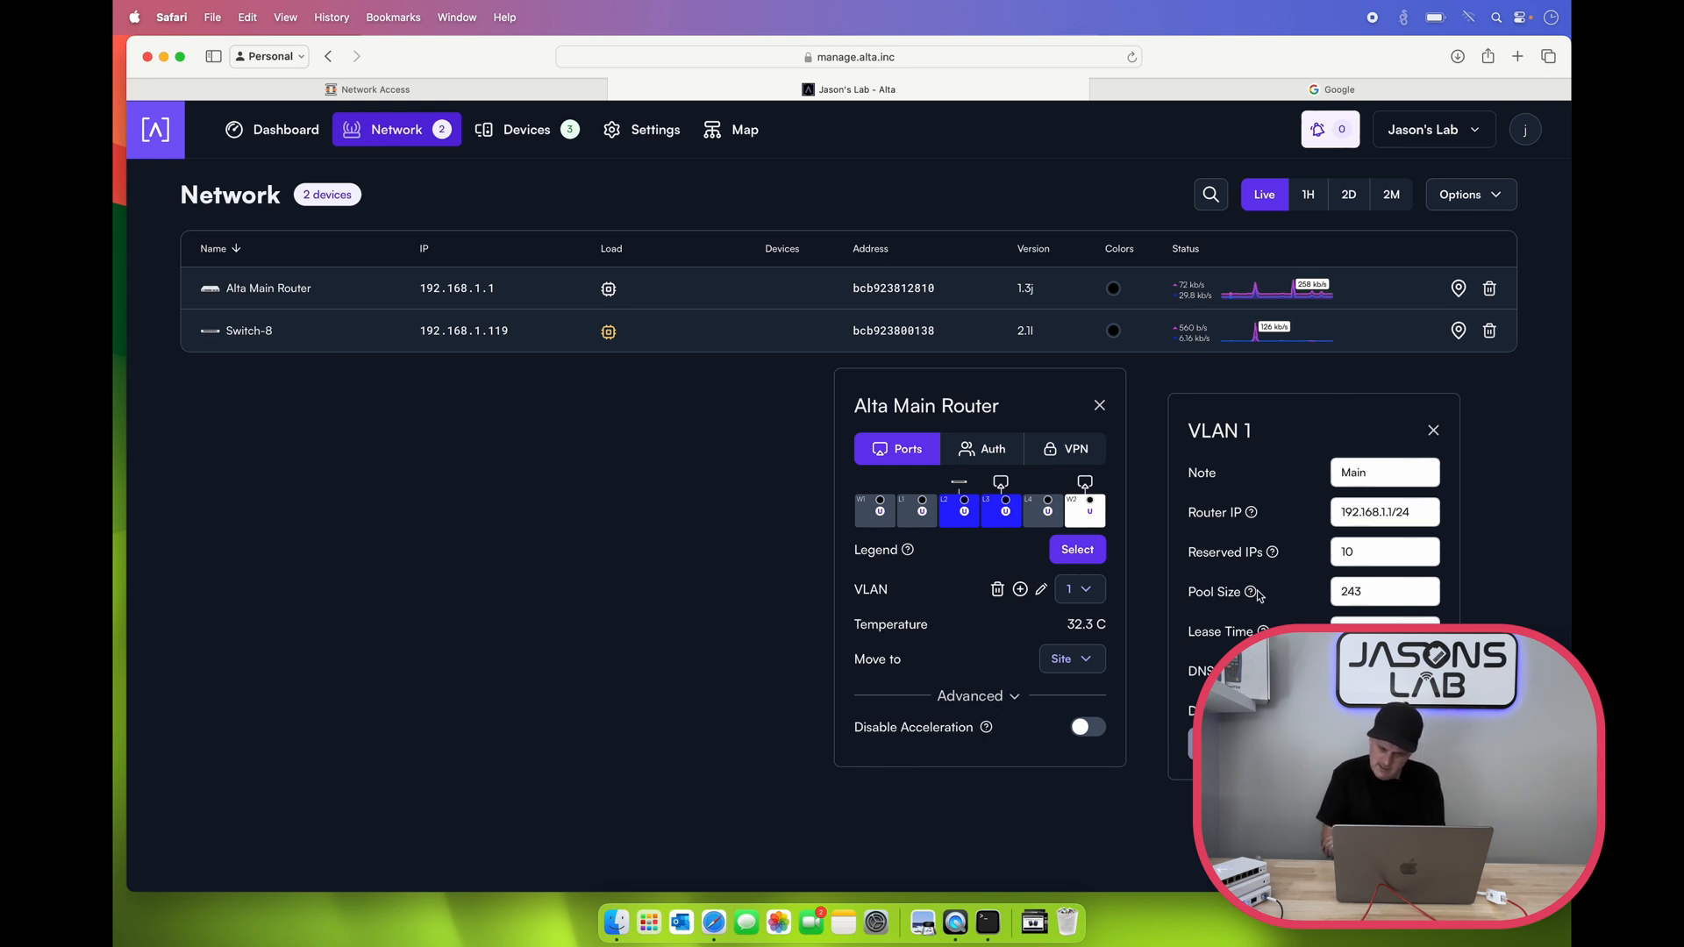
mouse_move(1249, 593)
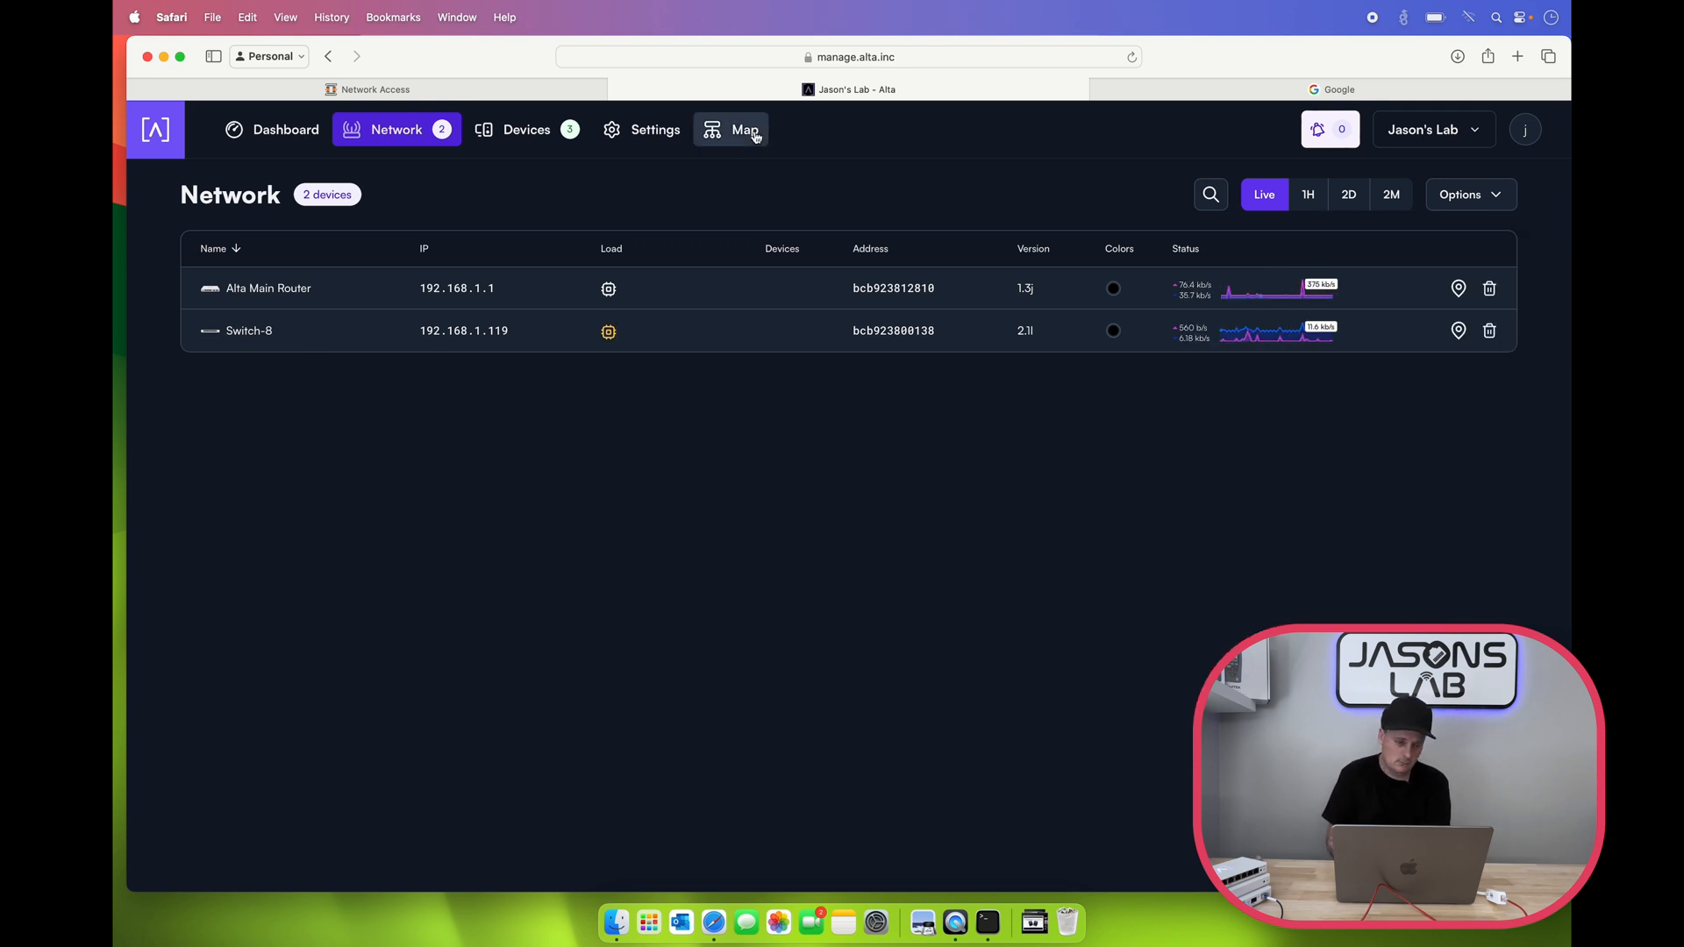
Step: View the topology map and reload so the newly adopted AP and PoE switch appear
left_click(744, 130)
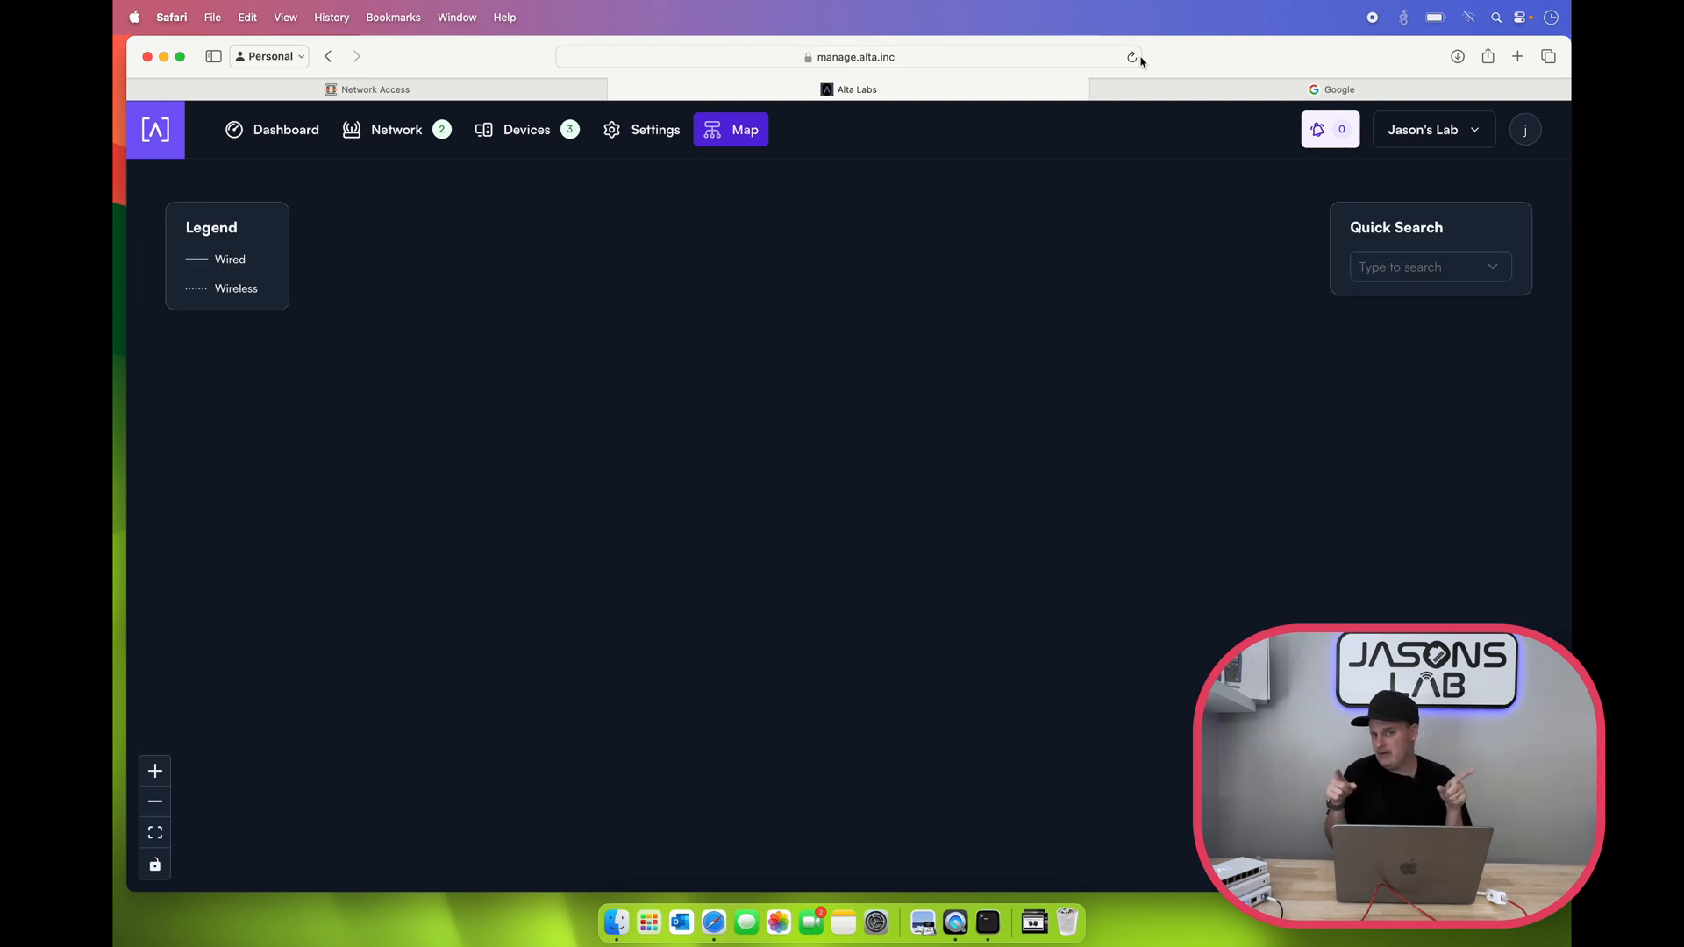
left_click(397, 130)
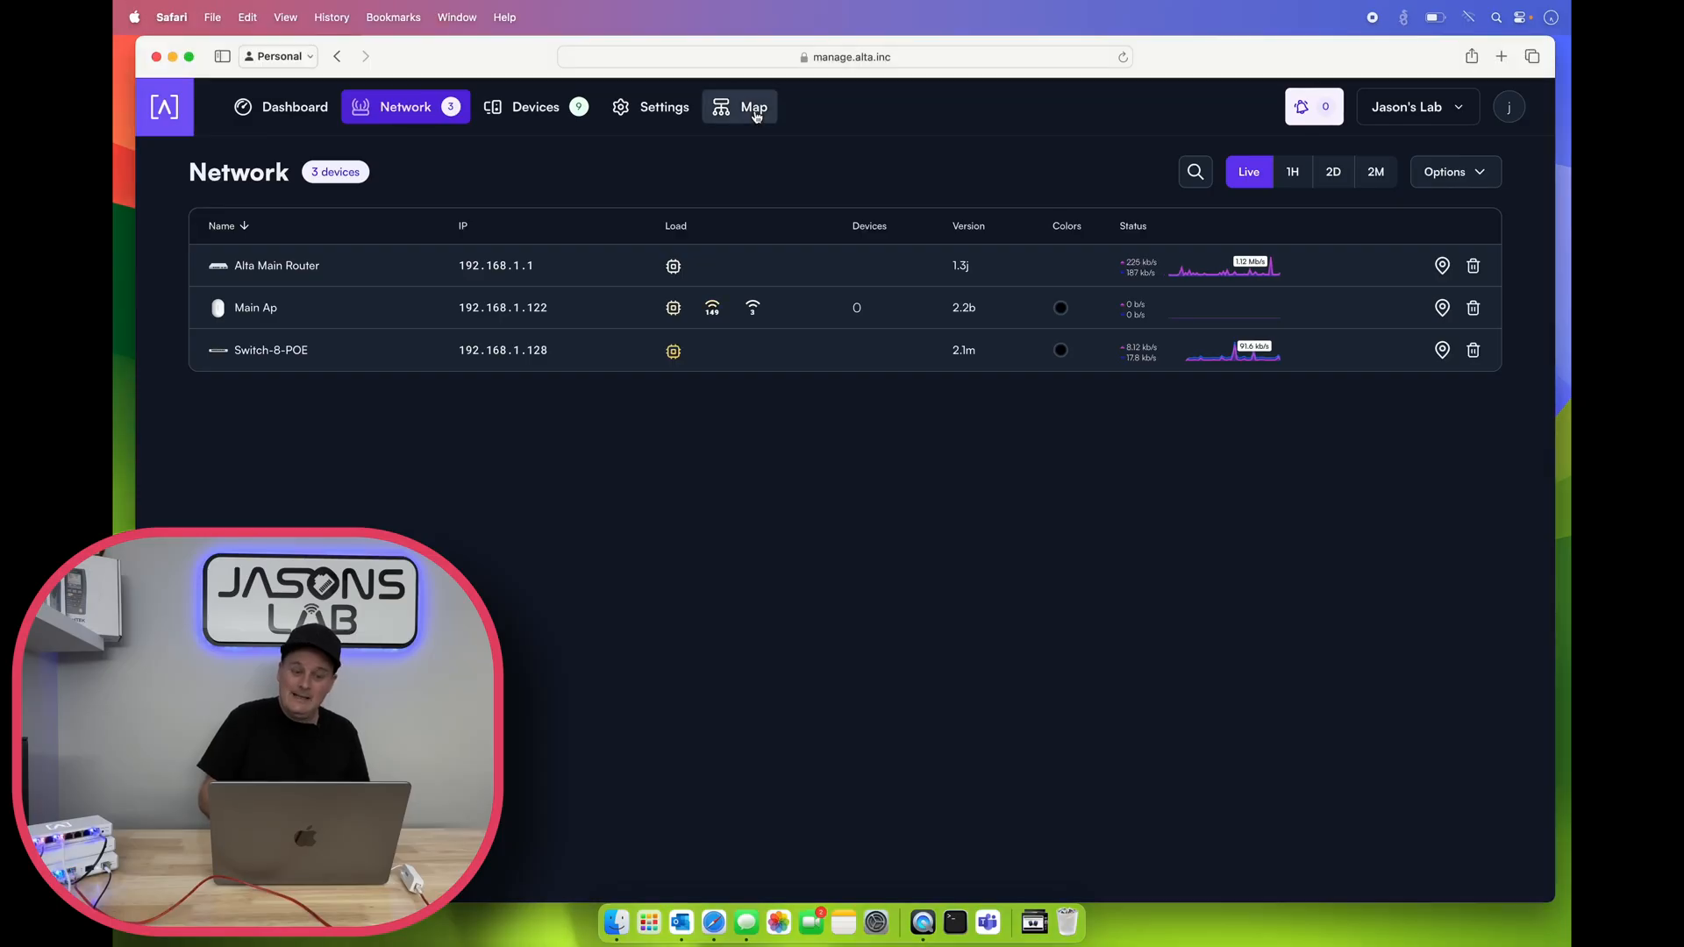
left_click(747, 107)
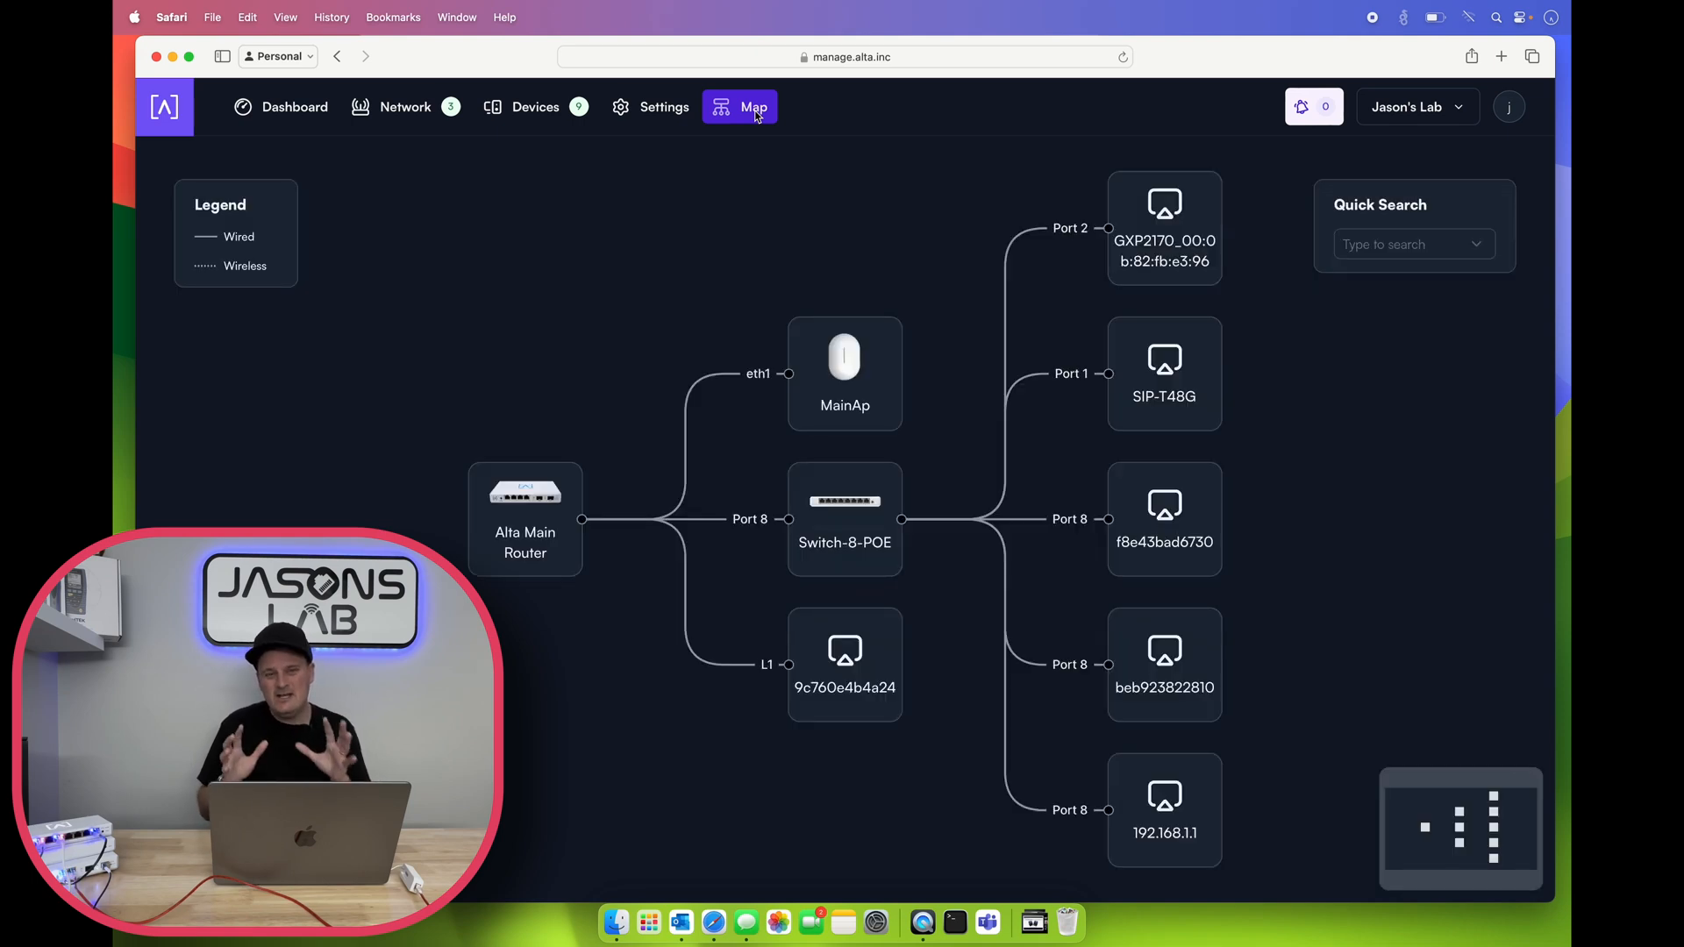
mouse_move(1086, 238)
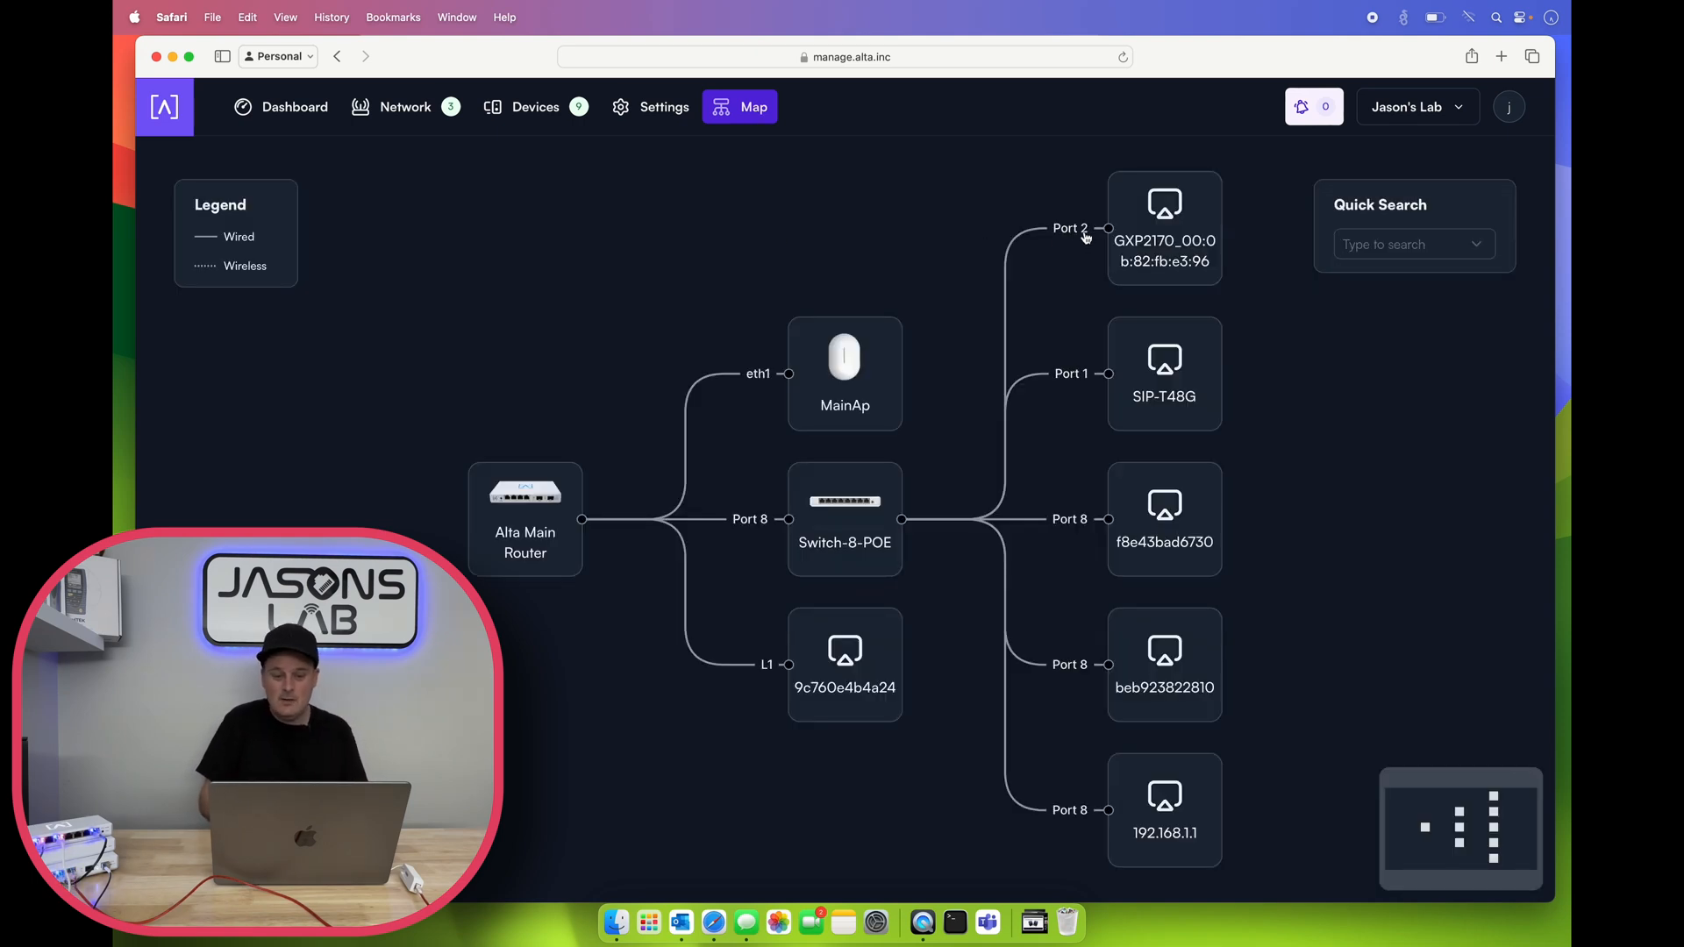
mouse_move(1080, 224)
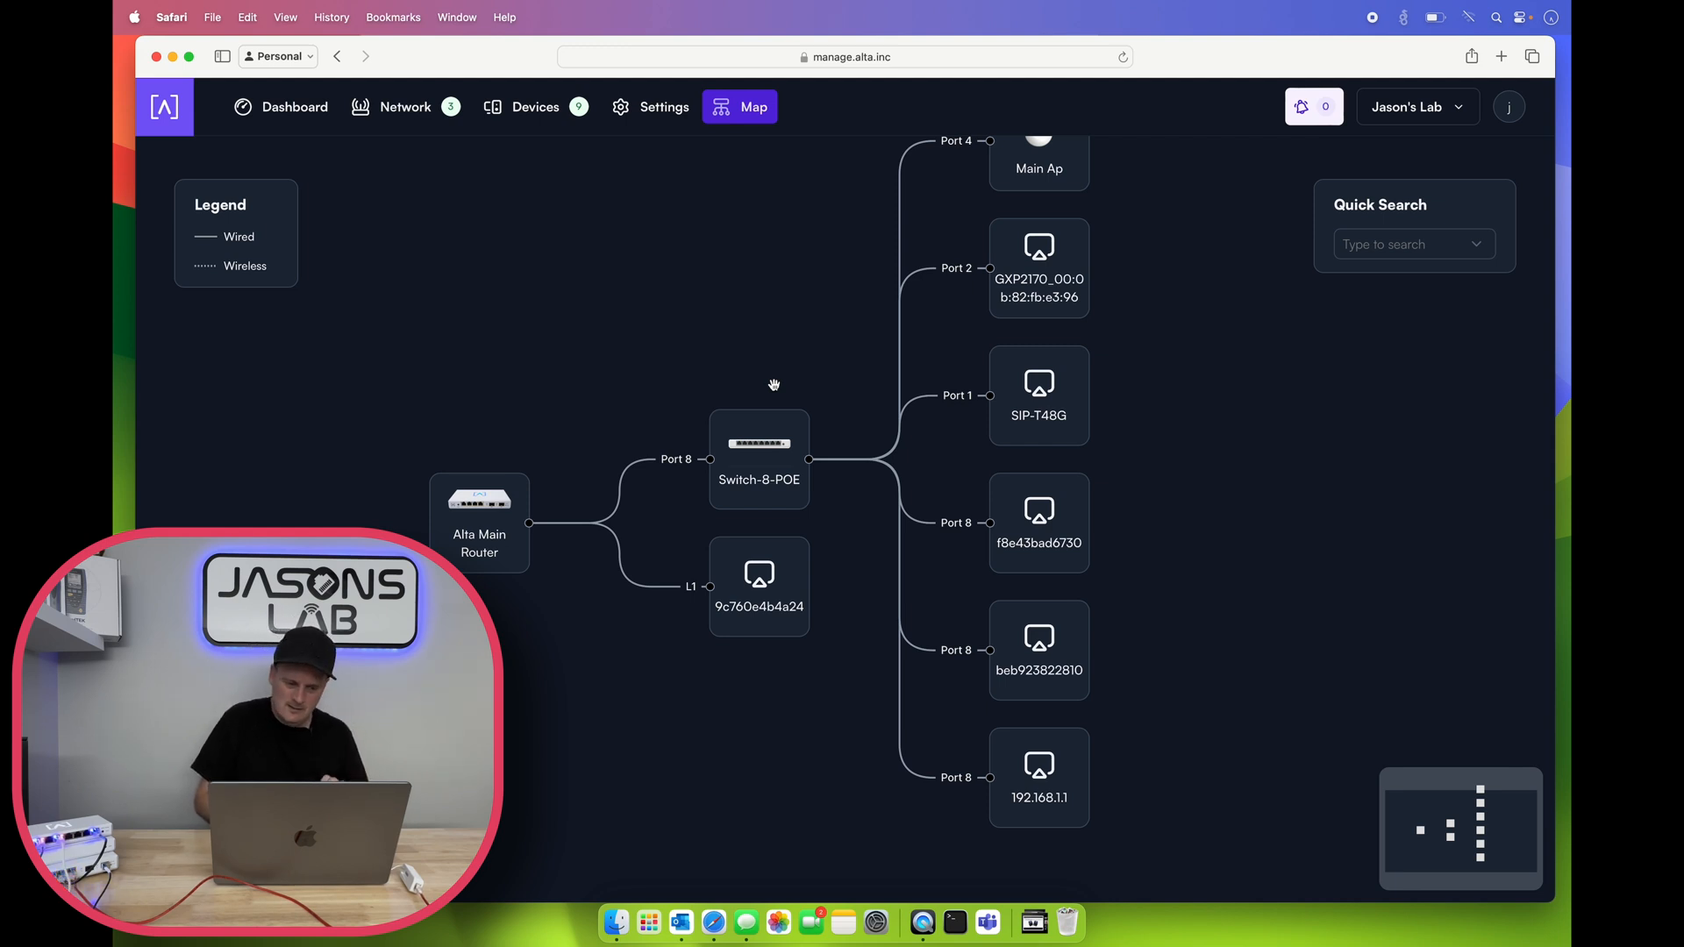
left_click_drag(773, 384, 787, 332)
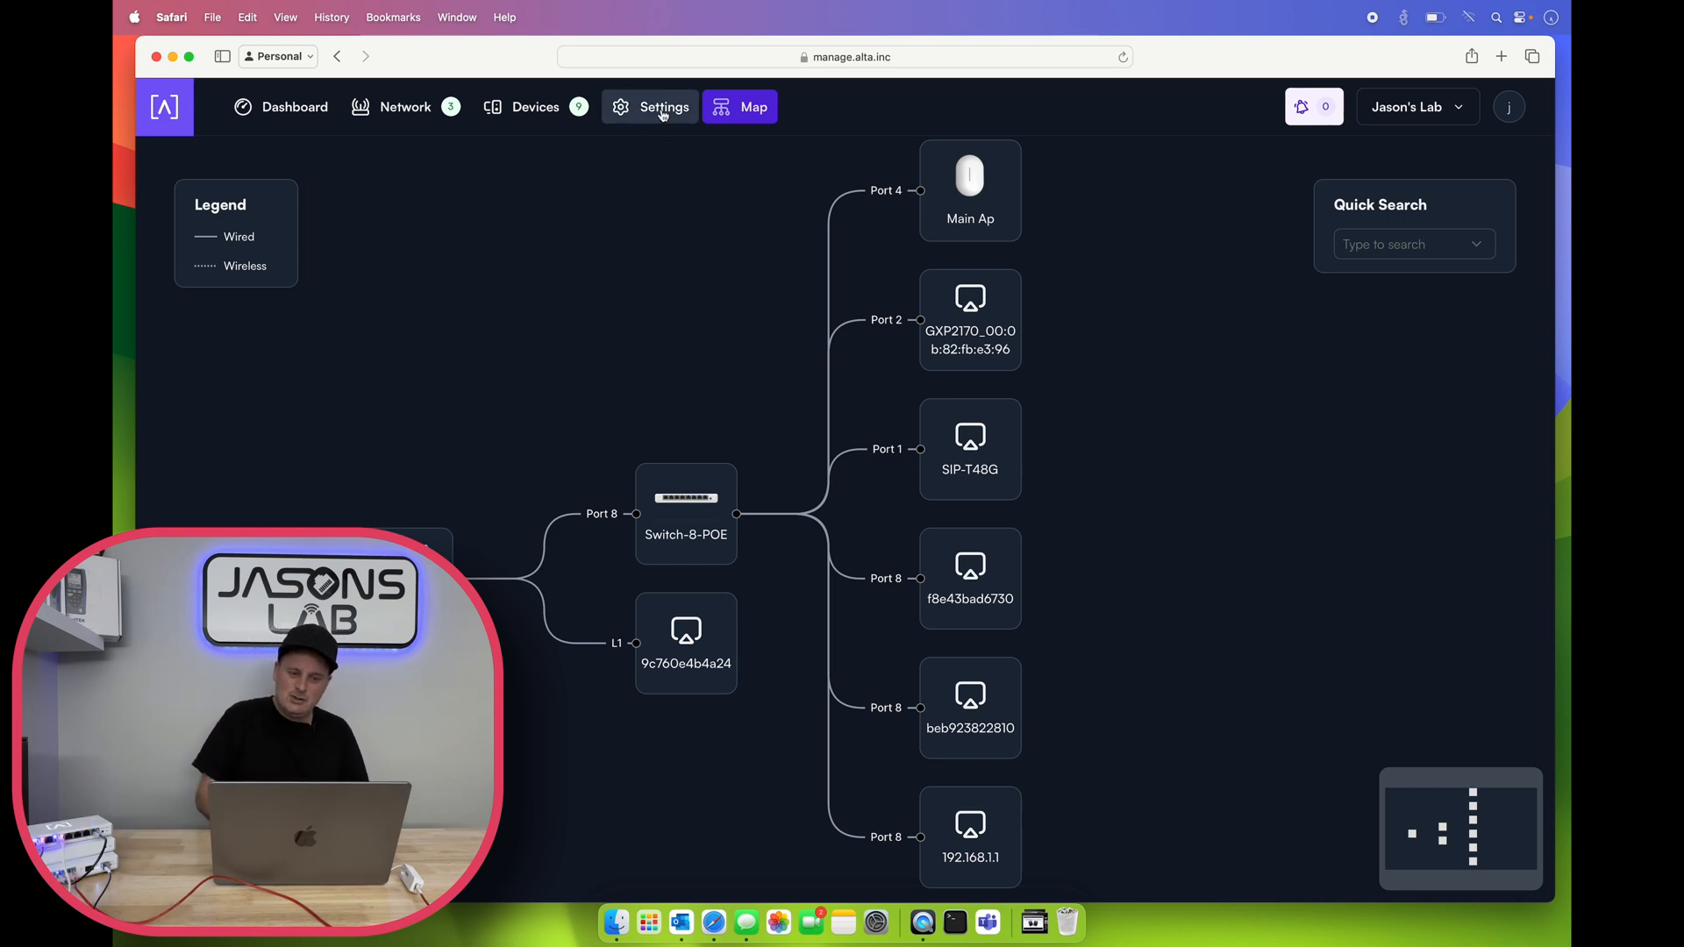
left_click(405, 107)
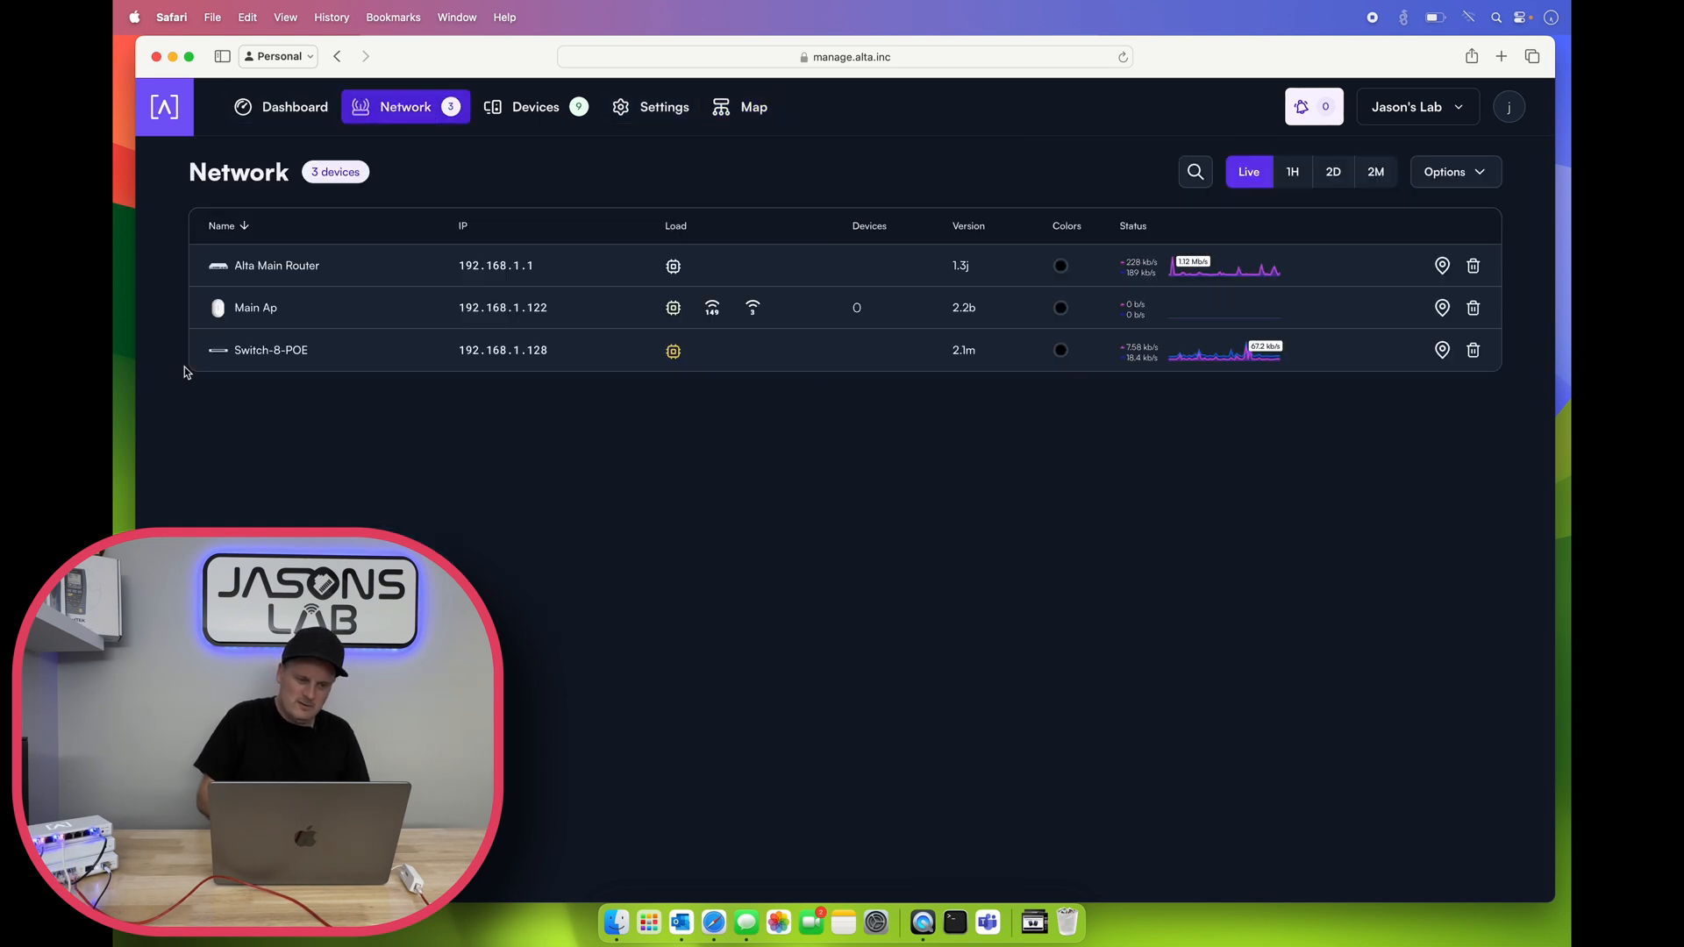
Step: Inspect the Alta Main Router's WAN1 and LAN2 port settings without saving, leaving its port panel shown
left_click(277, 265)
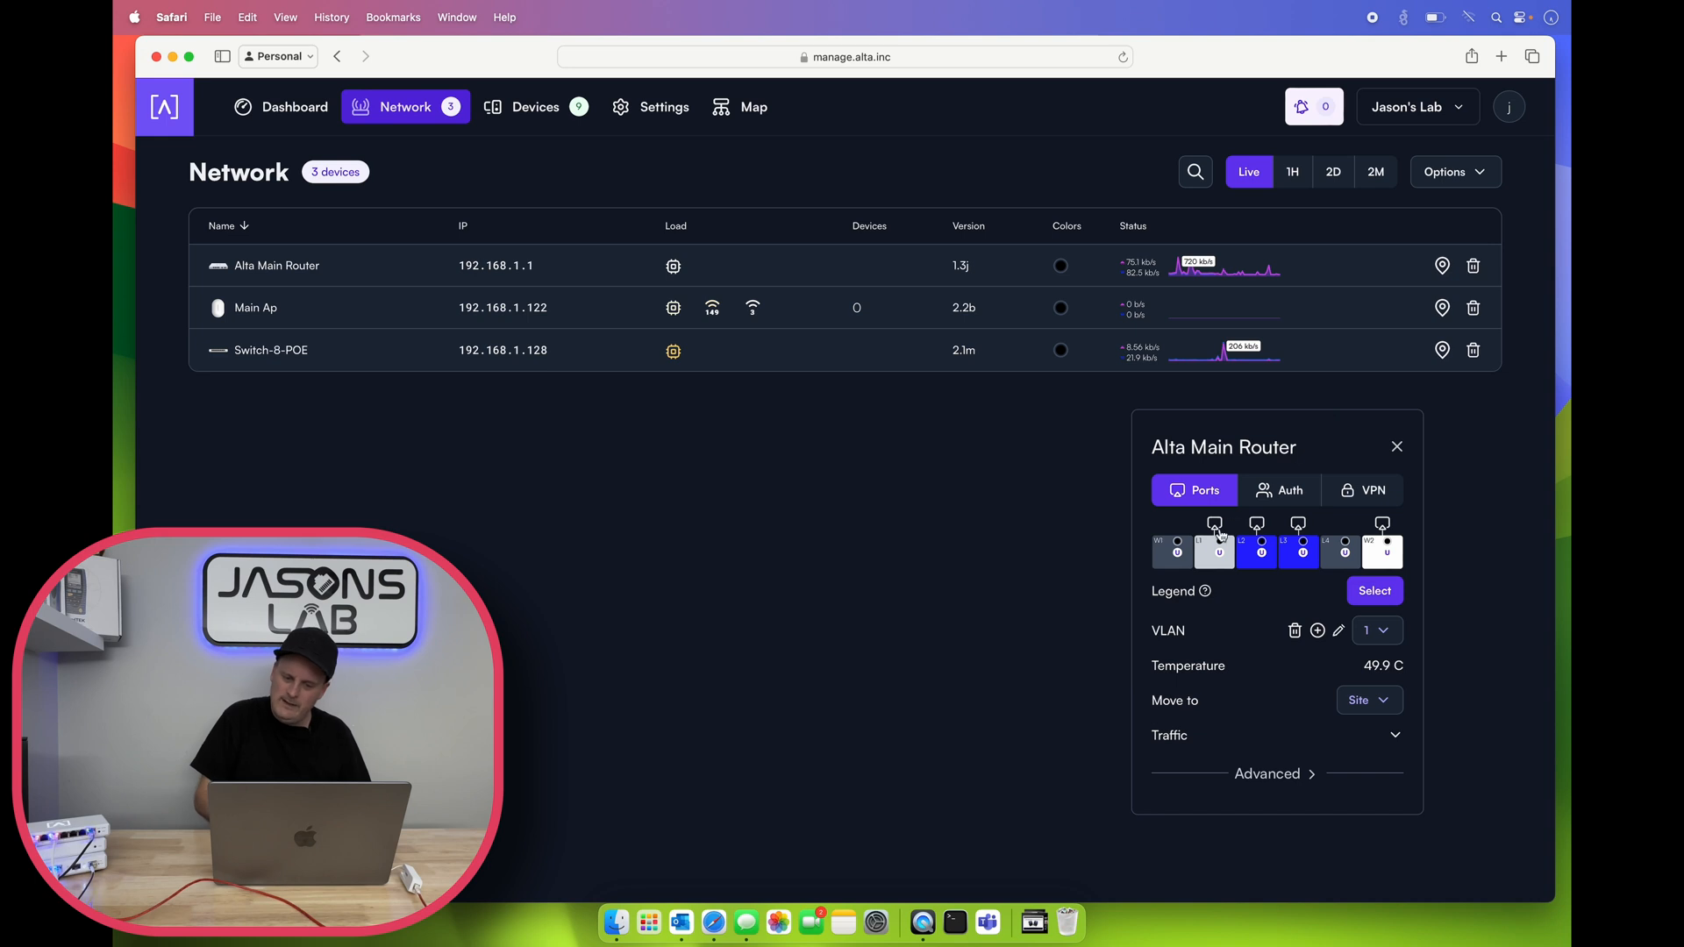
left_click(1171, 551)
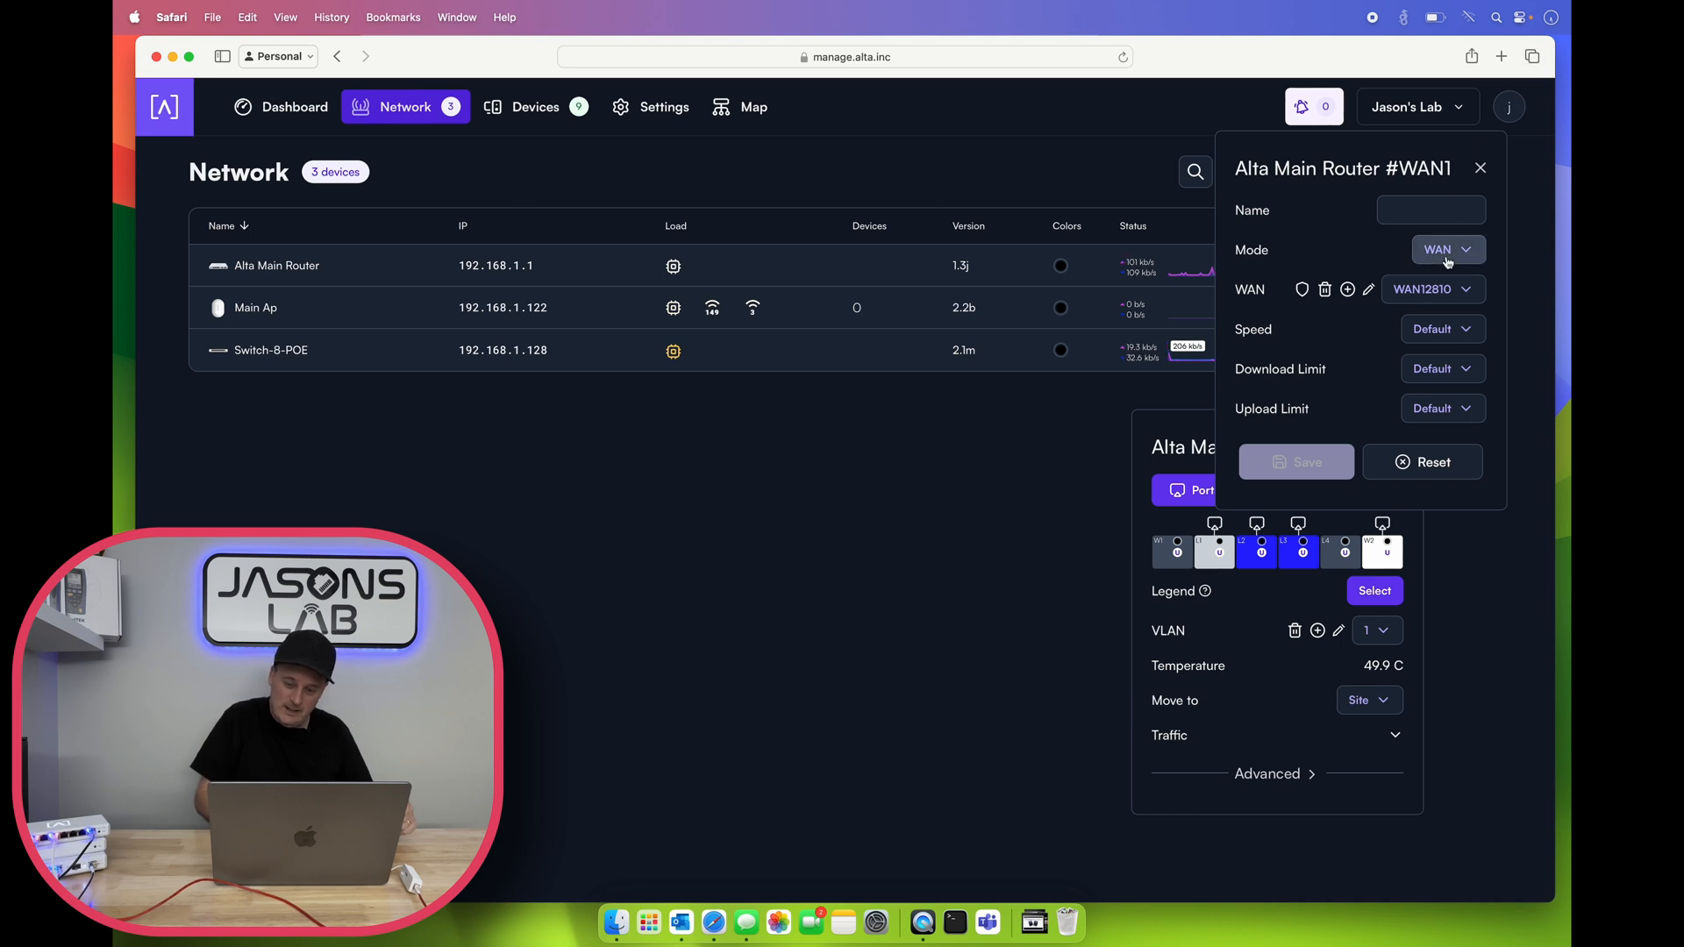
left_click(1448, 249)
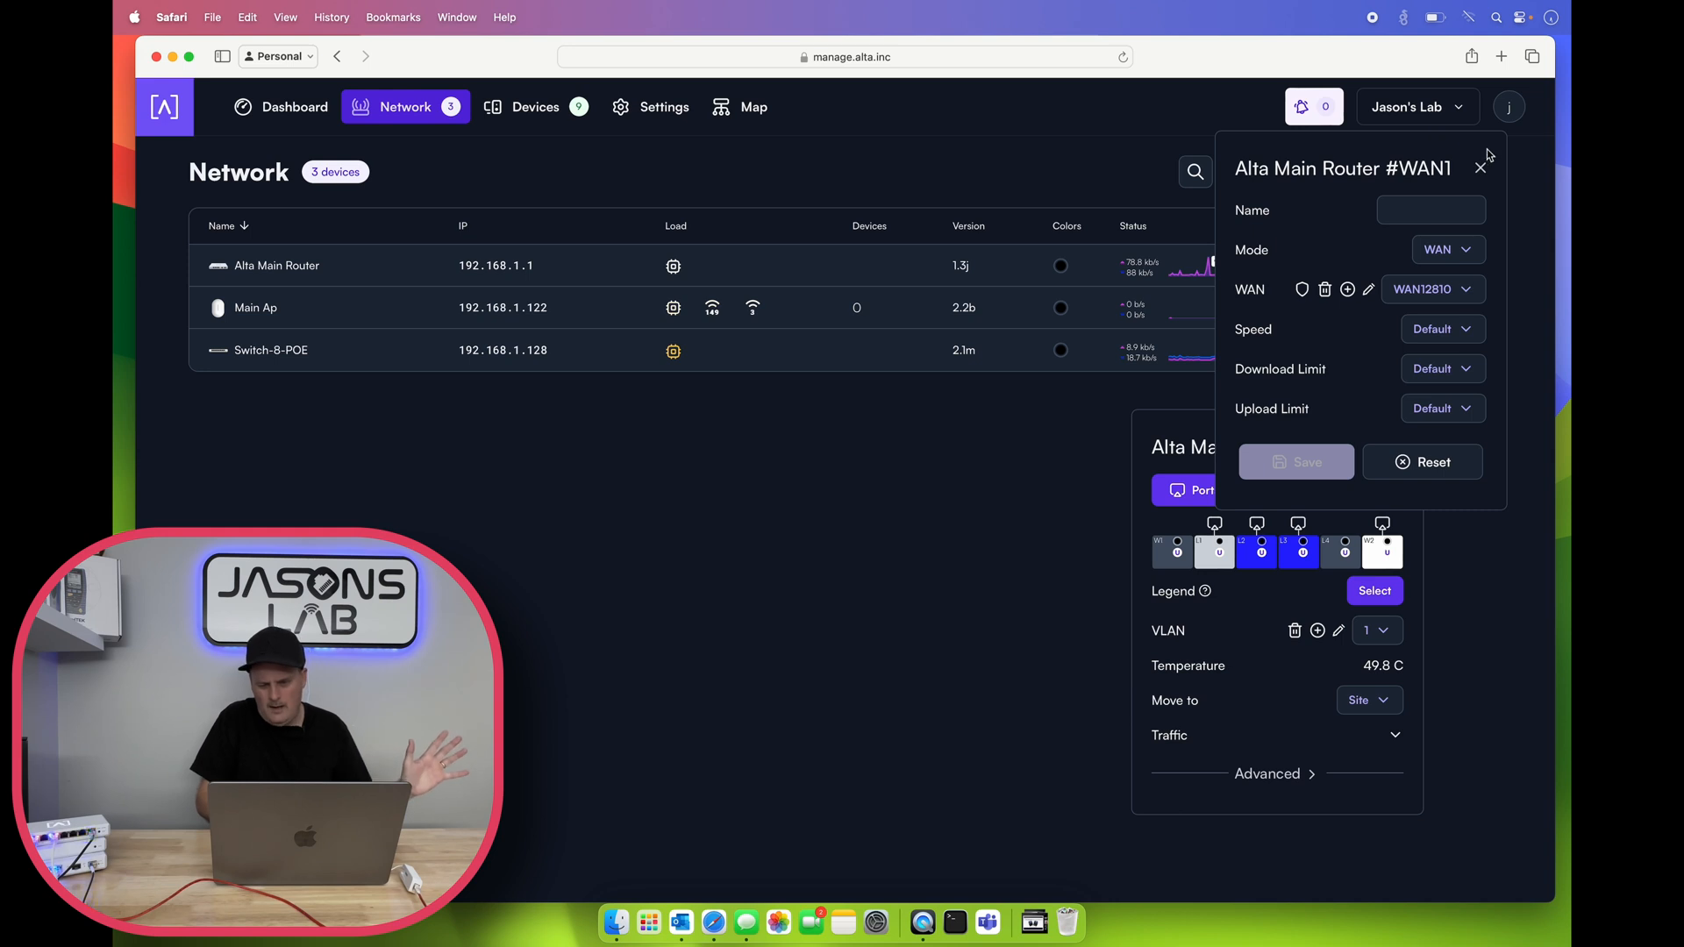
left_click(1480, 165)
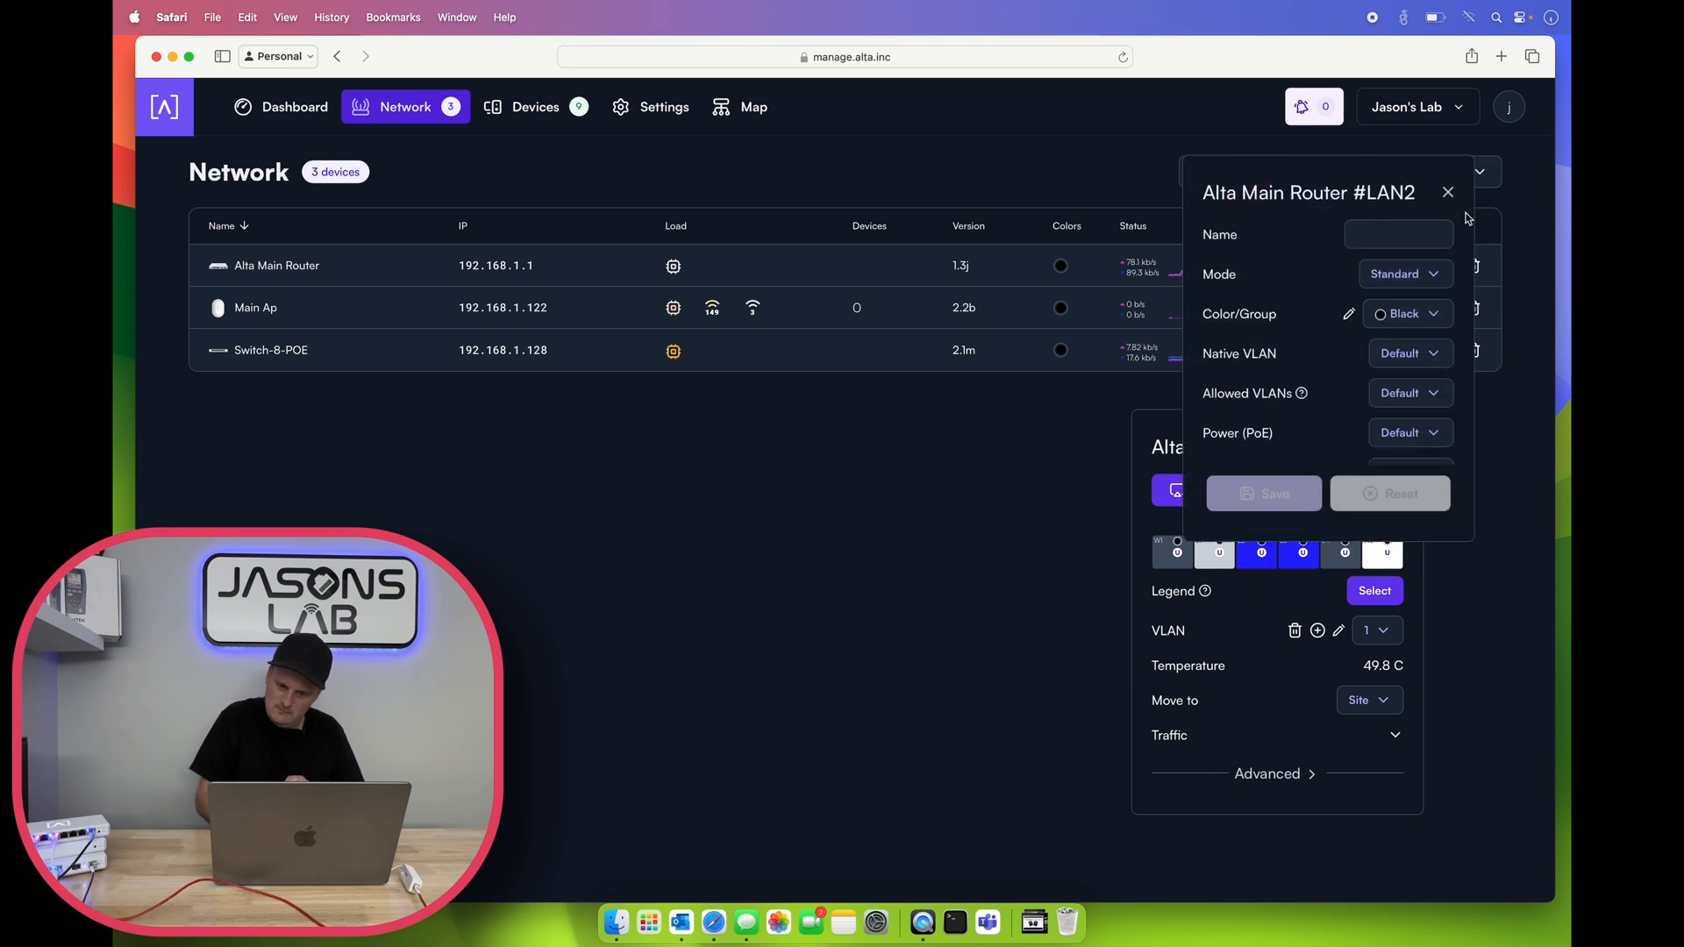
left_click(1447, 193)
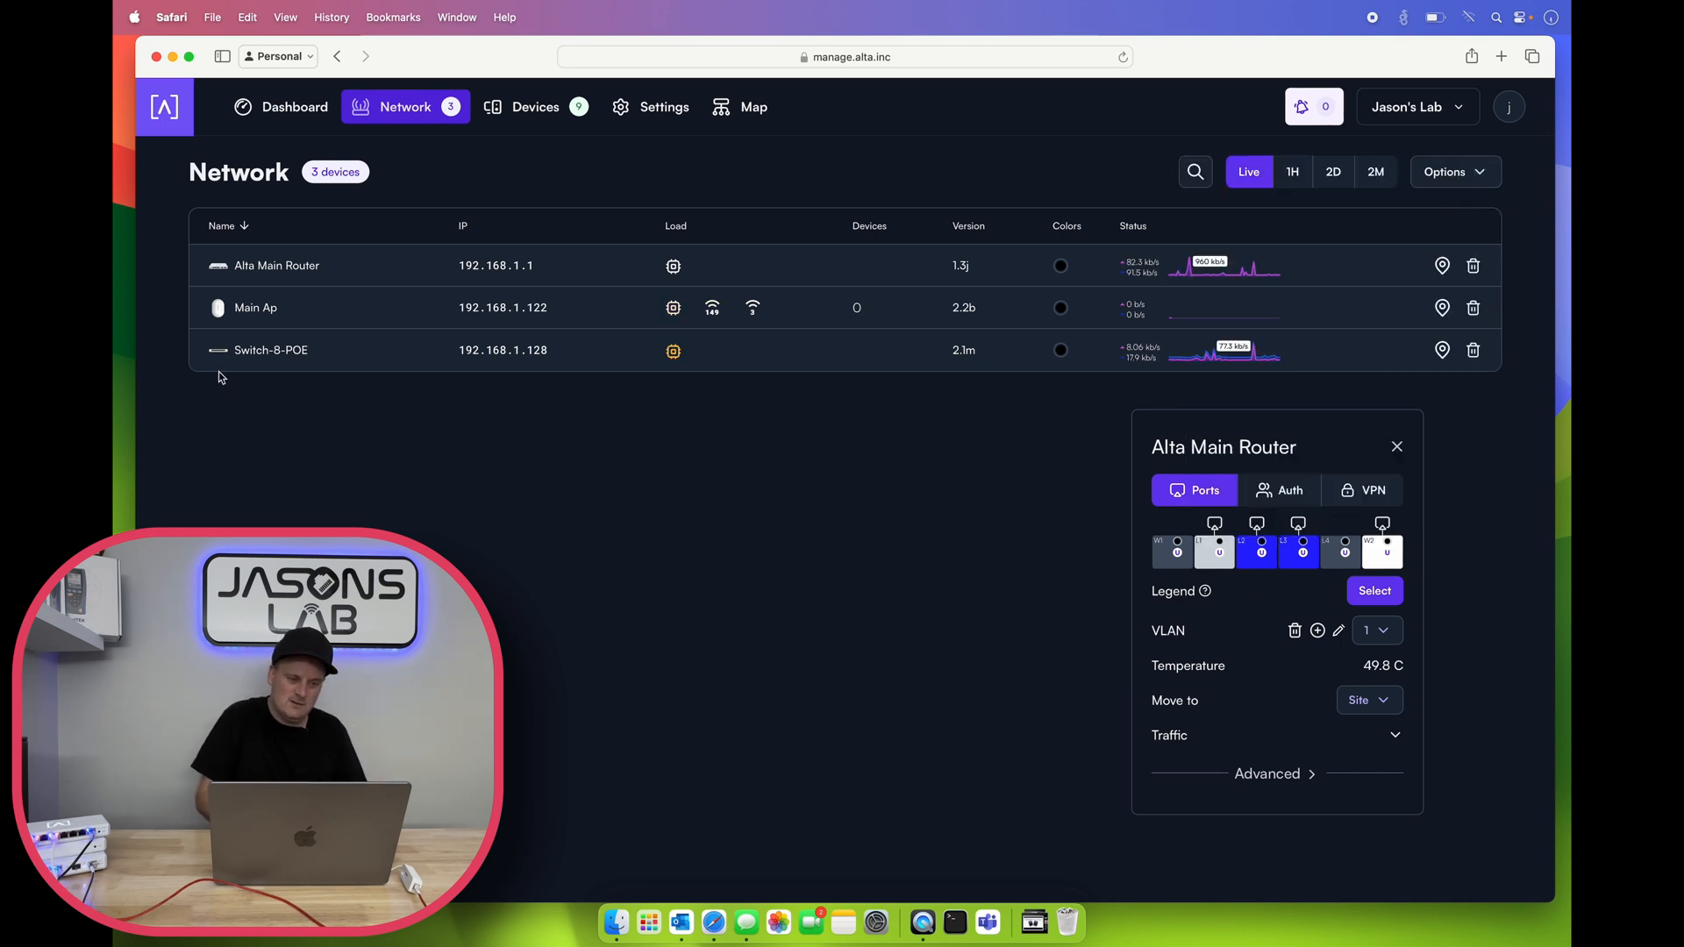
Step: View a Switch-8-POE port's settings for the work phone and leave the switch port panel shown
left_click(270, 349)
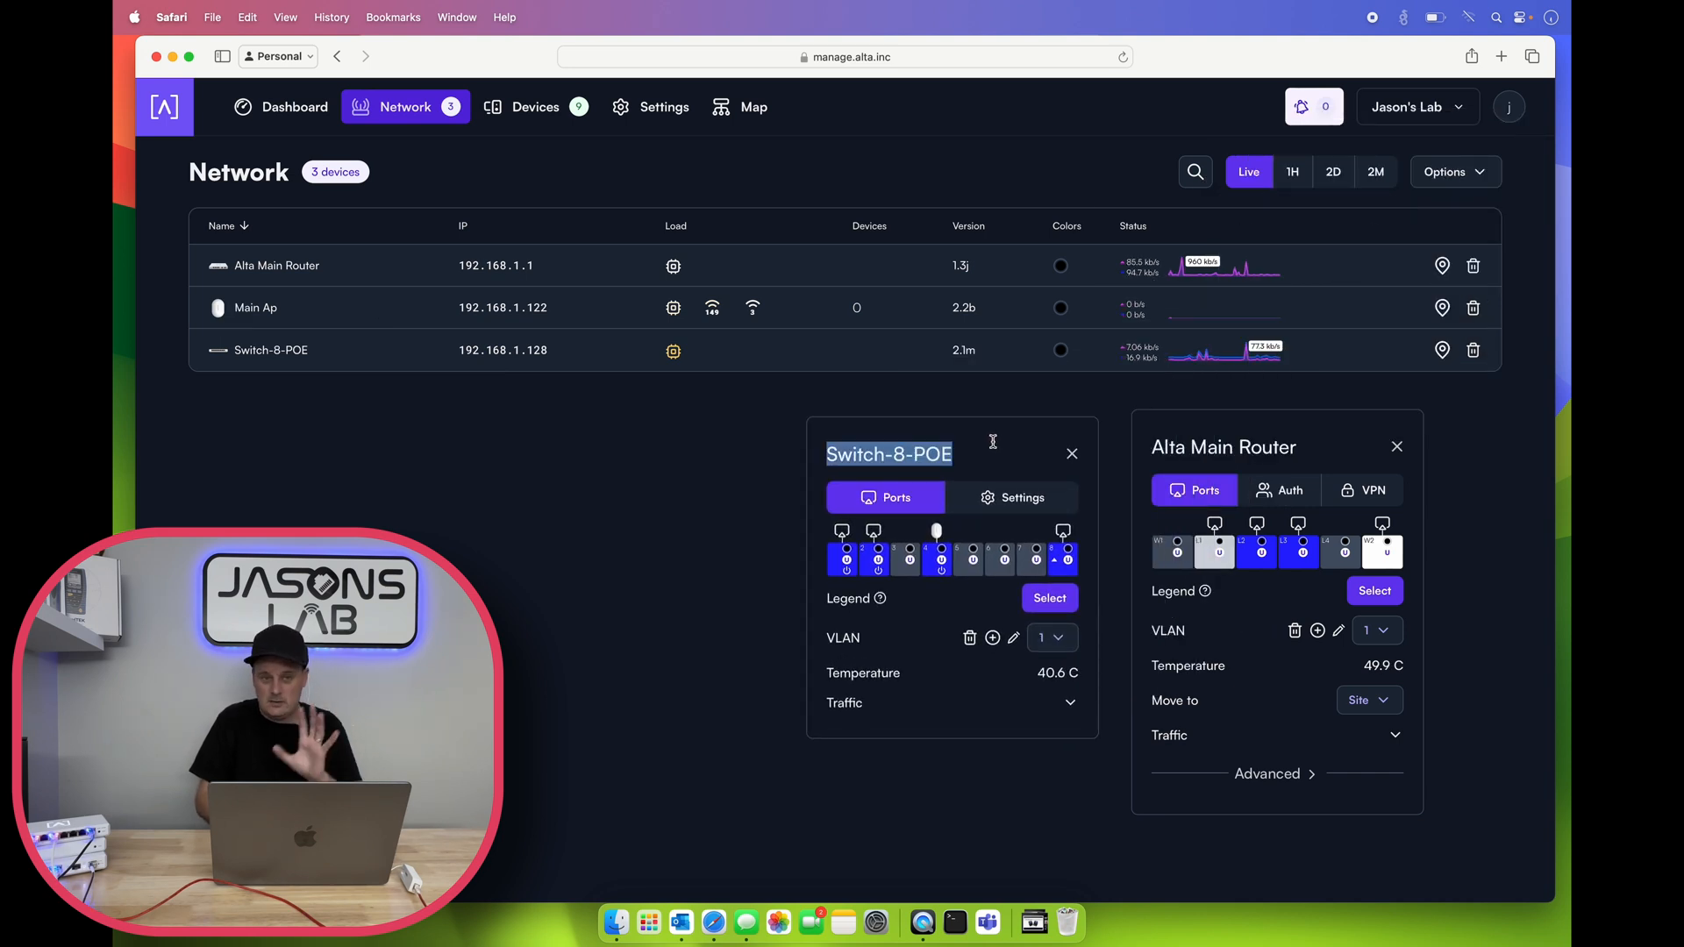
mouse_move(880, 596)
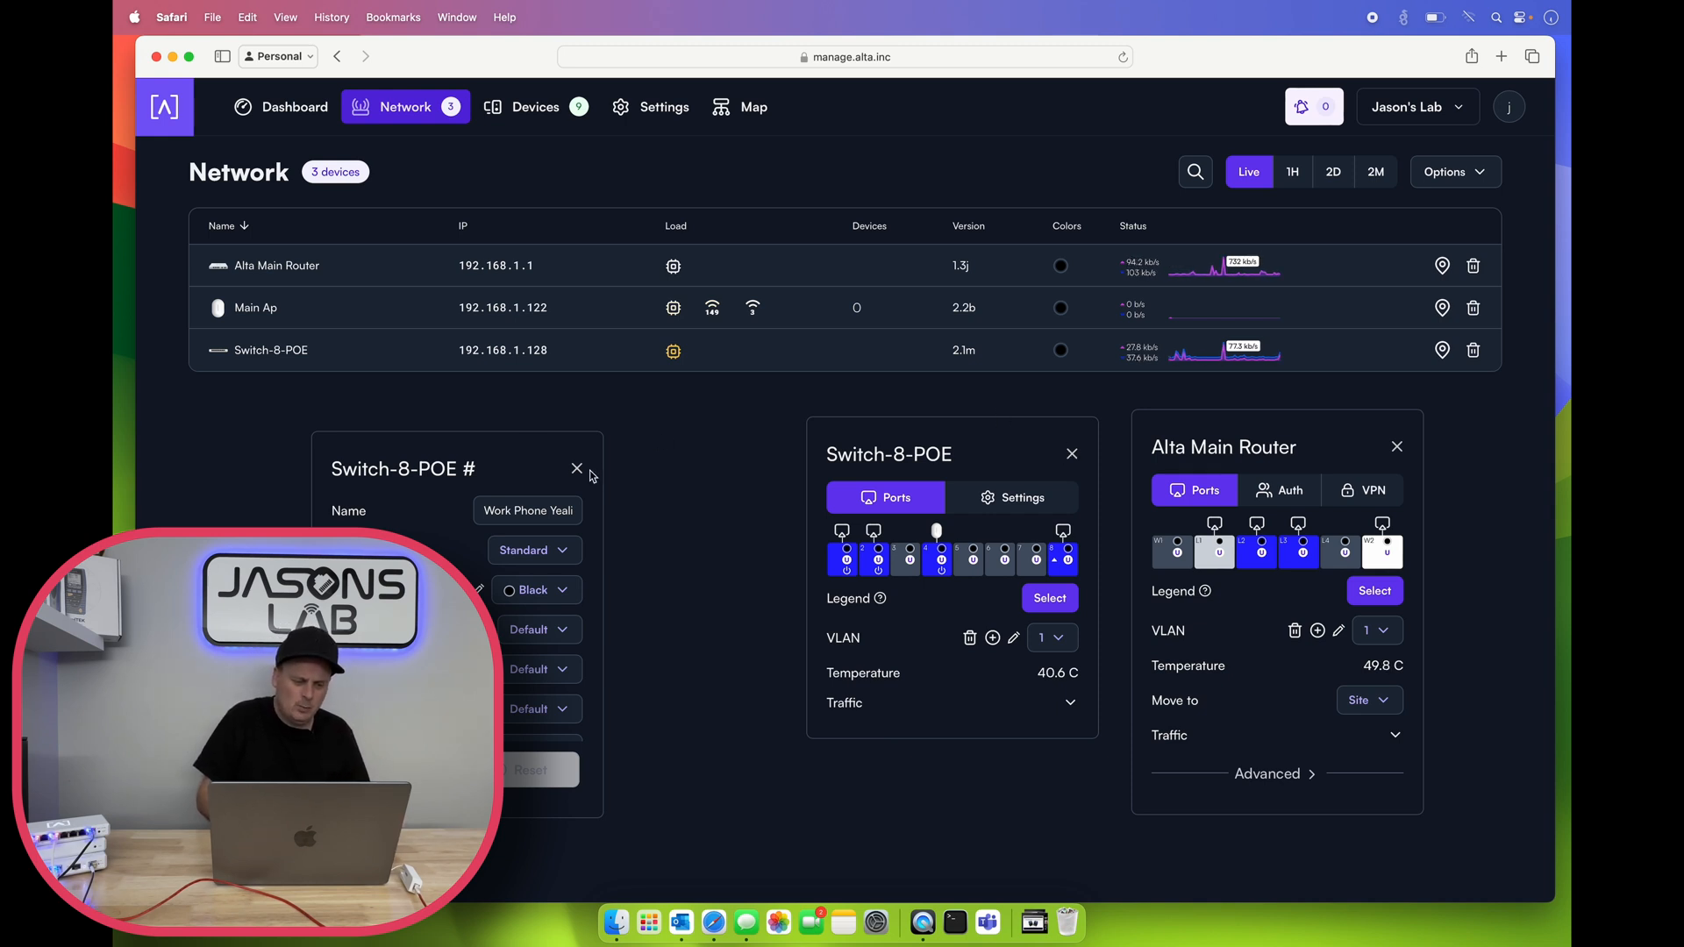
left_click(577, 466)
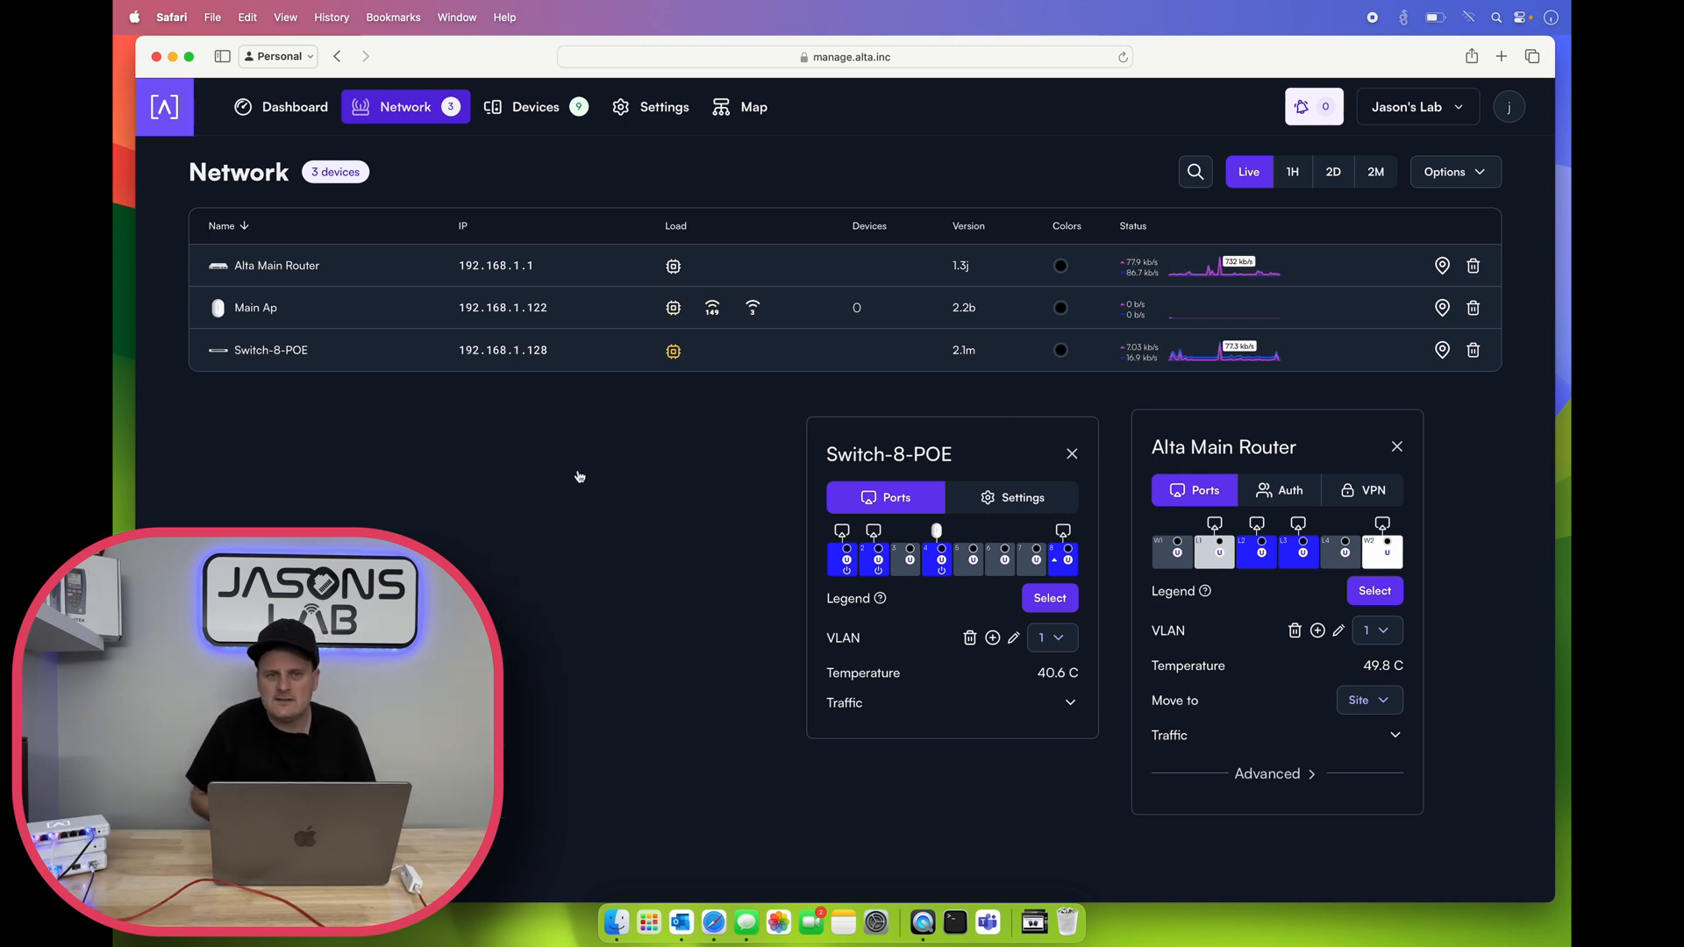